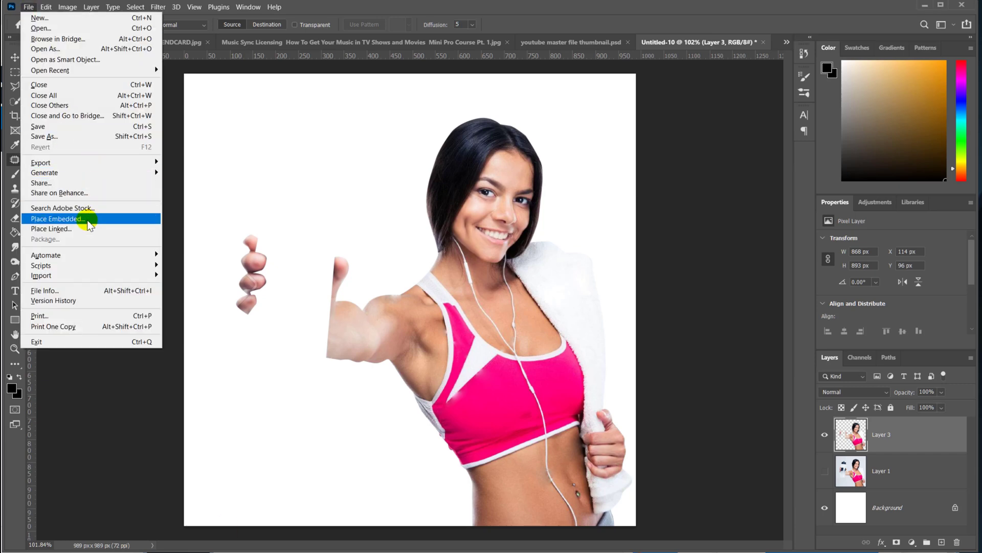
Step: Place the bottle blender image from the BIOLOHEALTH project folder into the composite
click(57, 219)
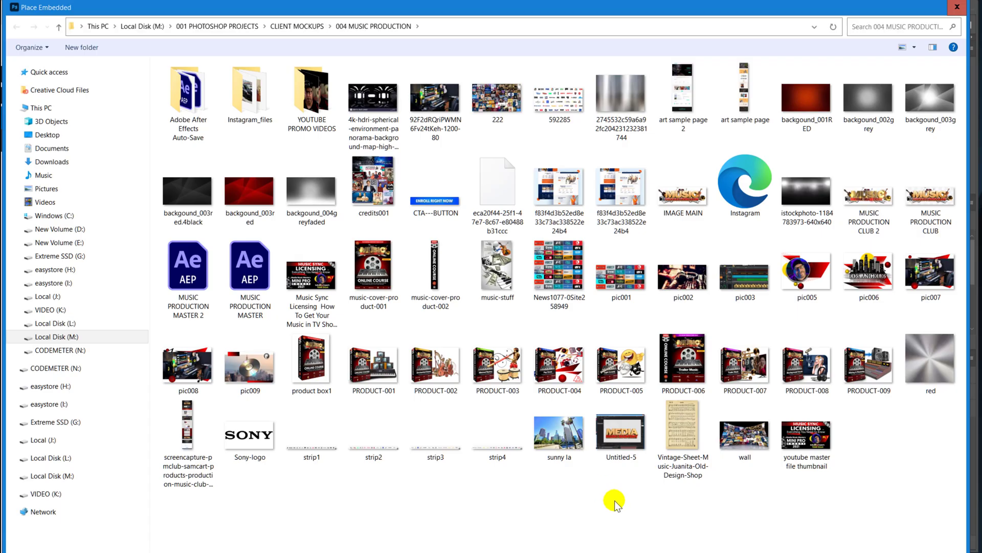
click(298, 26)
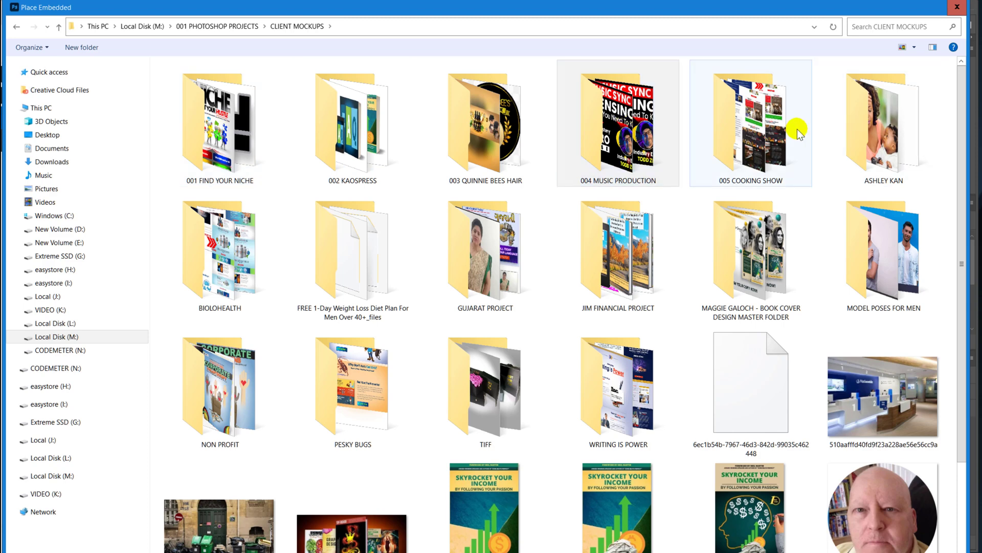
double_click(219, 247)
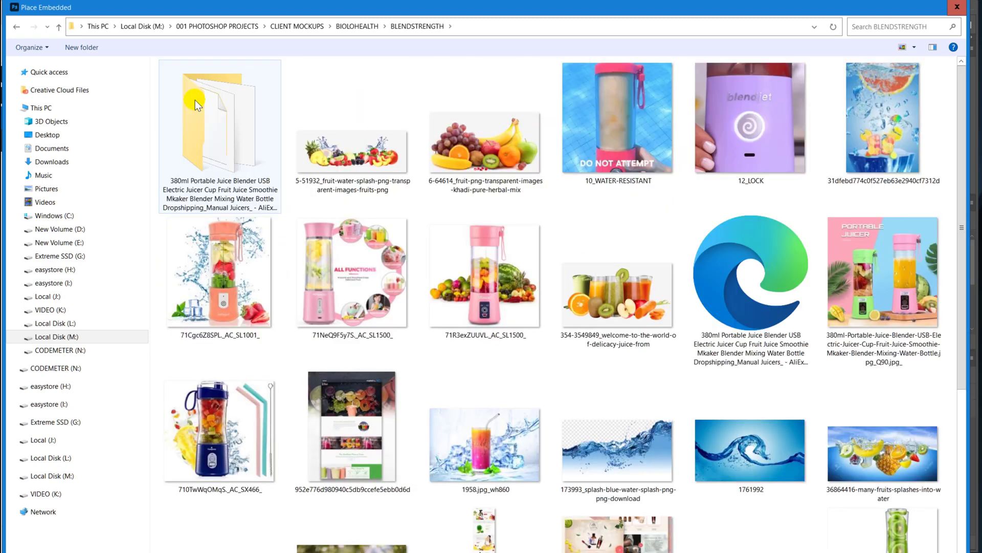
scroll(down, 3)
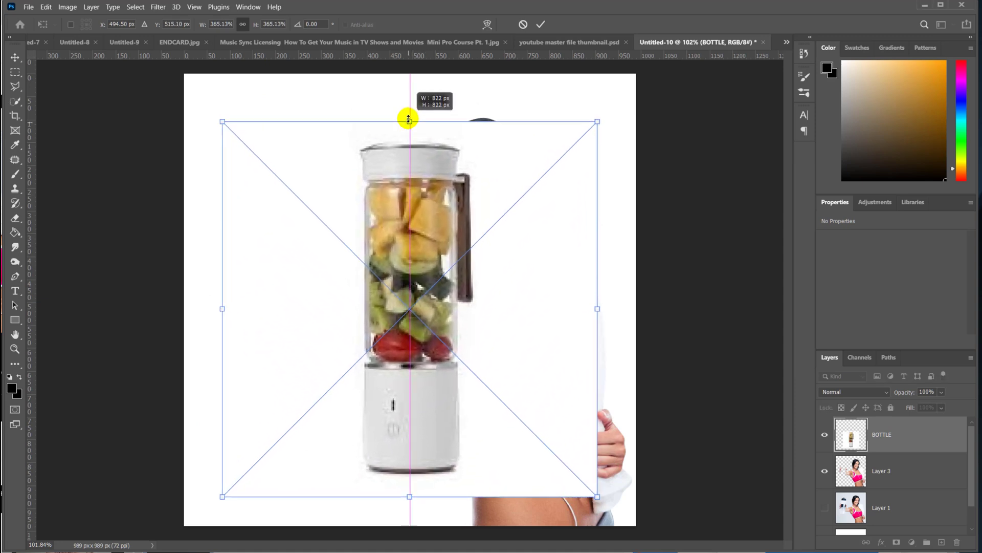
click(540, 25)
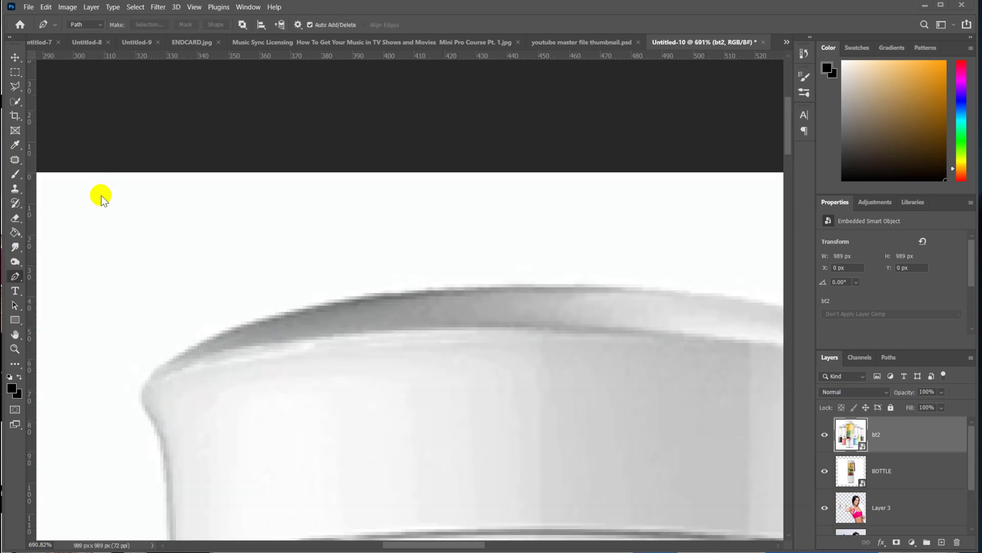
Step: Copy the outlined front white blender onto its own new layer
key(ctrl+0)
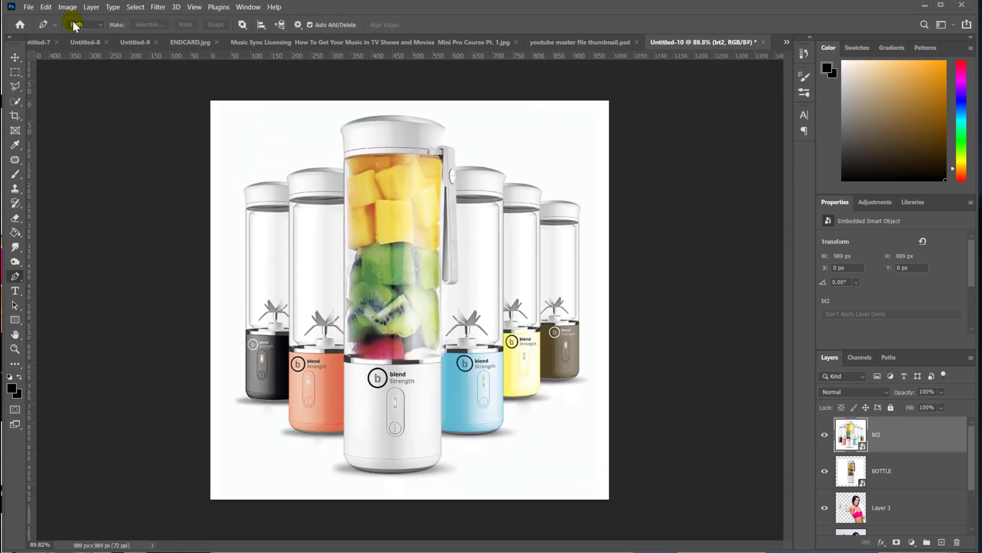
click(45, 7)
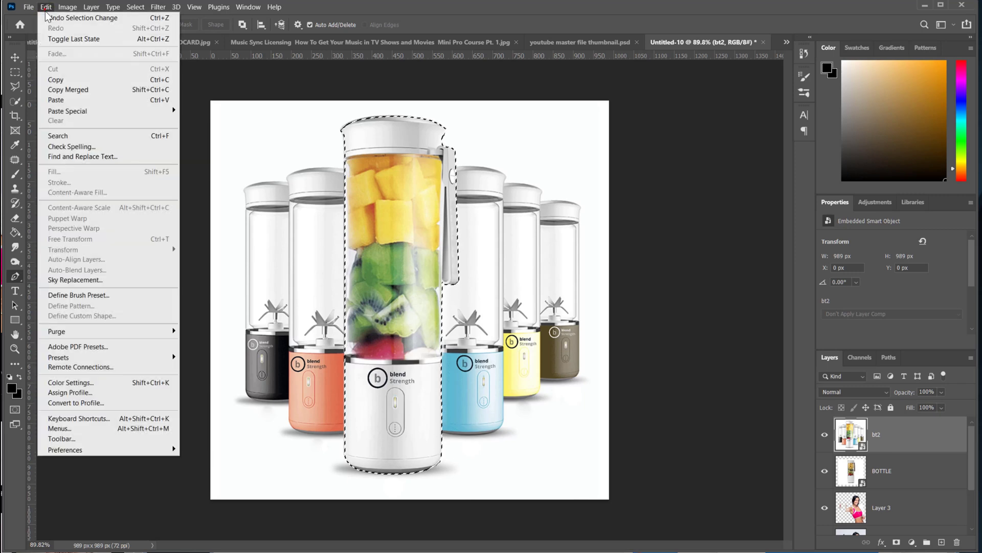
click(56, 100)
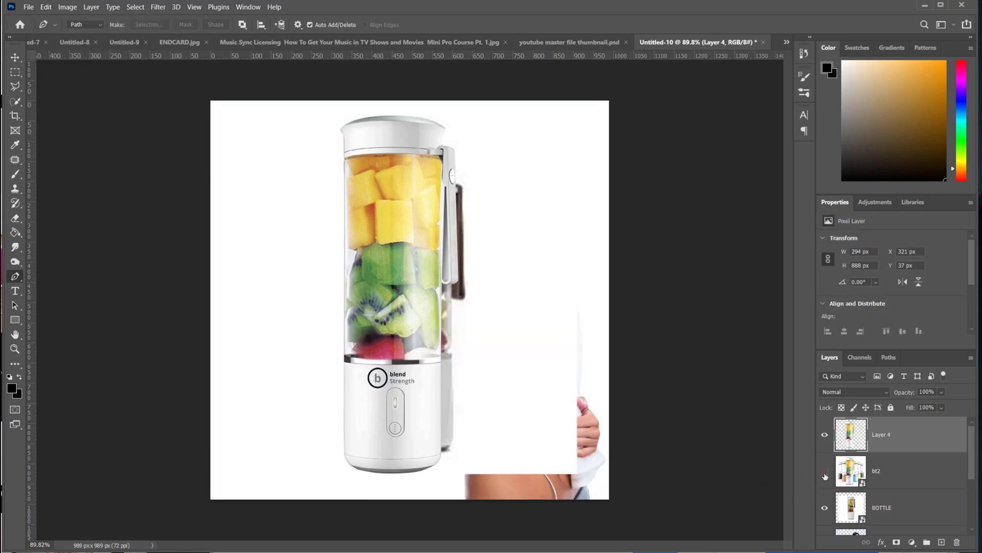
Step: Hide bt2, then scale and tilt Layer 4's blender into the woman's outstretched hand
click(824, 471)
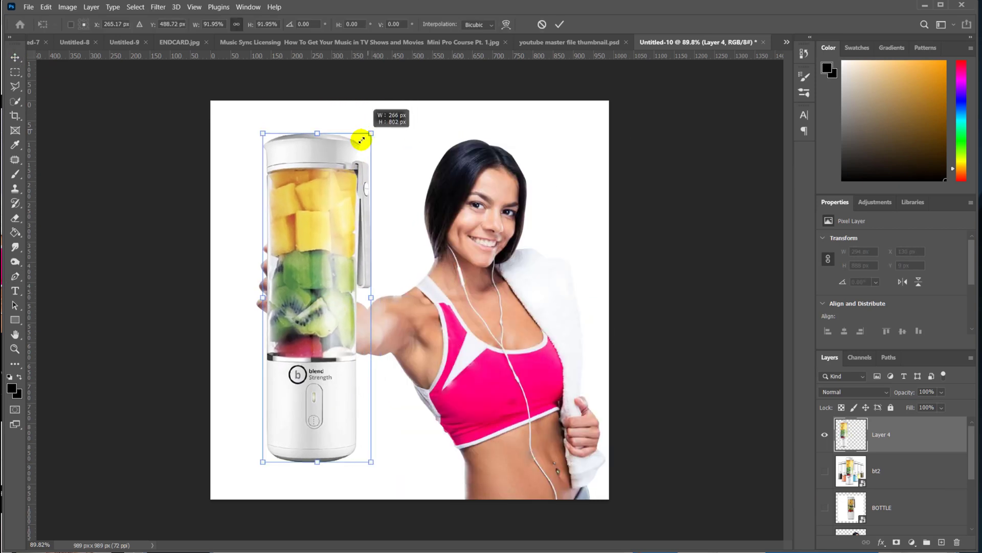
drag(369, 135, 359, 128)
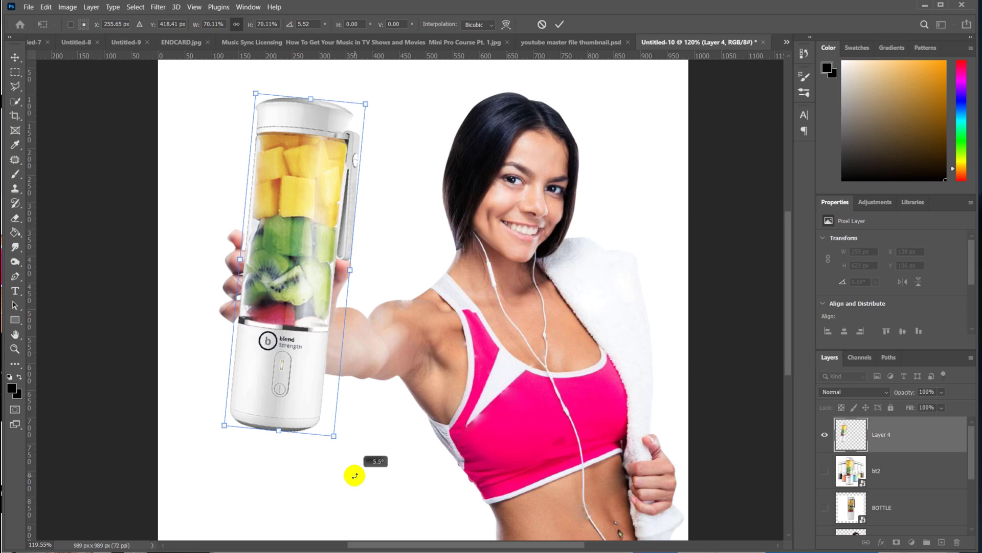
scroll(up, 3)
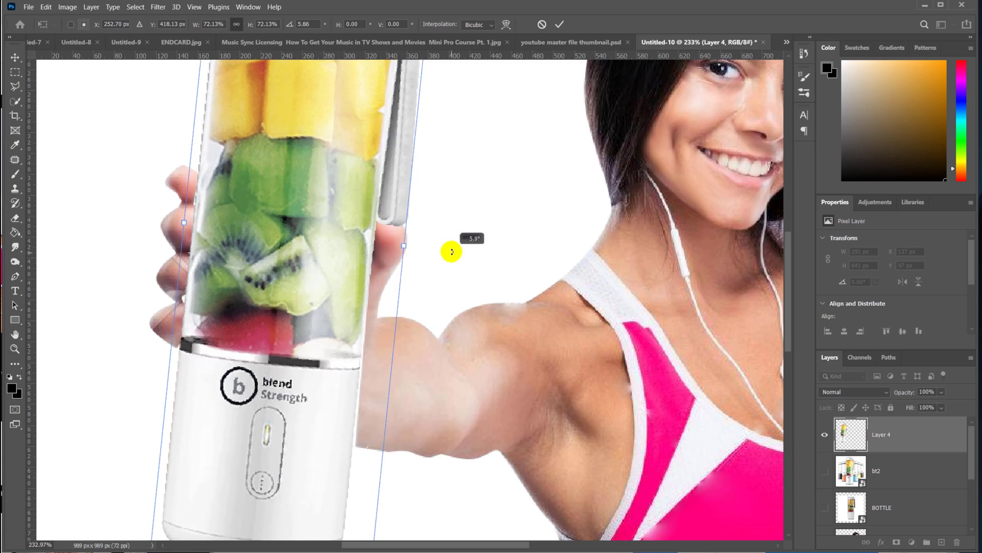
click(559, 24)
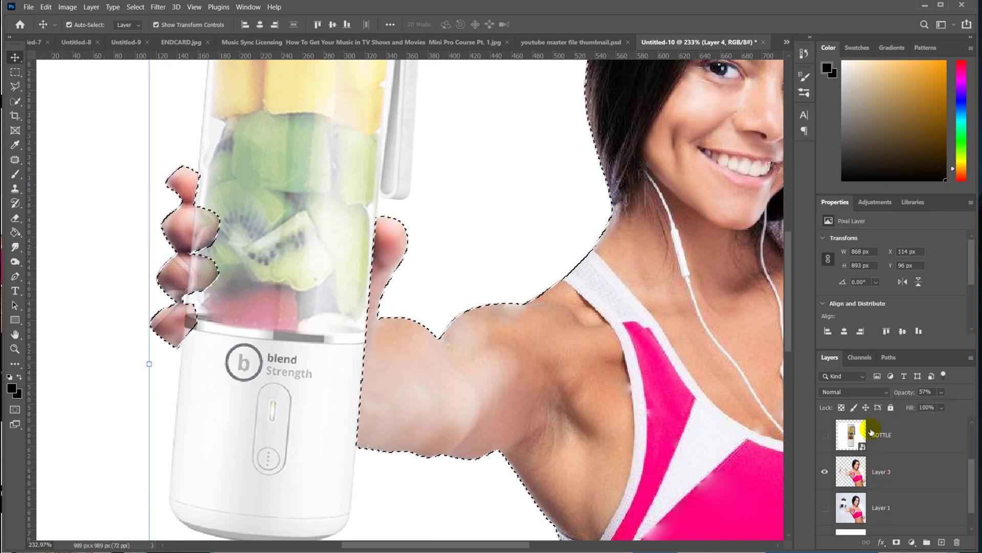
Step: Select the BOTTLE layer, toggle the blender layer's visibility, then undo that change
click(882, 434)
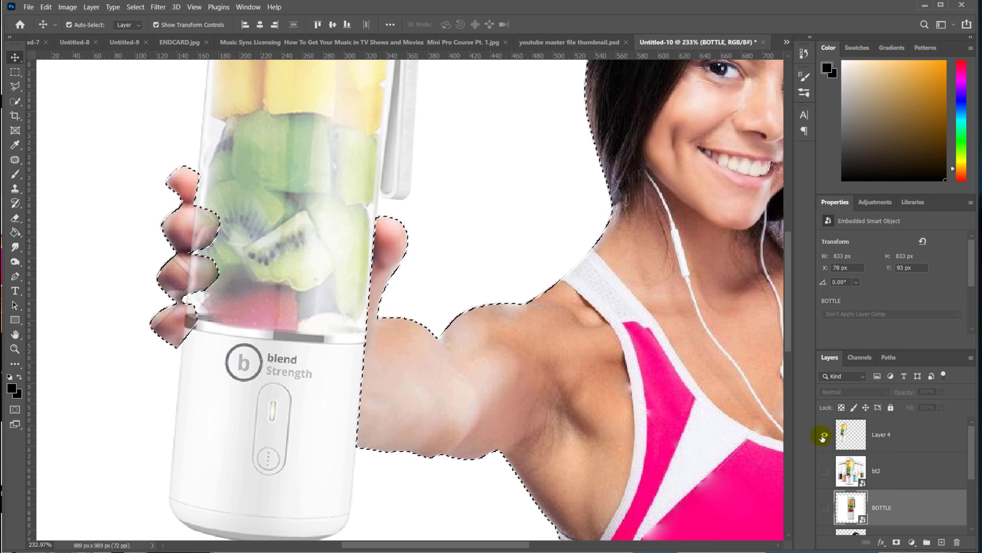
click(823, 435)
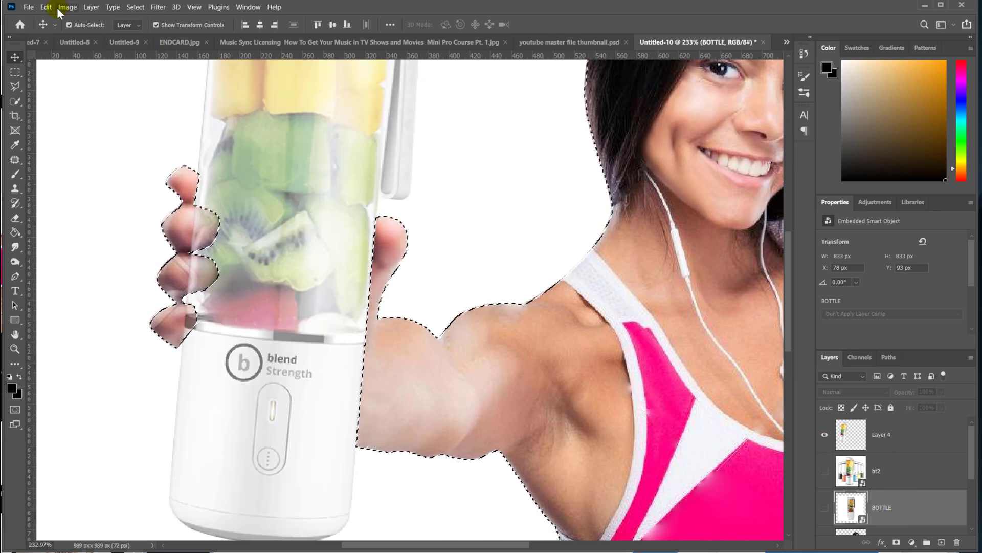
click(45, 6)
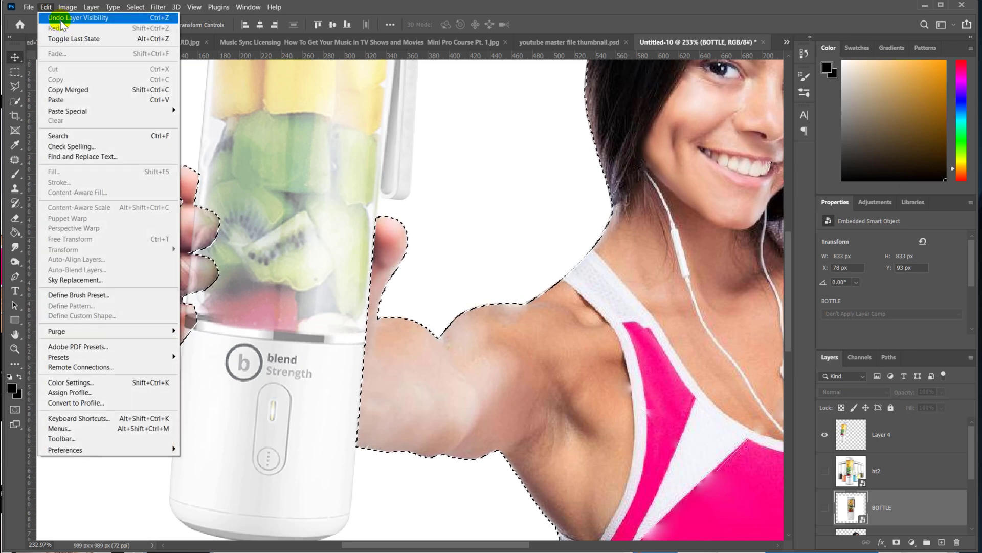
click(78, 17)
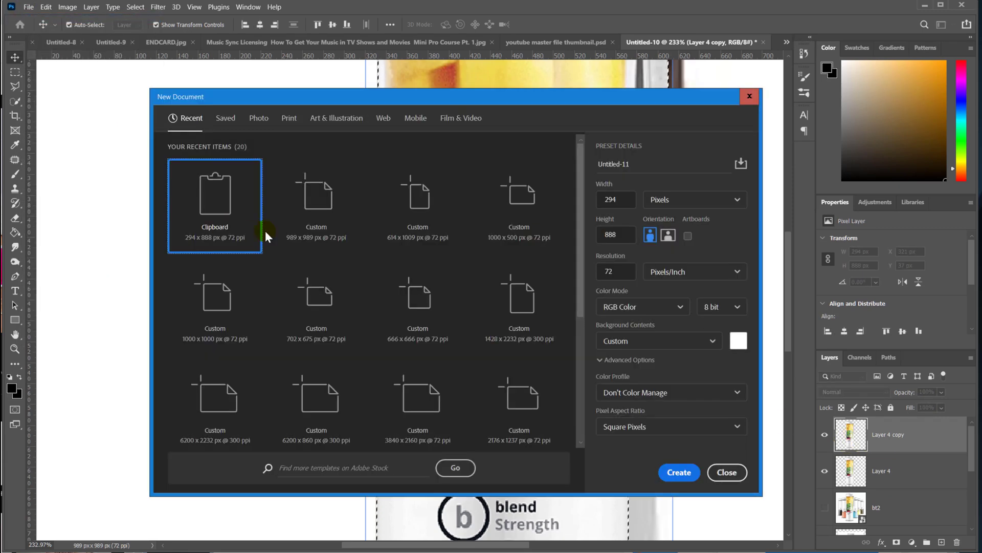
Step: Create the 294×888 px document with the pasted blender and begin saving it
click(678, 472)
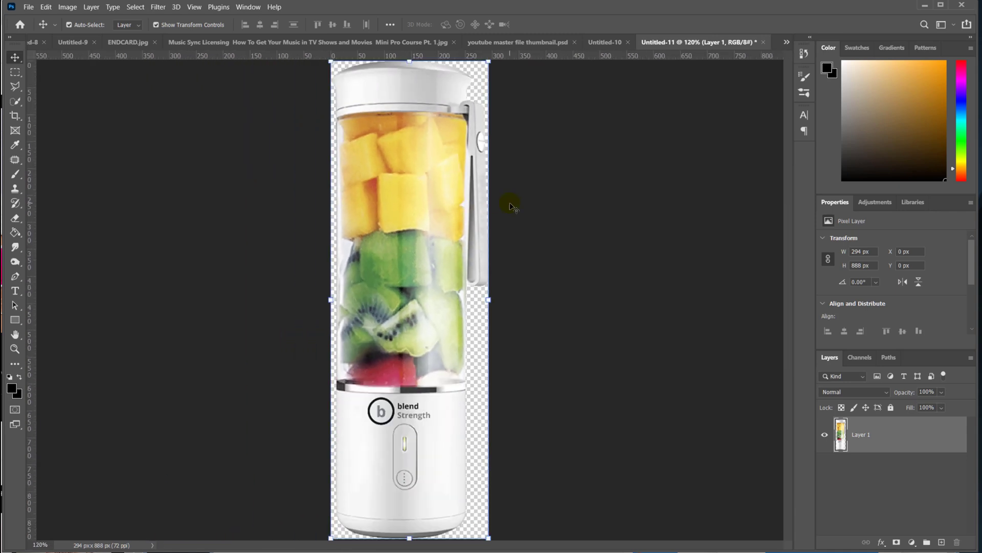
click(28, 6)
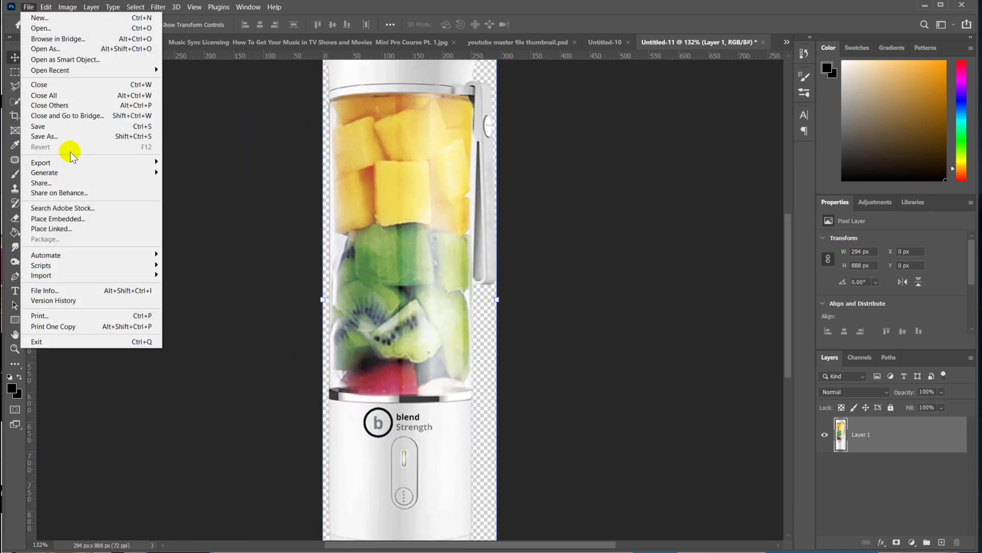
mouse_move(40, 162)
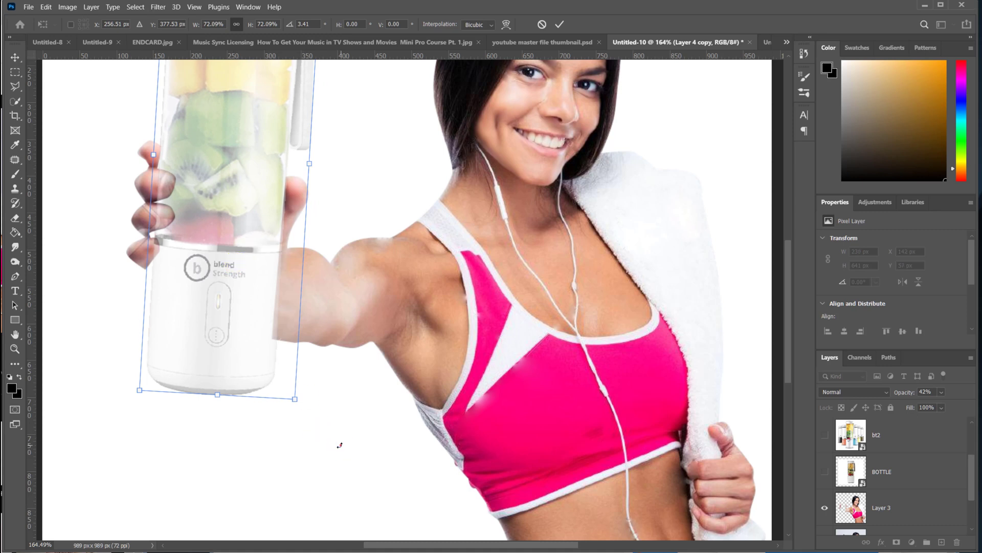
Step: Straighten the blender copy in the hand, load Layer 3's outline, then deselect it
drag(152, 155, 145, 154)
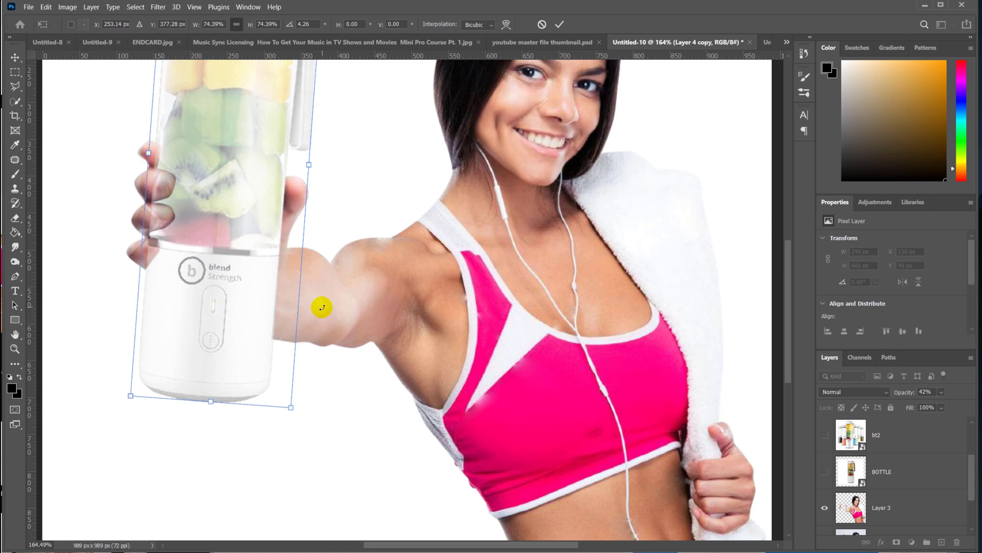
click(558, 24)
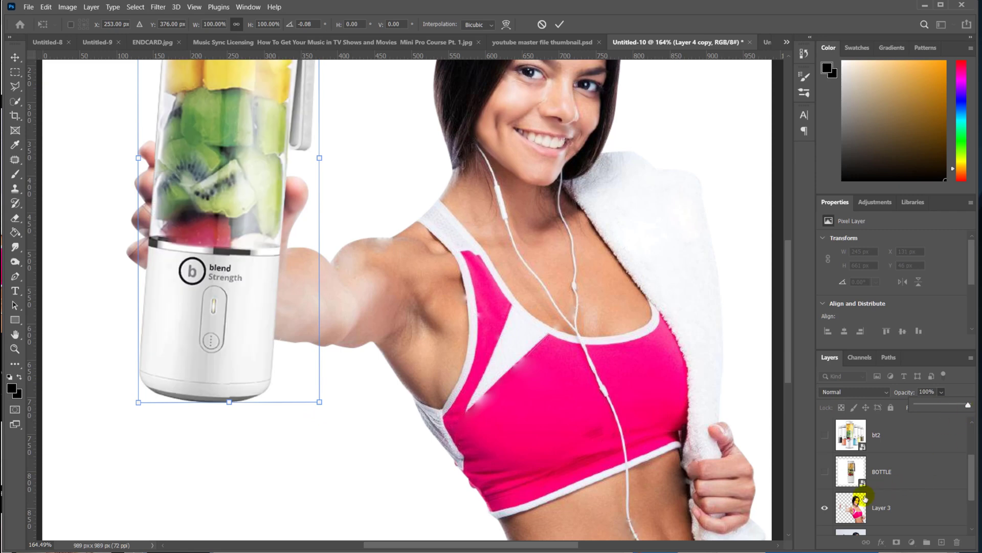
click(882, 472)
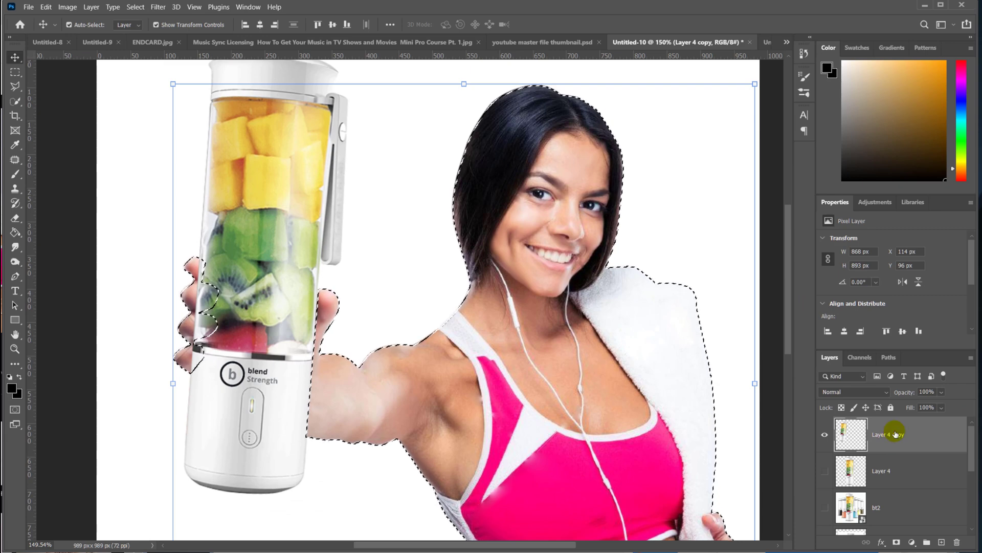
click(134, 7)
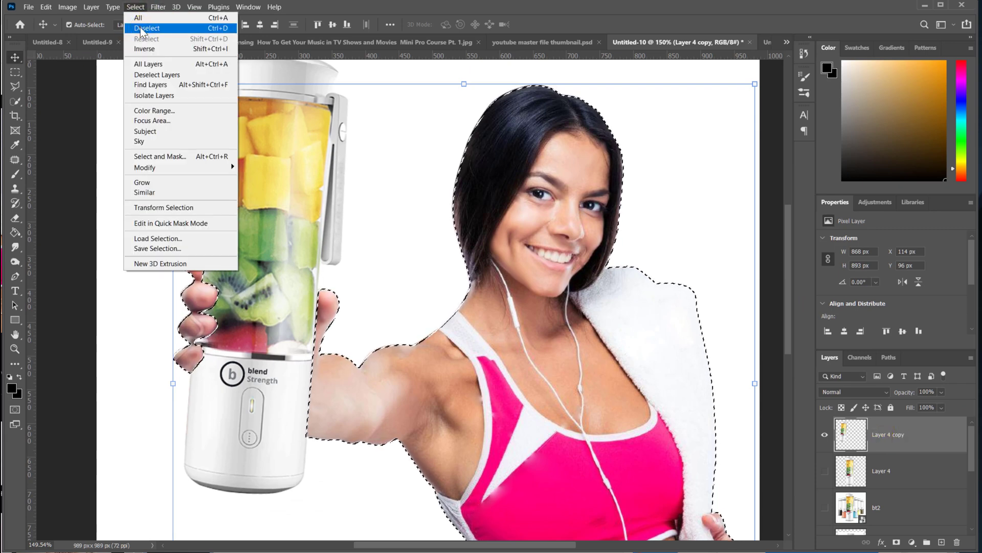
click(147, 28)
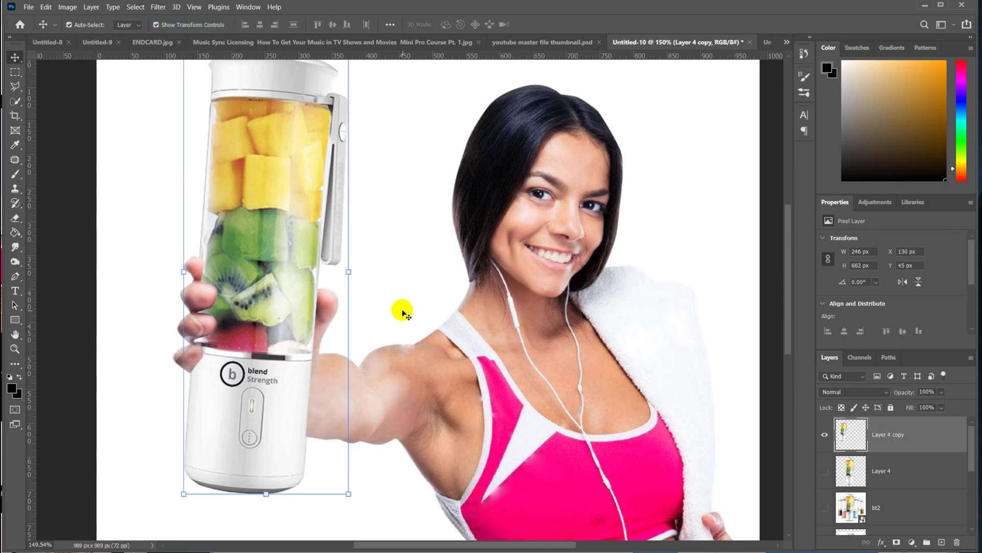
click(91, 7)
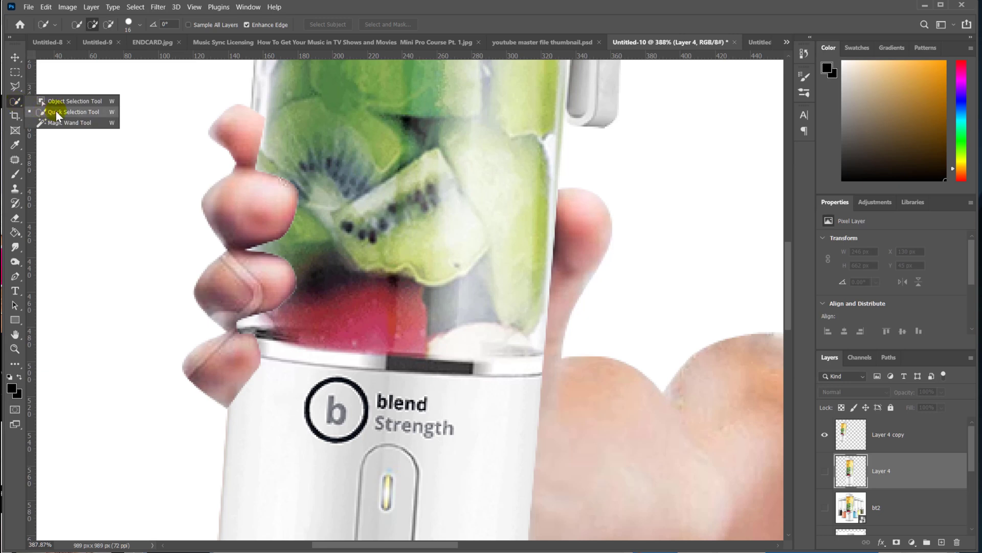
Step: Try the Patch tool, dismiss the hidden-layer warning, then duplicate the woman-and-blender layer
click(15, 145)
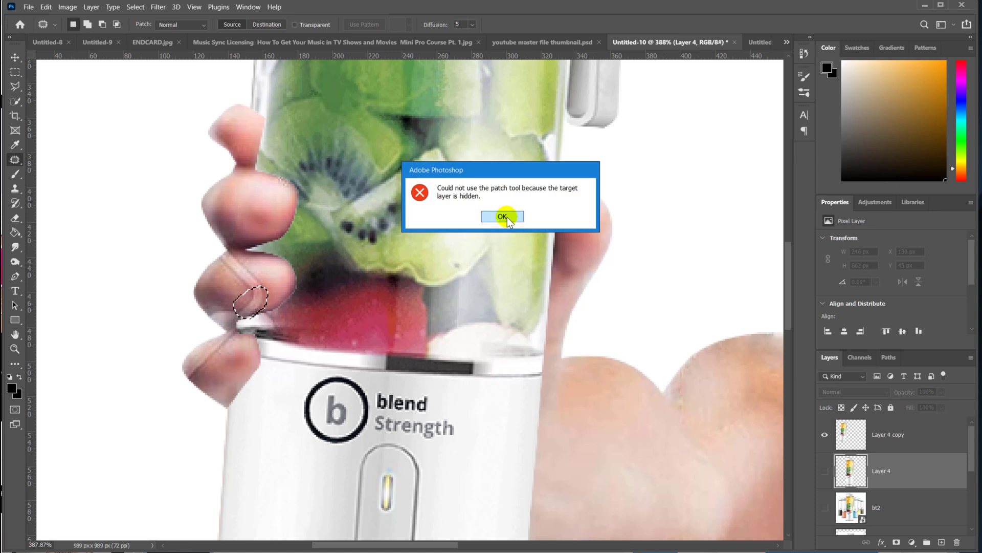
click(502, 215)
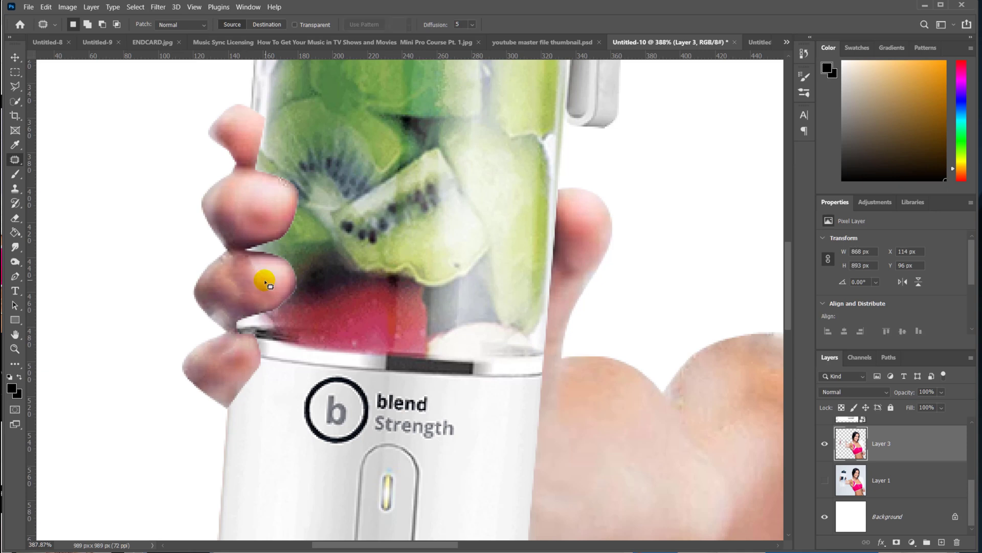
click(15, 246)
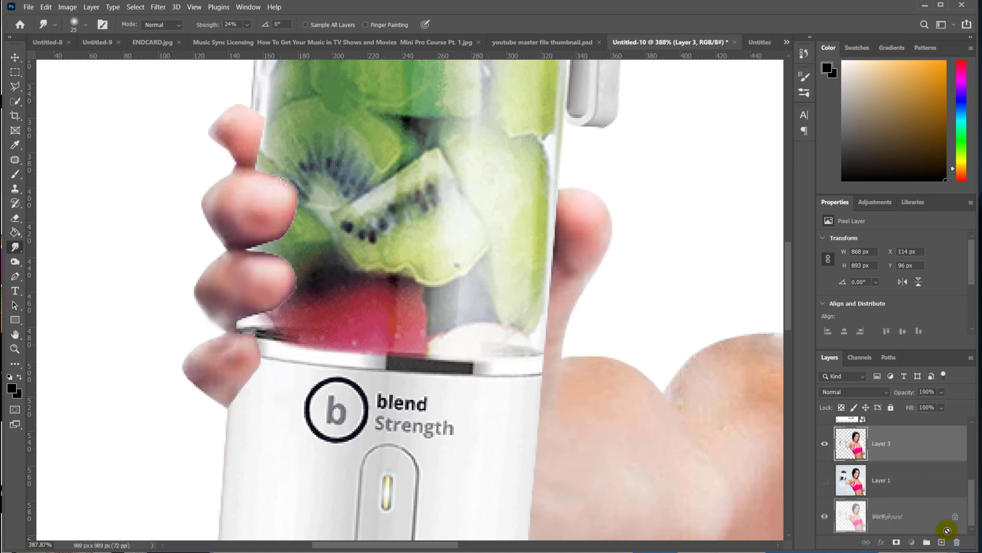
click(91, 6)
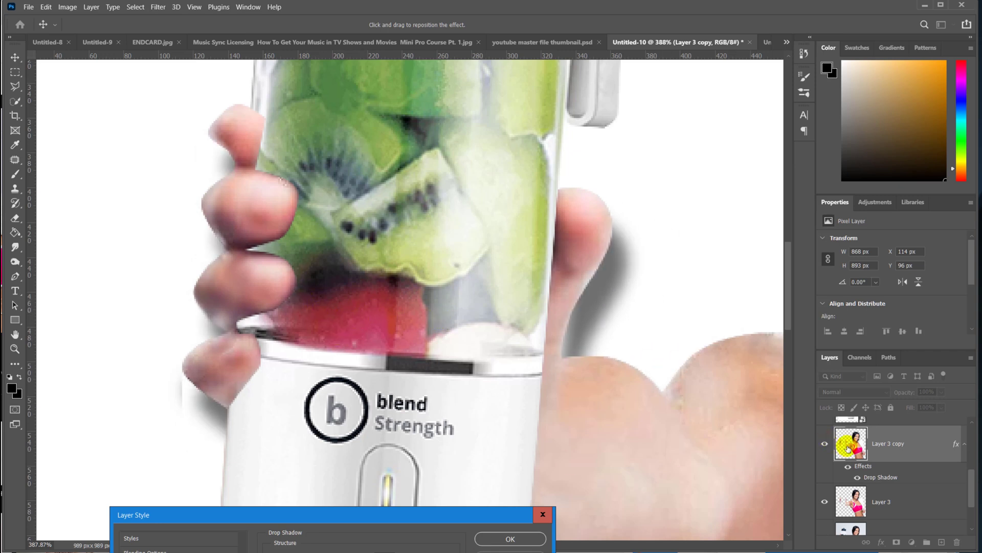
Step: Apply the drop shadow, then reopen it and lower its opacity to 68%
click(826, 443)
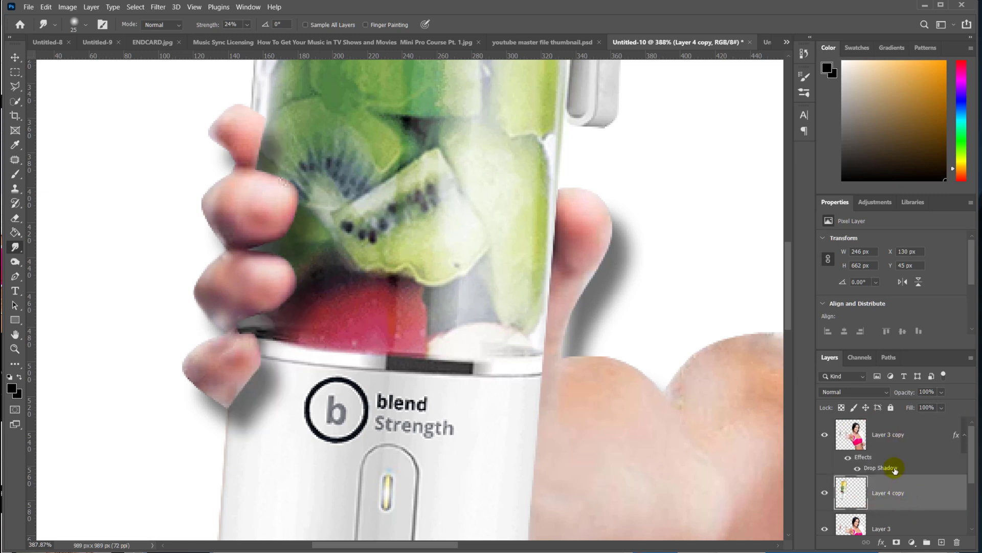
double_click(880, 468)
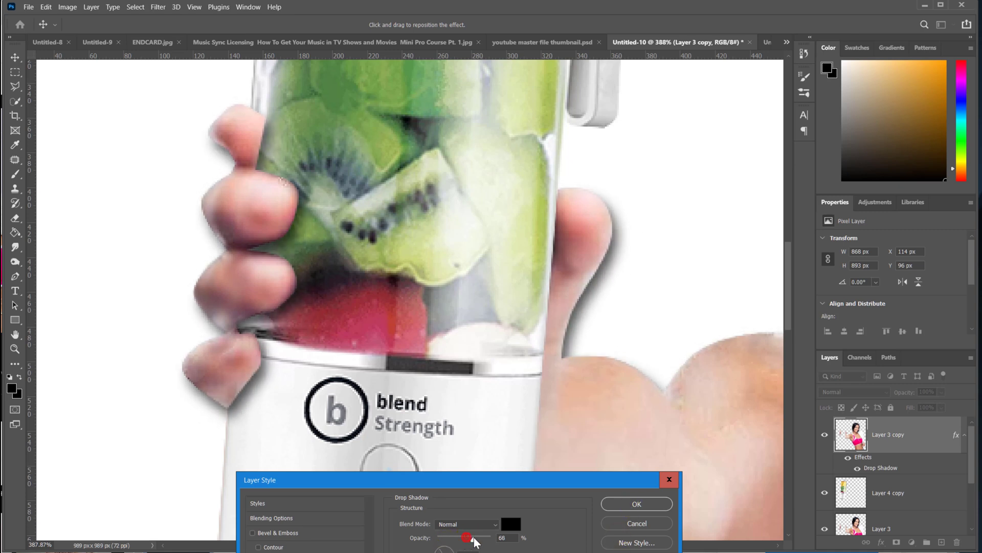
click(636, 504)
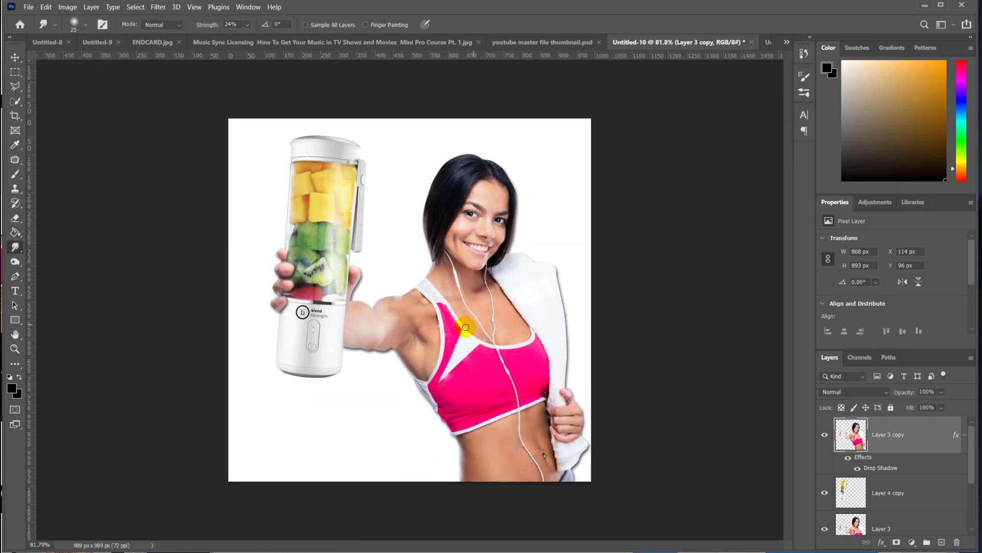
Step: Select the top woman layer and lasso the fingers gripping the blender
scroll(up, 3)
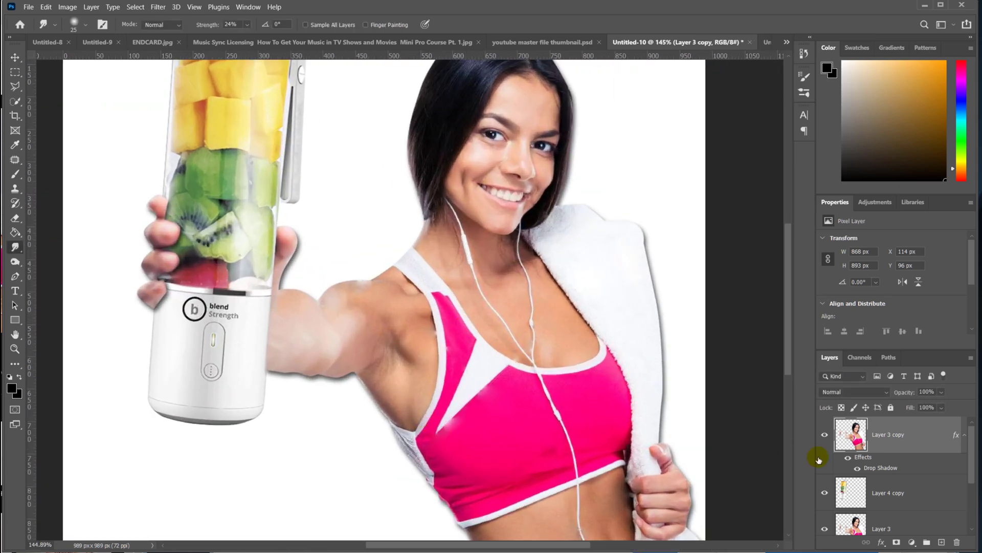
click(888, 493)
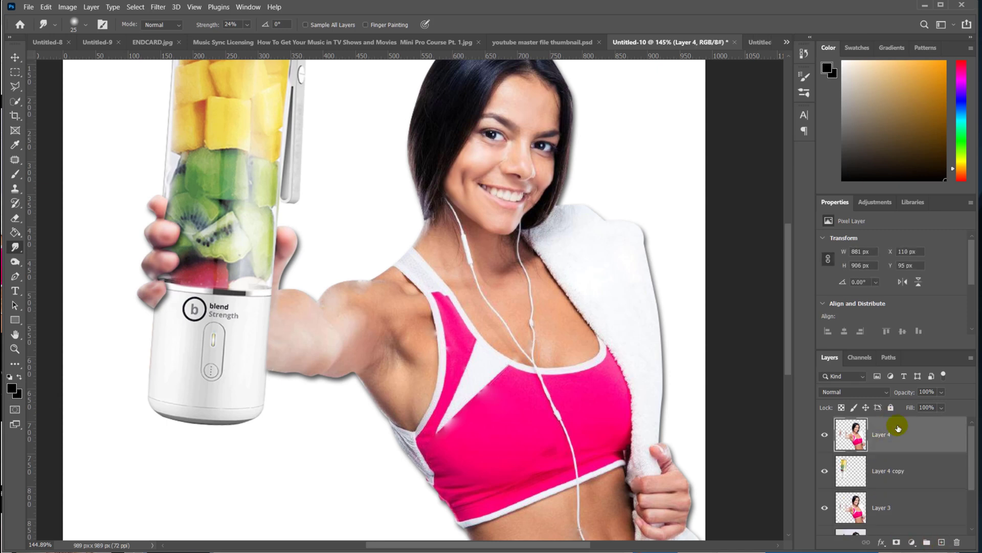
mouse_move(273, 301)
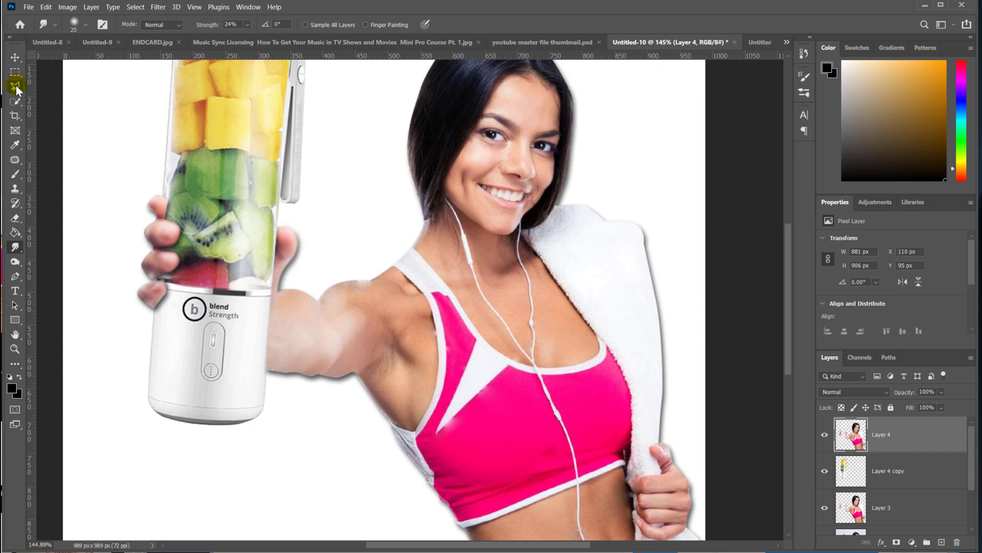
click(15, 86)
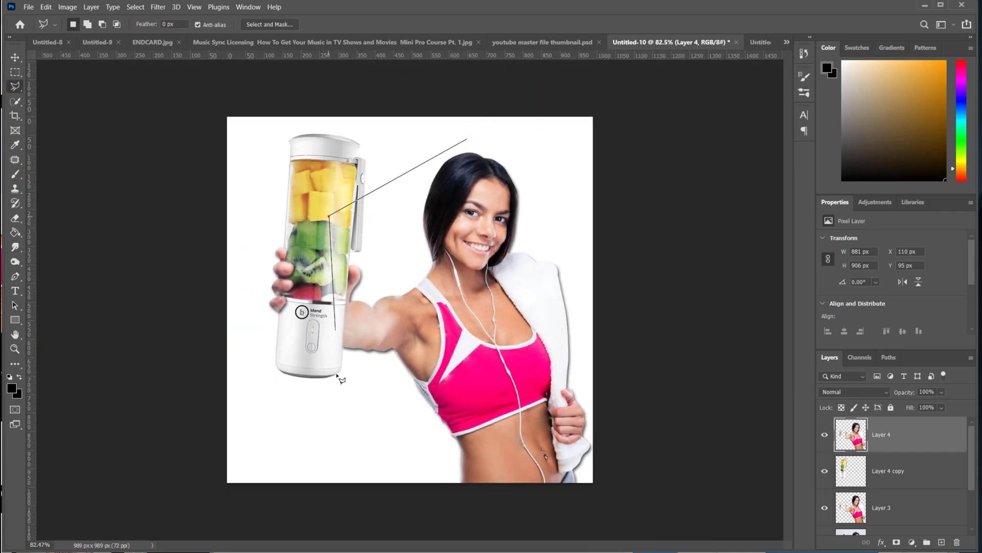
click(474, 138)
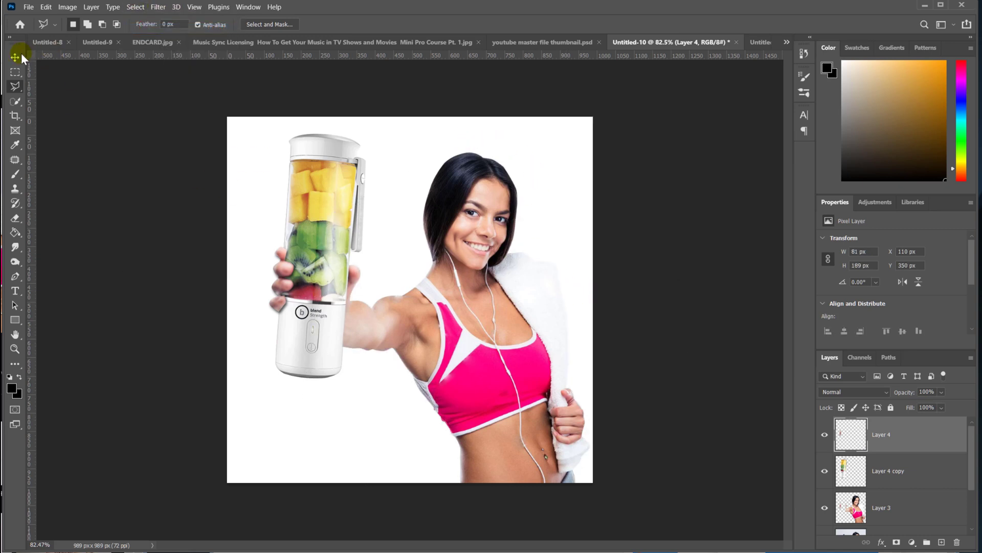
Step: Select the new small fingers layer and switch to the Eraser to trim it
click(14, 57)
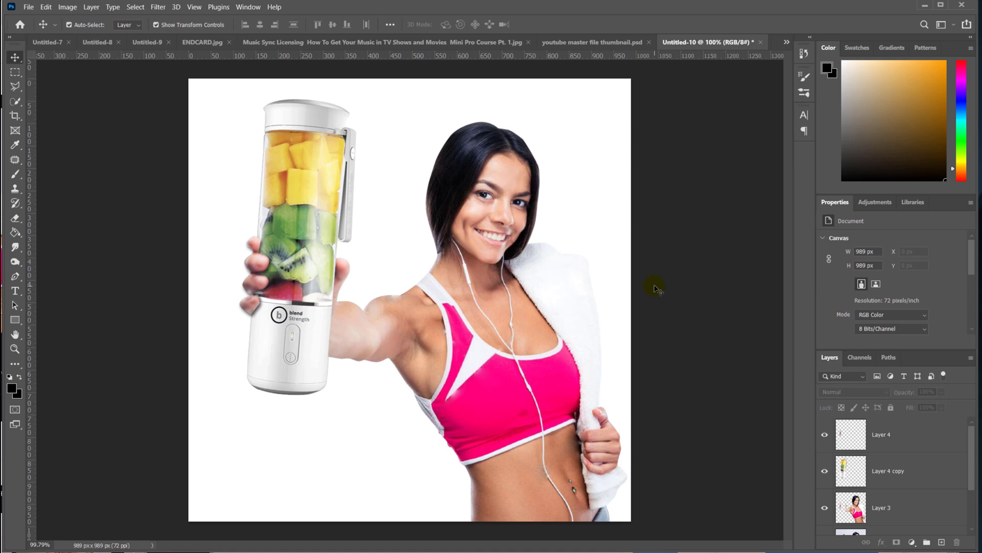
mouse_move(412, 345)
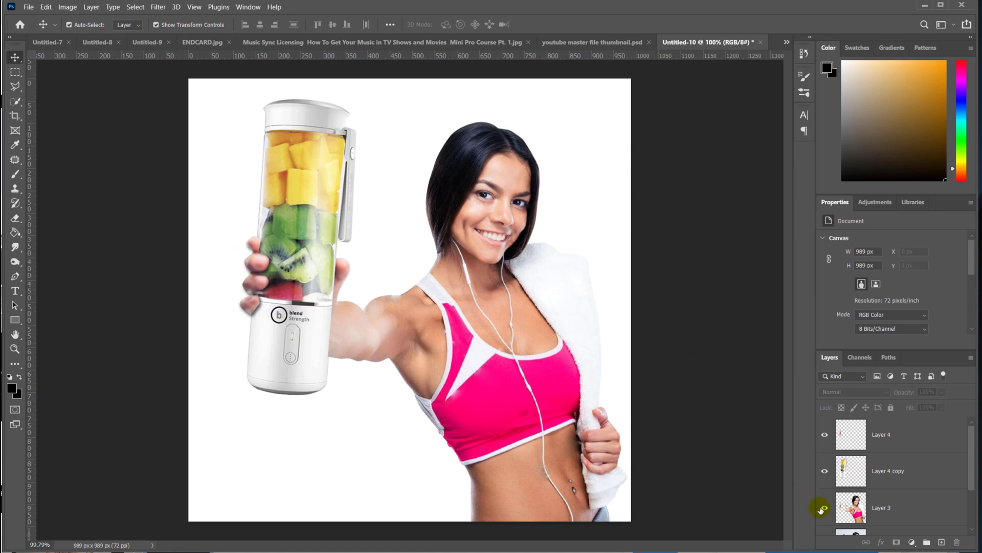
scroll(down, 3)
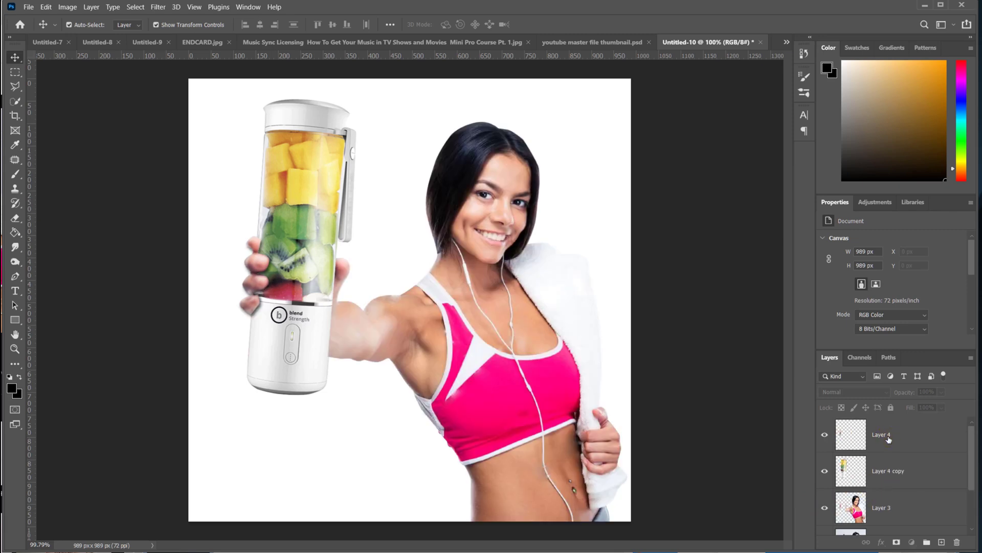
click(881, 434)
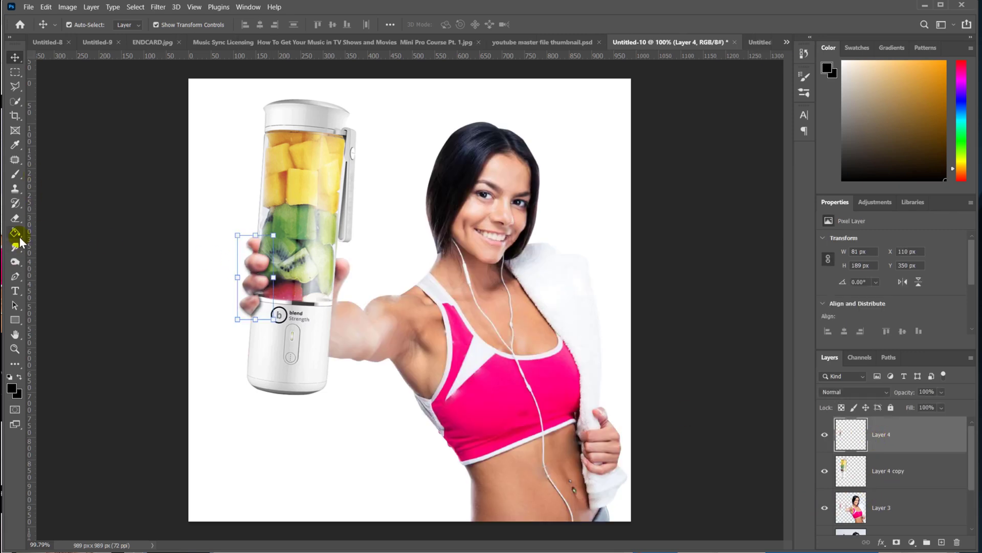
click(14, 217)
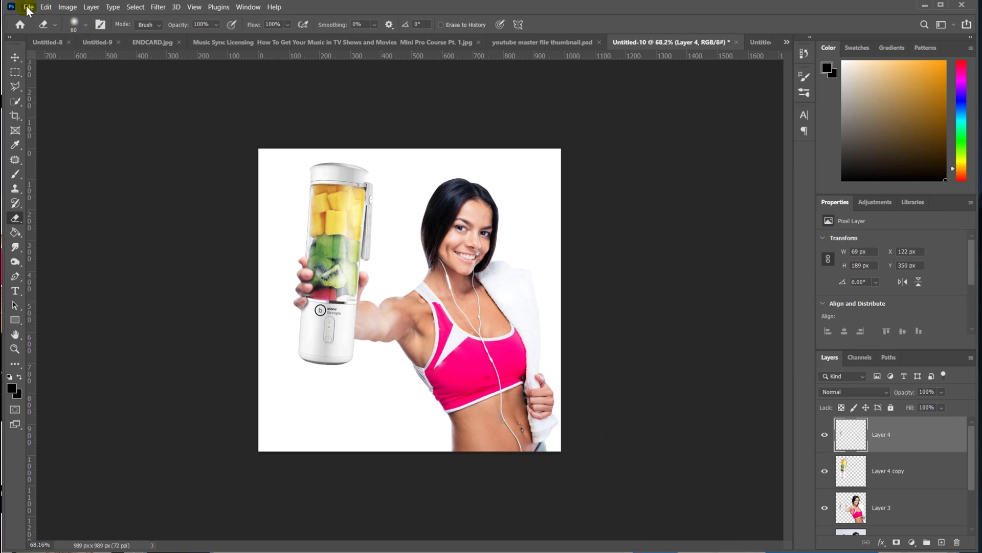
Step: Place the mixed fruit image, shrink it, and move it beneath the blender
click(28, 7)
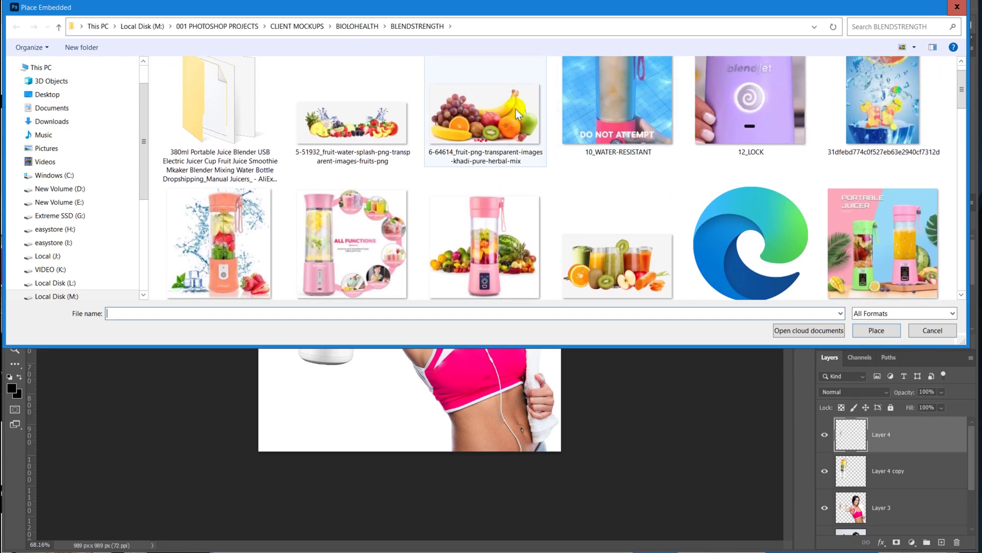
click(876, 330)
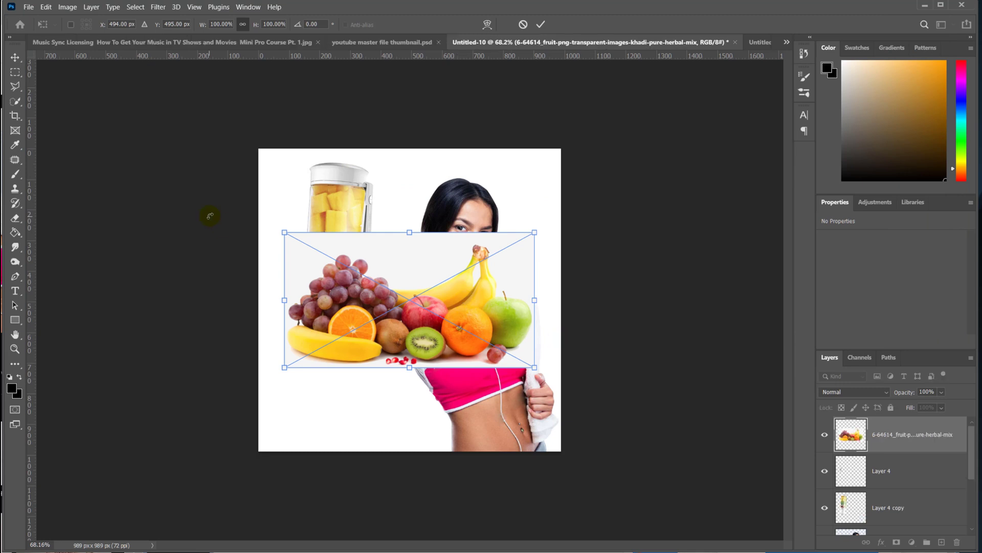
mouse_move(907, 474)
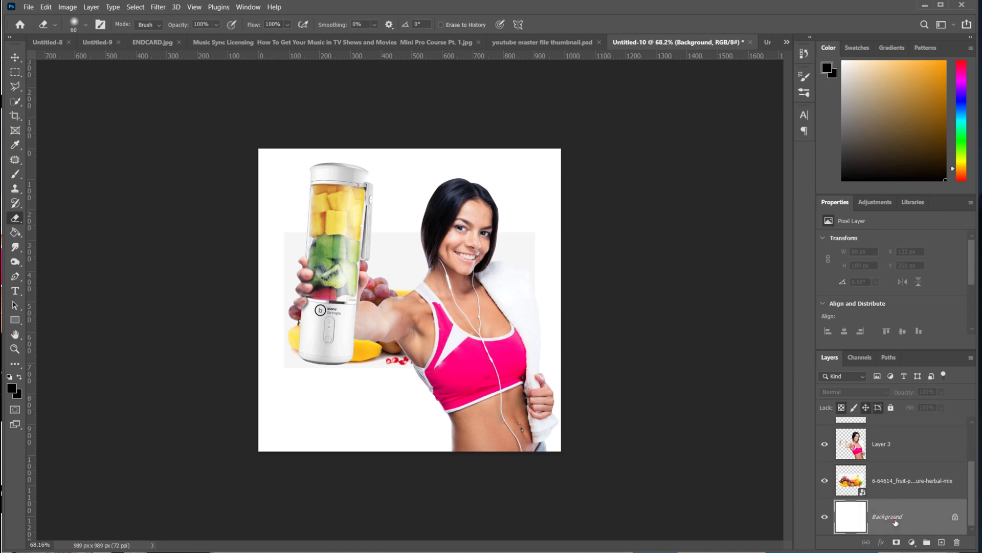
click(15, 57)
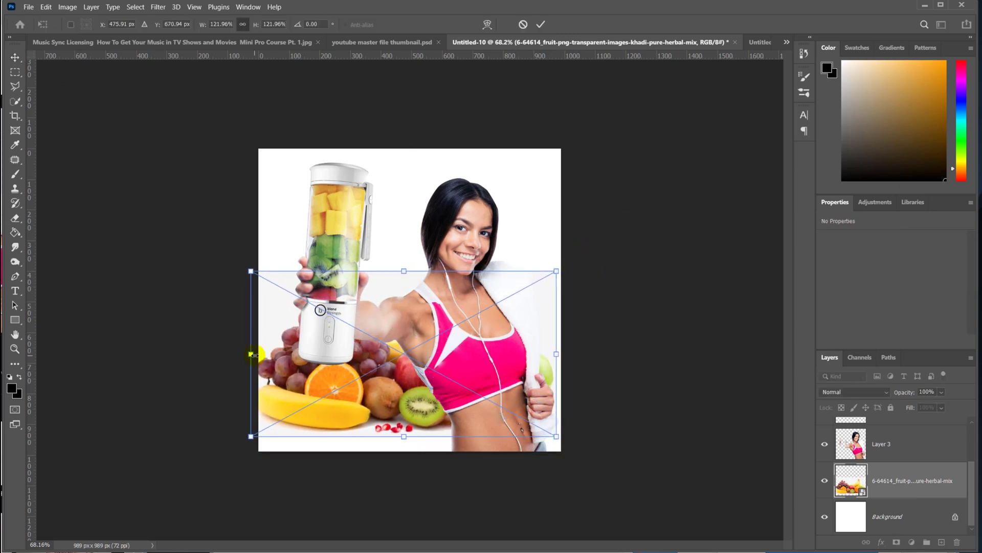
click(541, 24)
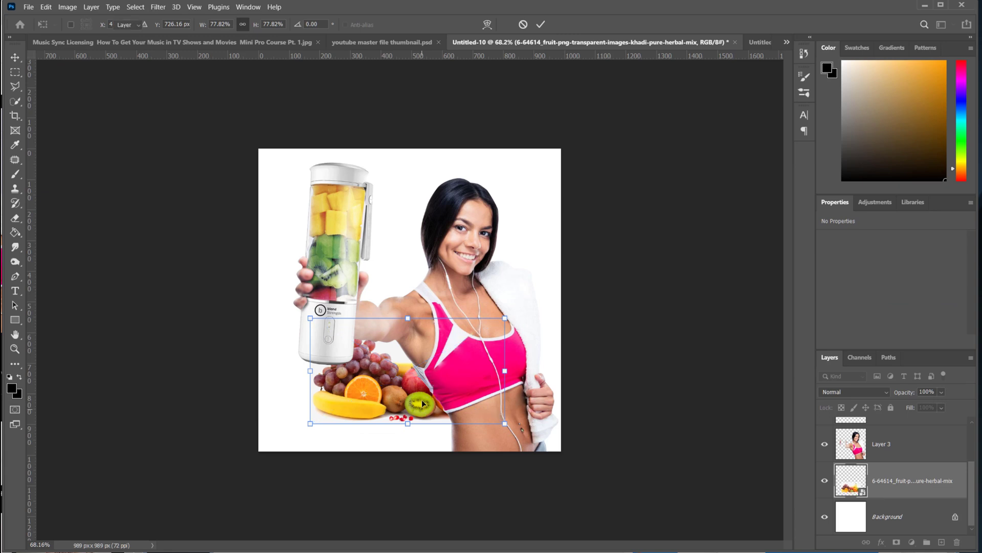
click(540, 24)
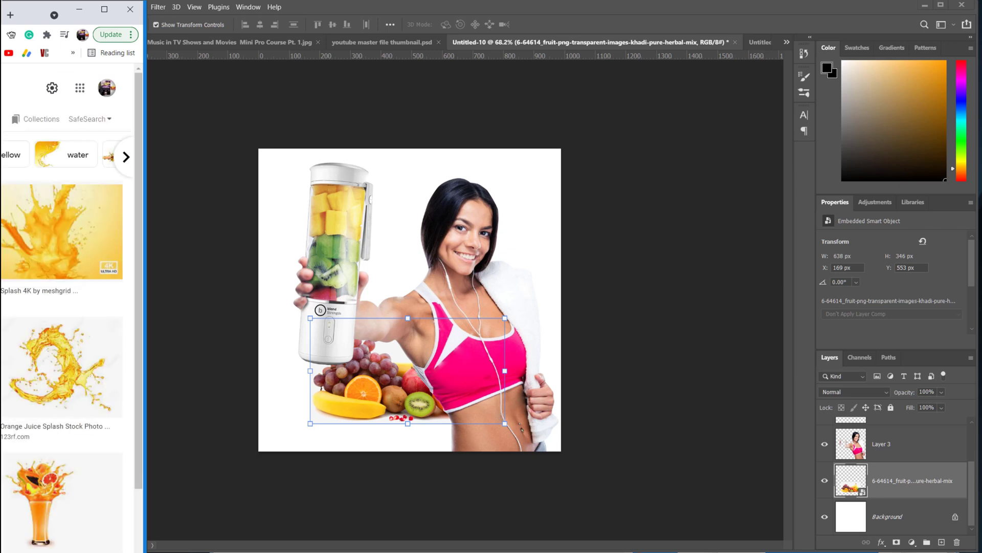
Step: Scroll through Google Images results for fruit juice splash pictures
scroll(down, 3)
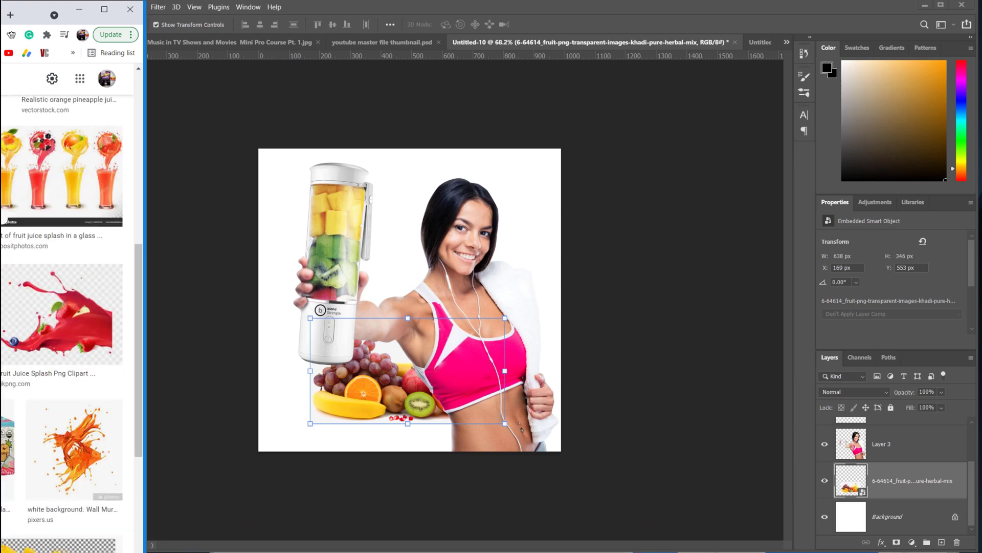
scroll(down, 3)
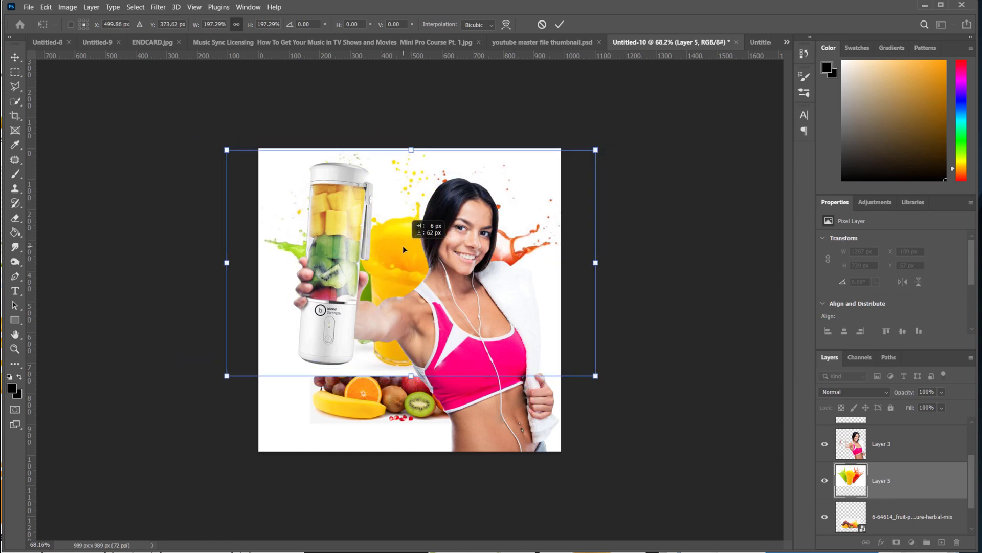
Step: Commit the splash transform and select its white background by similar colour
click(558, 24)
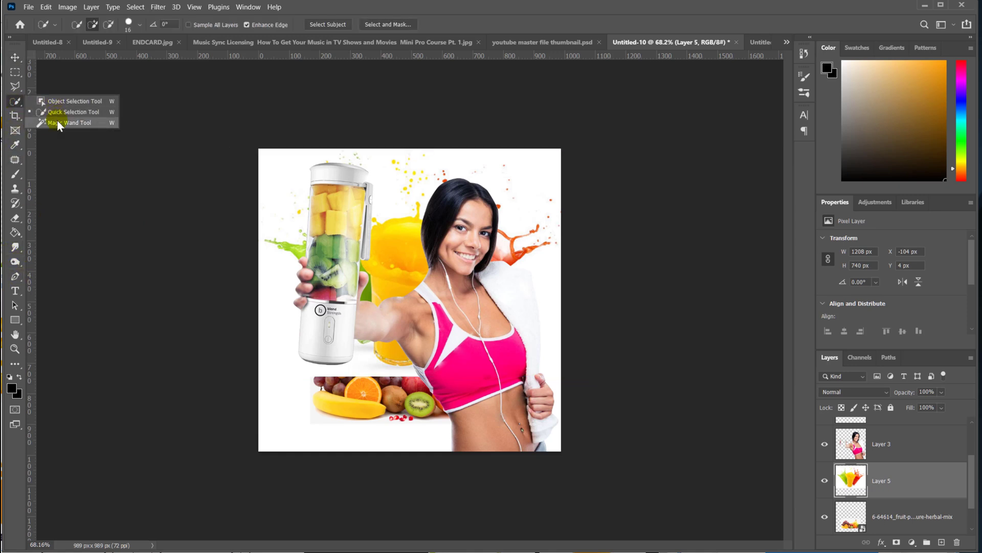
click(69, 122)
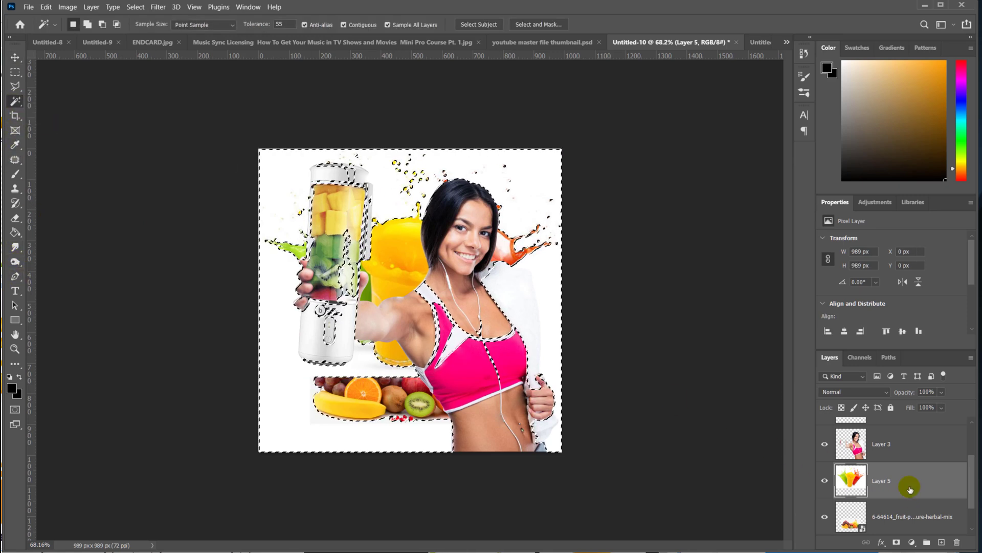
click(135, 7)
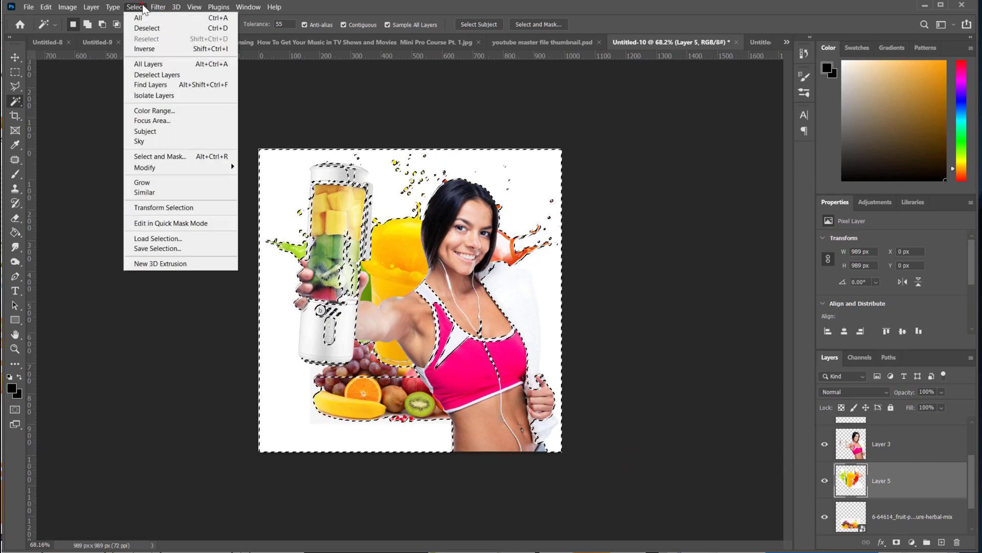
click(67, 7)
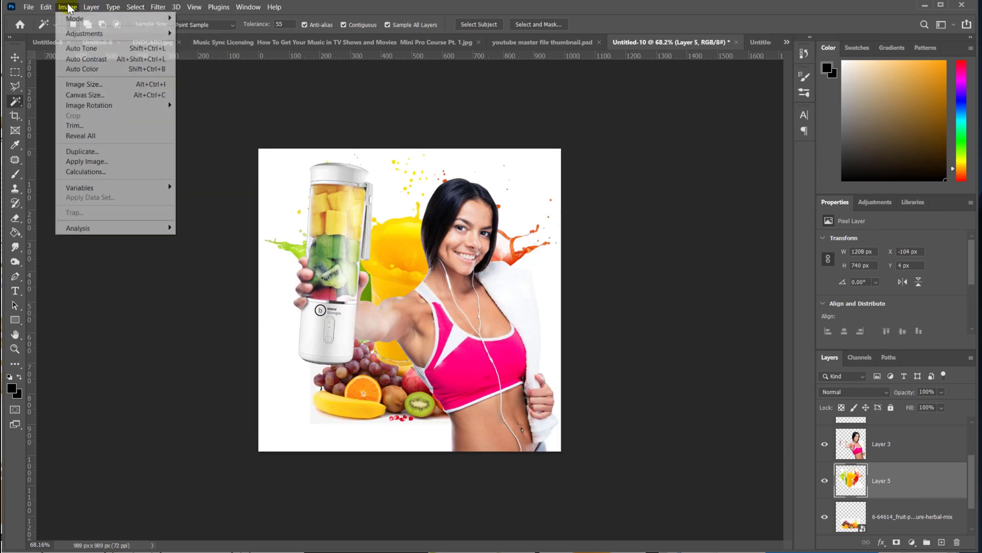
click(83, 33)
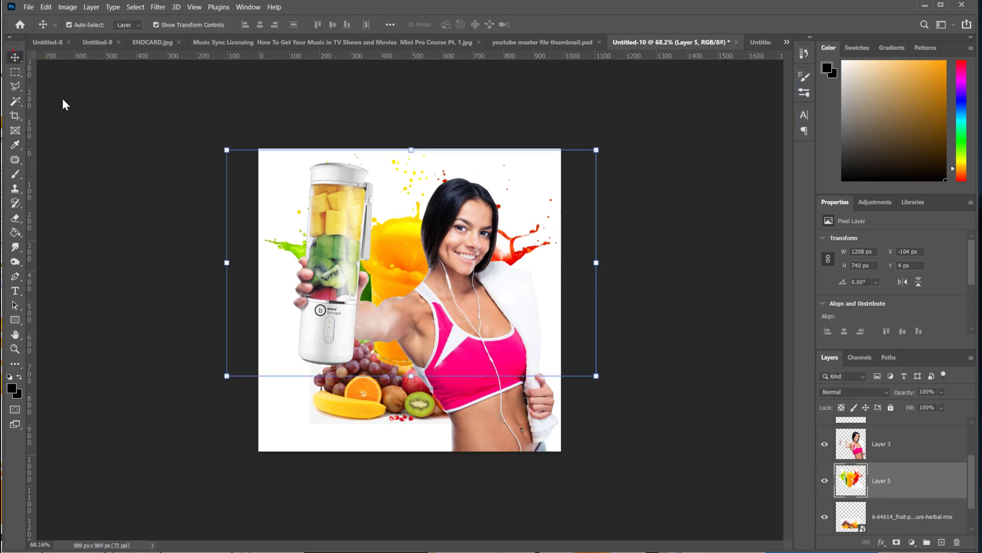
Step: Hide the fruit mix layer and raise the scaled paint splash toward the top
click(824, 516)
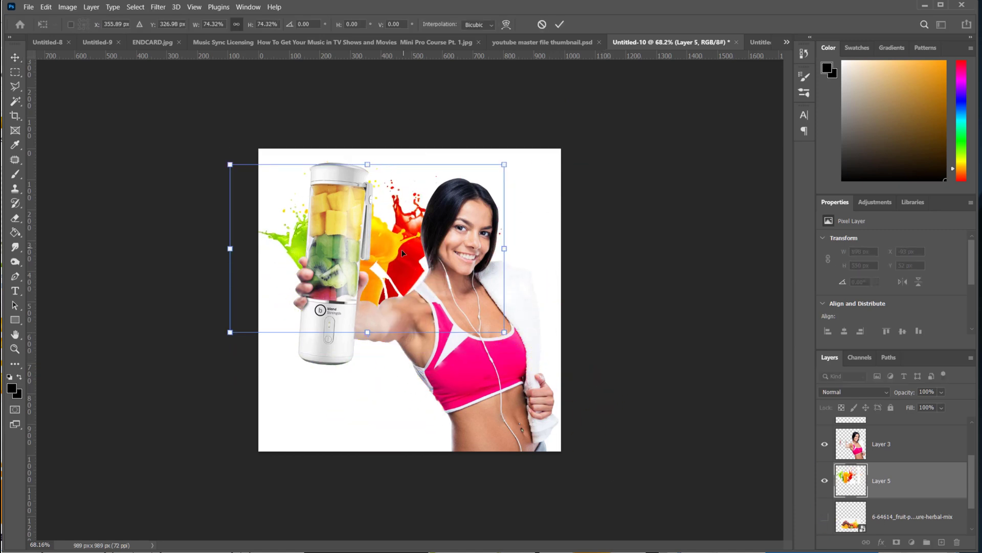
drag(366, 248, 377, 177)
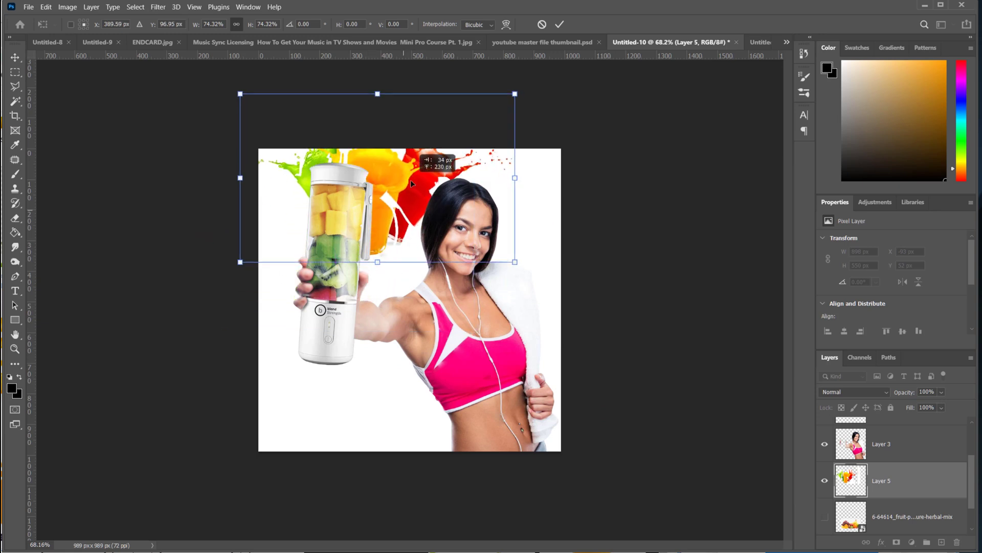
click(559, 24)
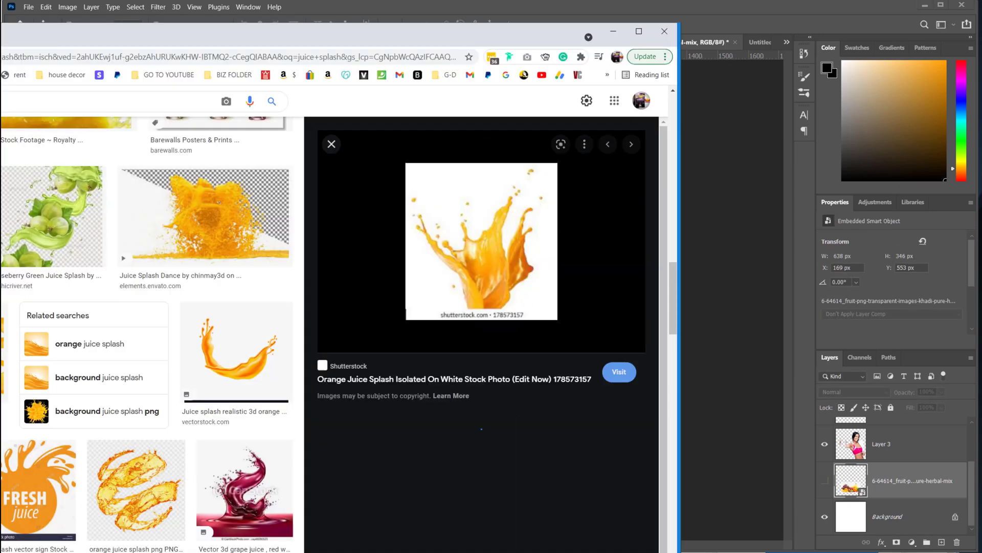
click(631, 145)
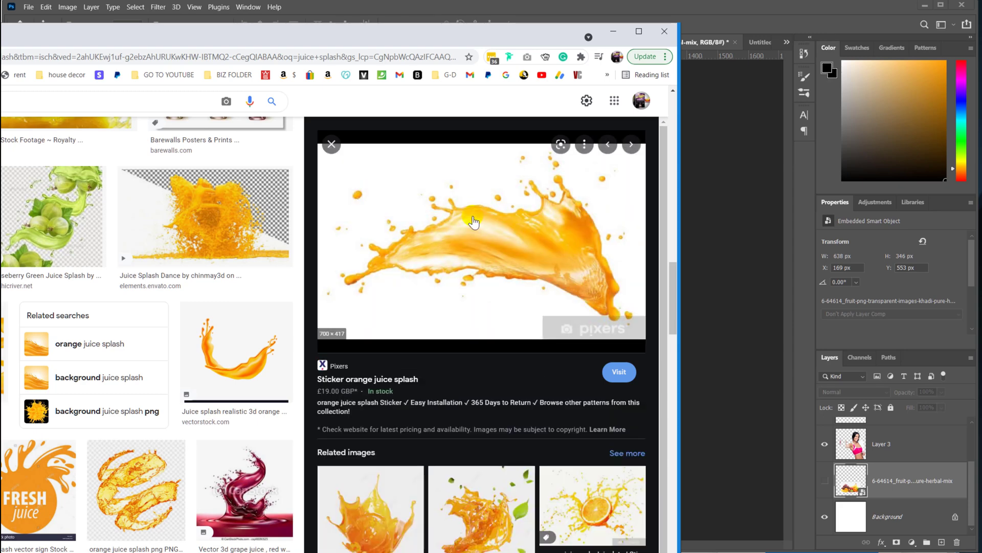
right_click(474, 221)
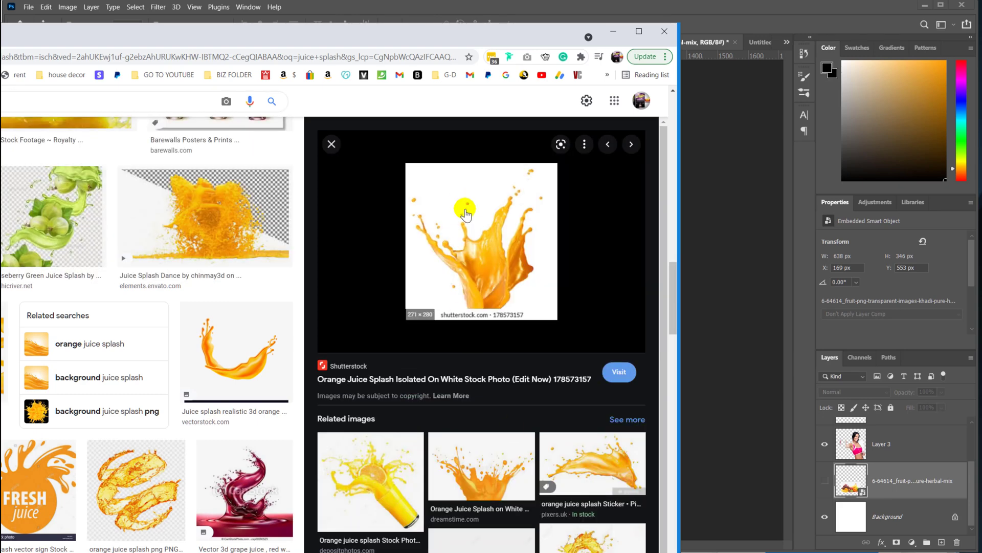
scroll(down, 3)
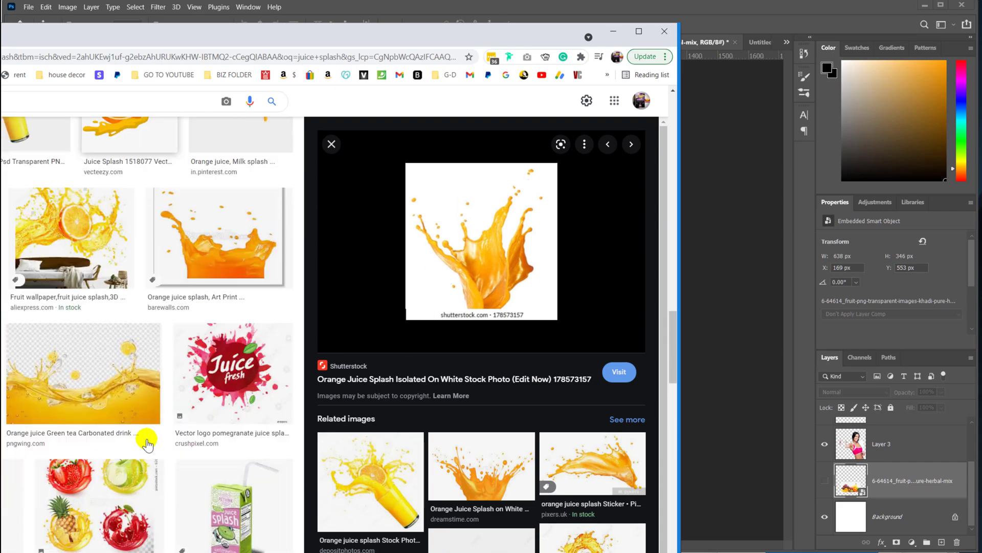
scroll(down, 3)
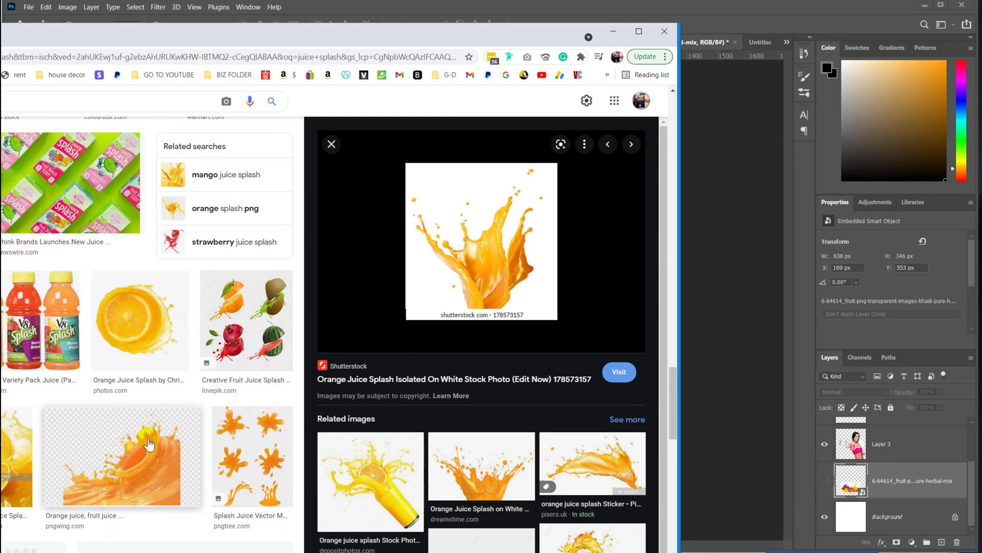
scroll(down, 3)
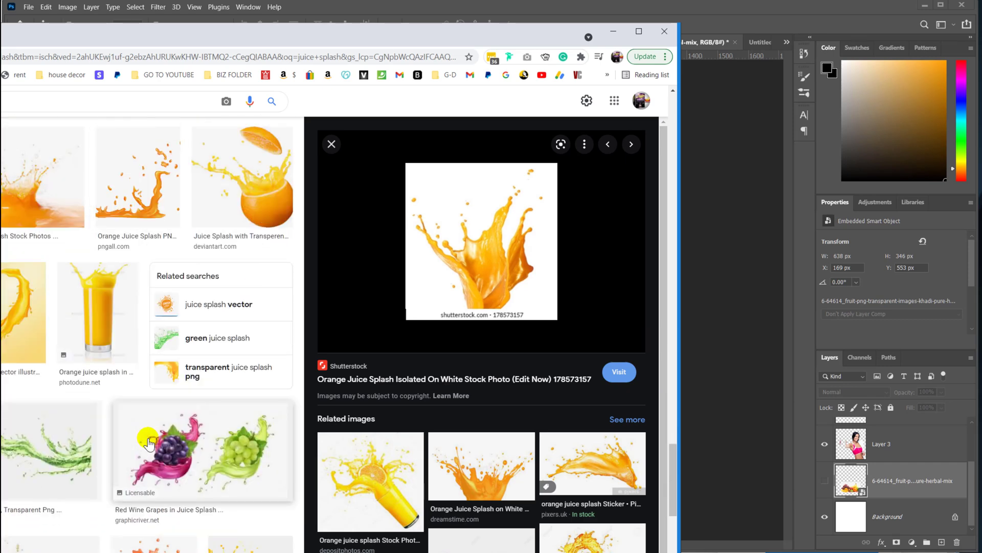
scroll(down, 3)
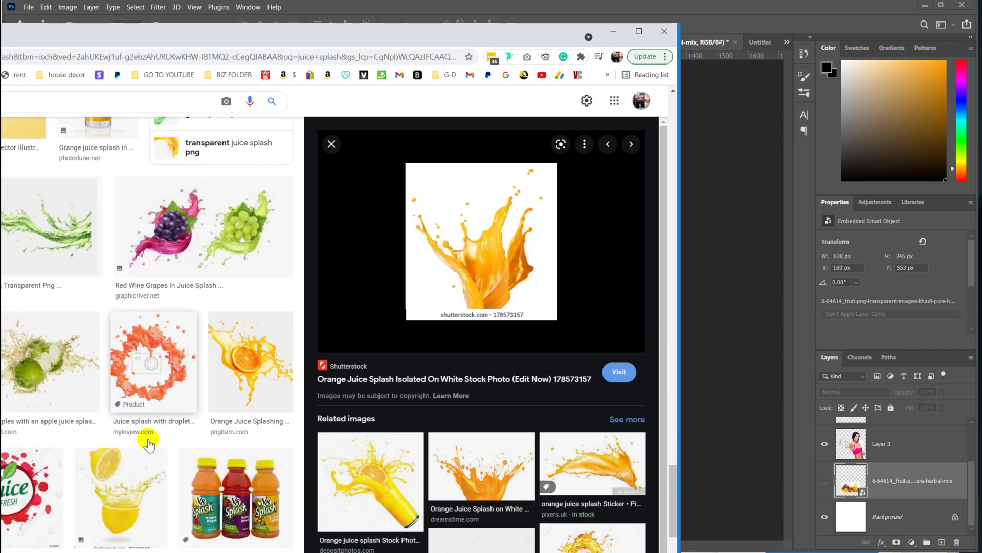
scroll(down, 3)
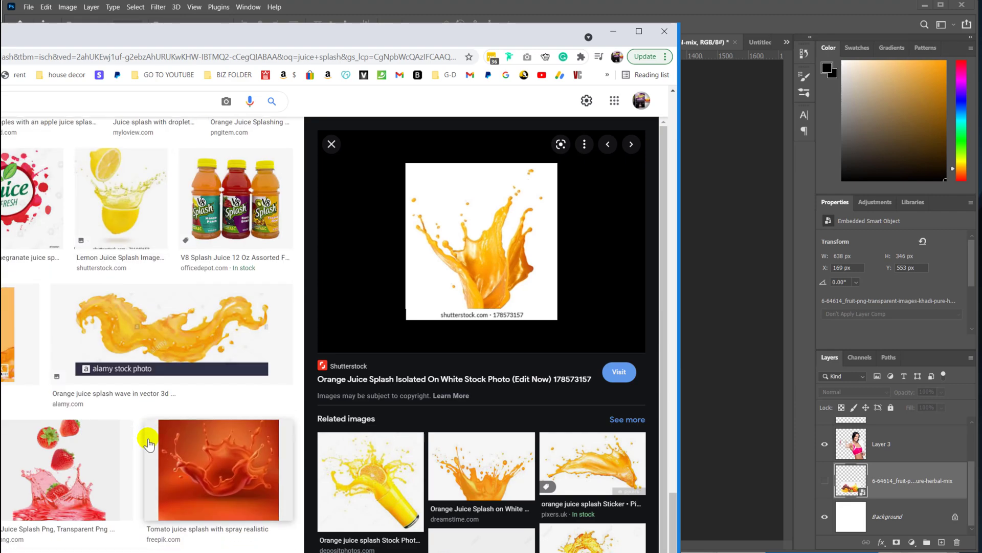
scroll(down, 3)
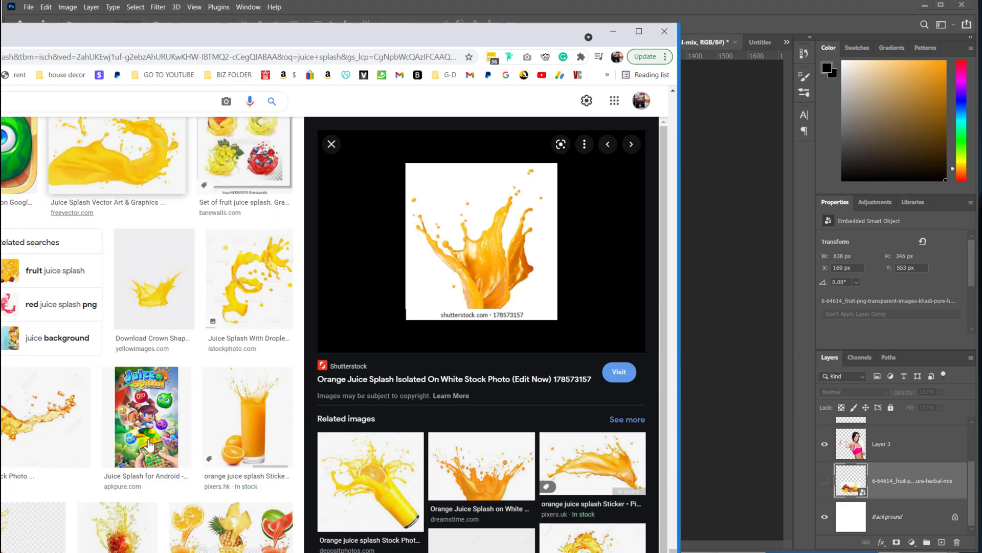
scroll(down, 3)
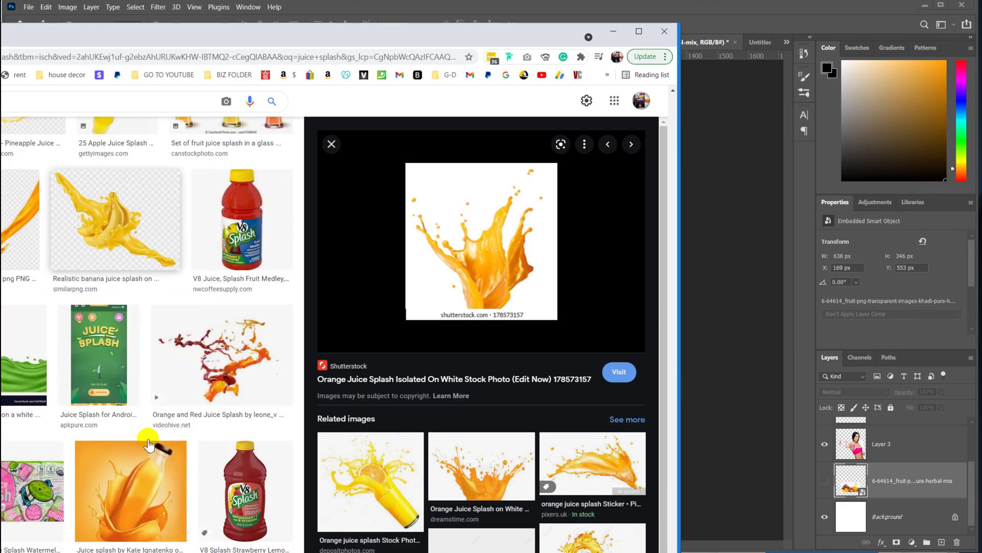
scroll(down, 3)
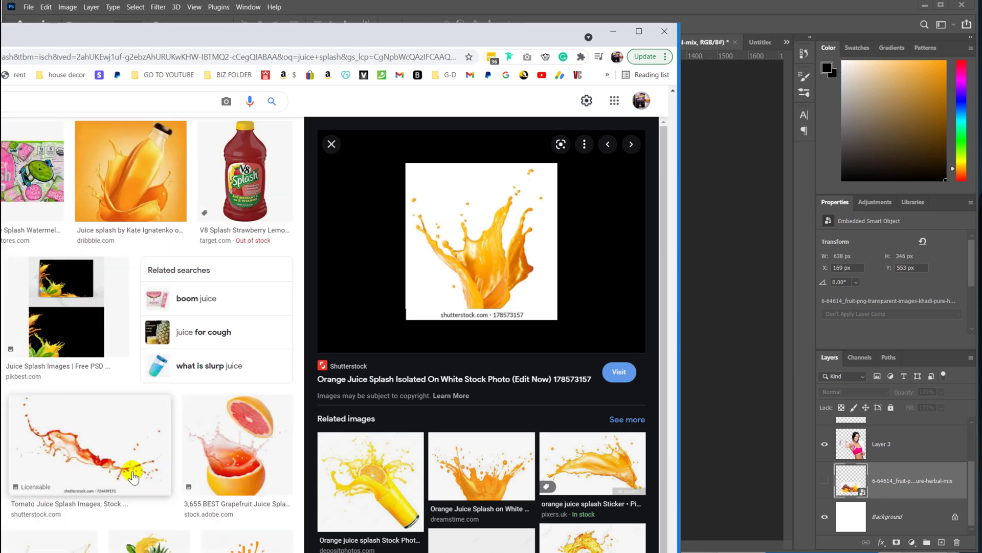
click(148, 397)
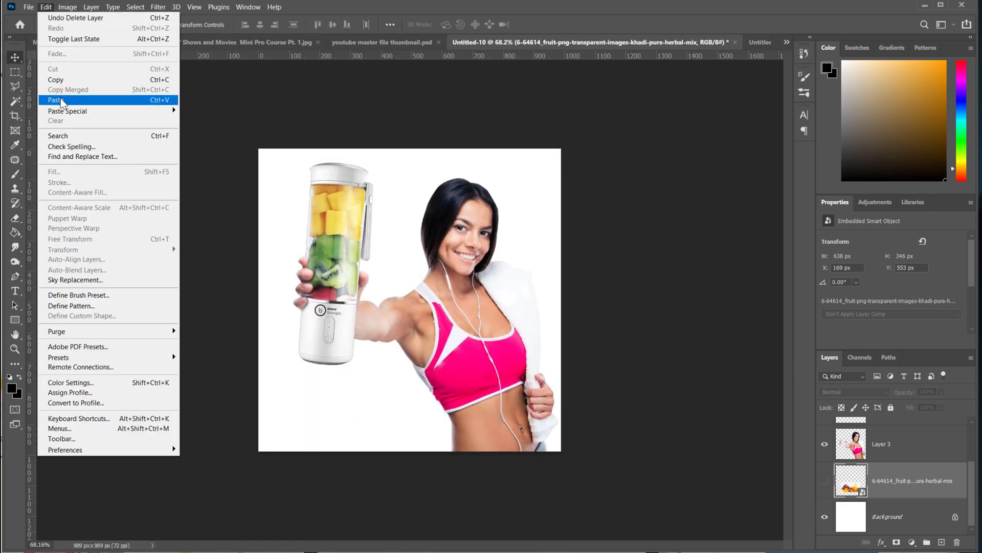
Step: Paste the yellow fruit juice splash and scale it to about 87% behind the blender
click(55, 100)
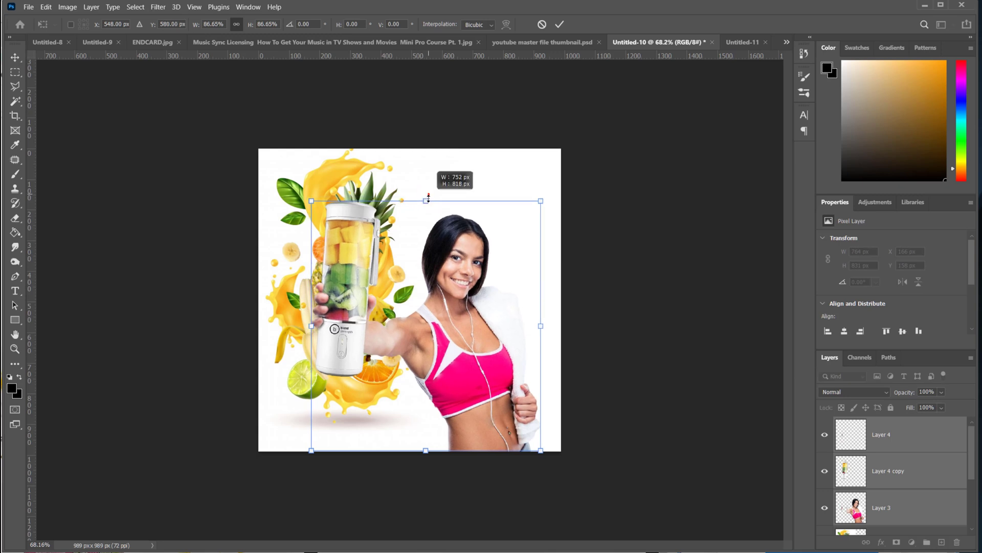
click(558, 24)
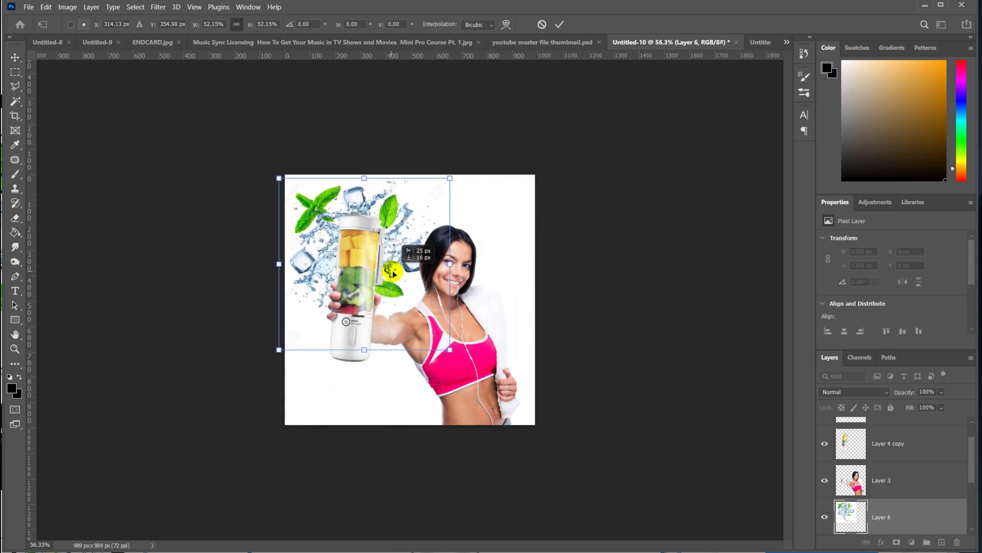
Step: Commit the mint splash, select and deselect its white background, move a copy above Layer 3
click(559, 25)
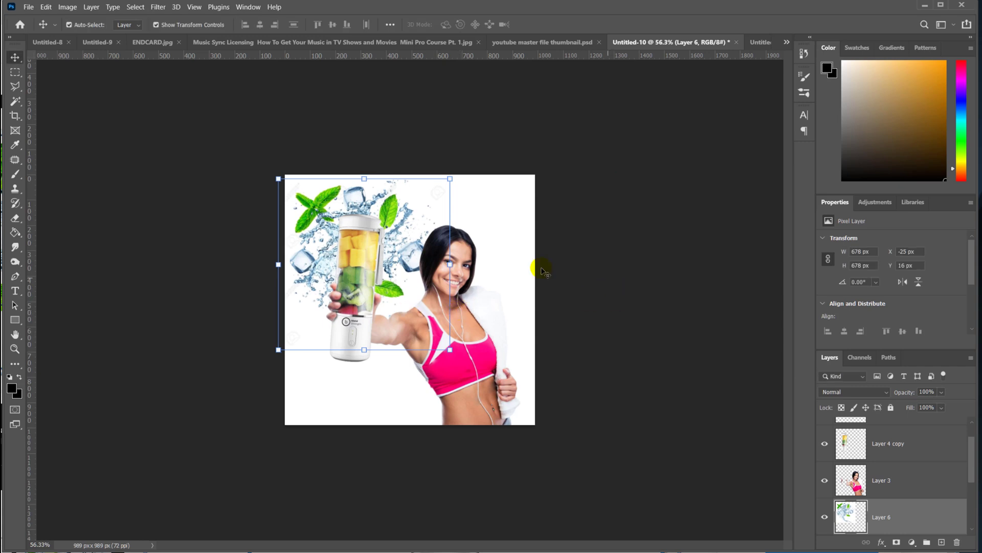
click(67, 7)
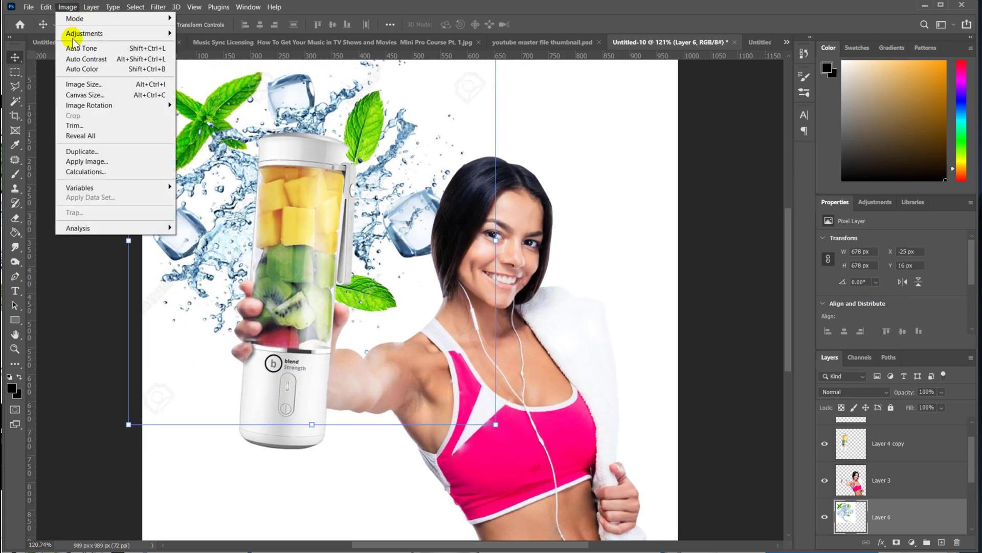
click(84, 33)
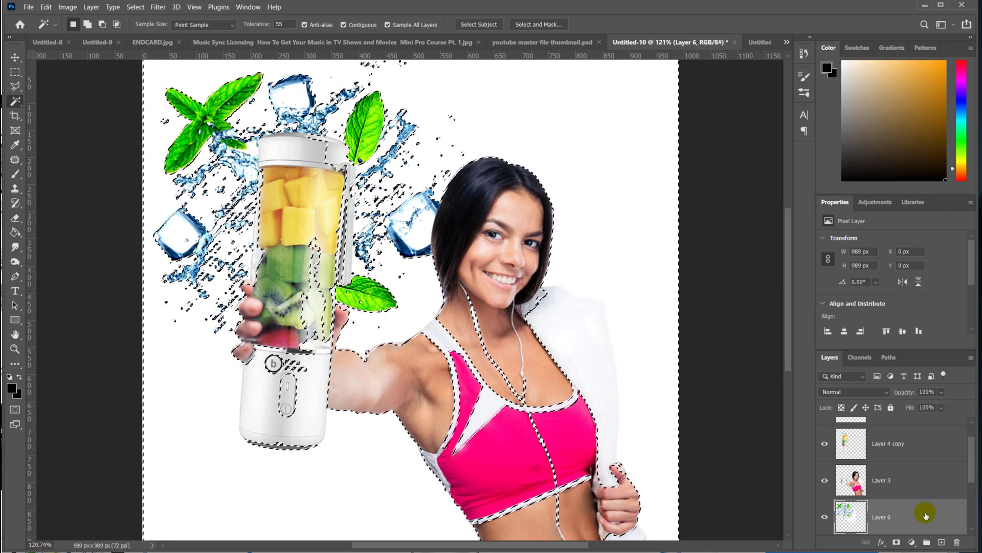
click(134, 6)
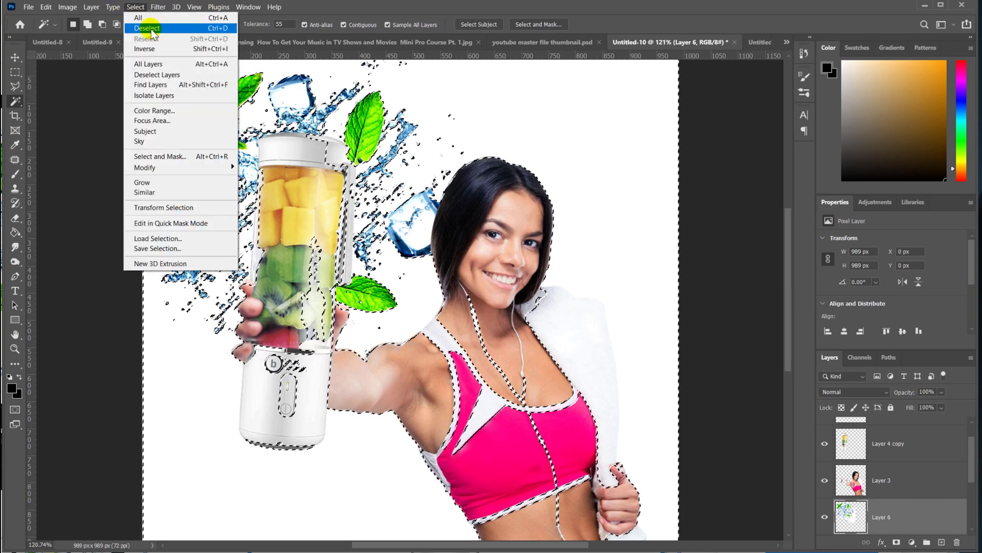
click(146, 28)
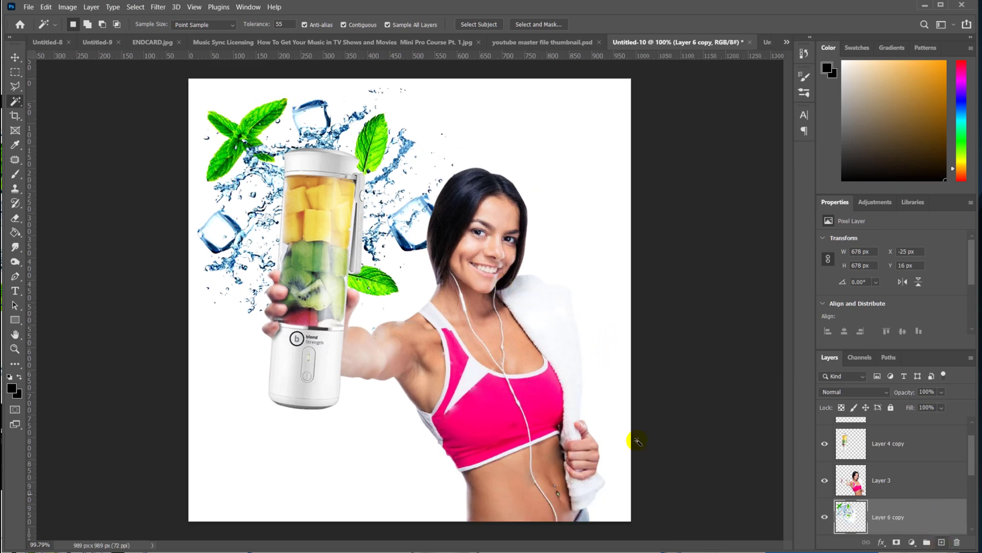
click(884, 479)
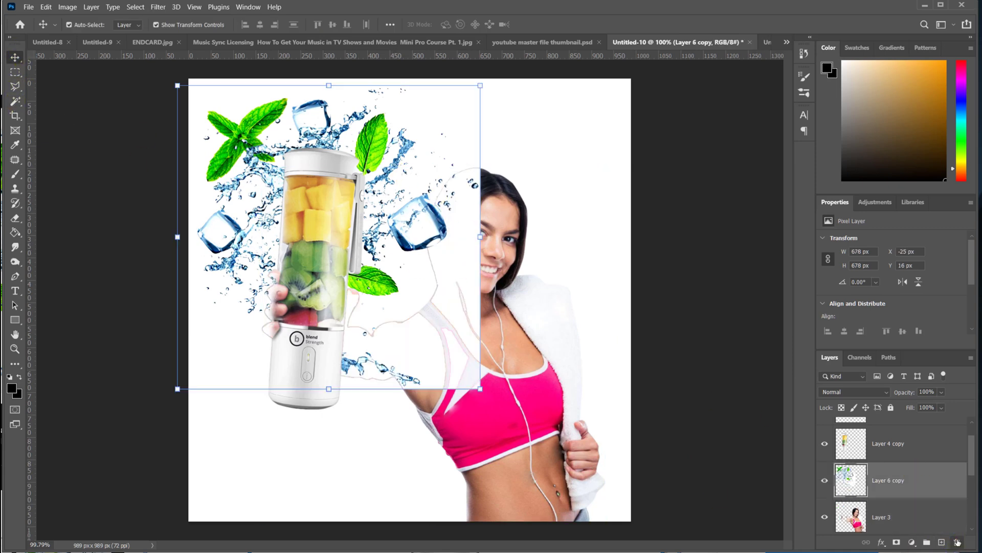
Step: Delete the splash copy layer and copy the blue water splash image from Chrome
click(28, 6)
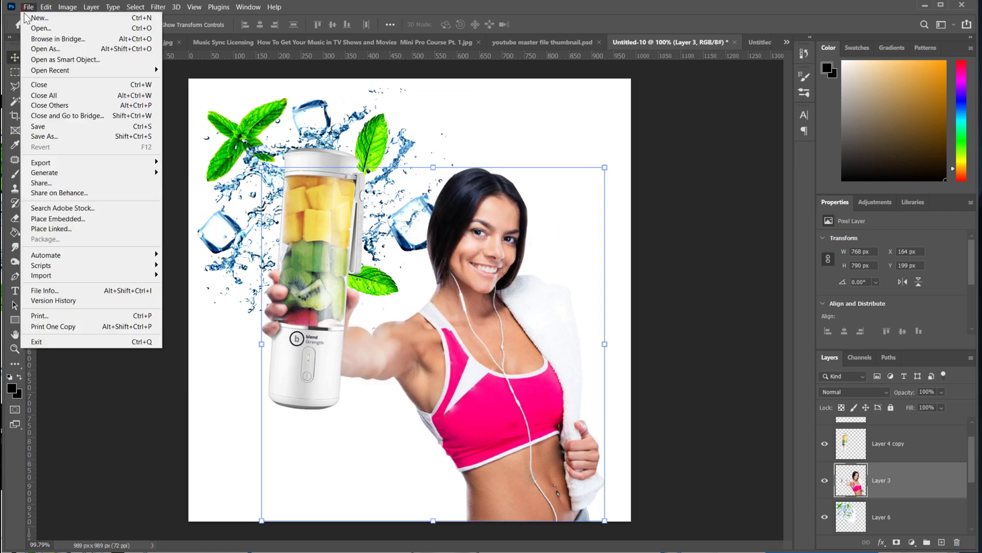
click(57, 218)
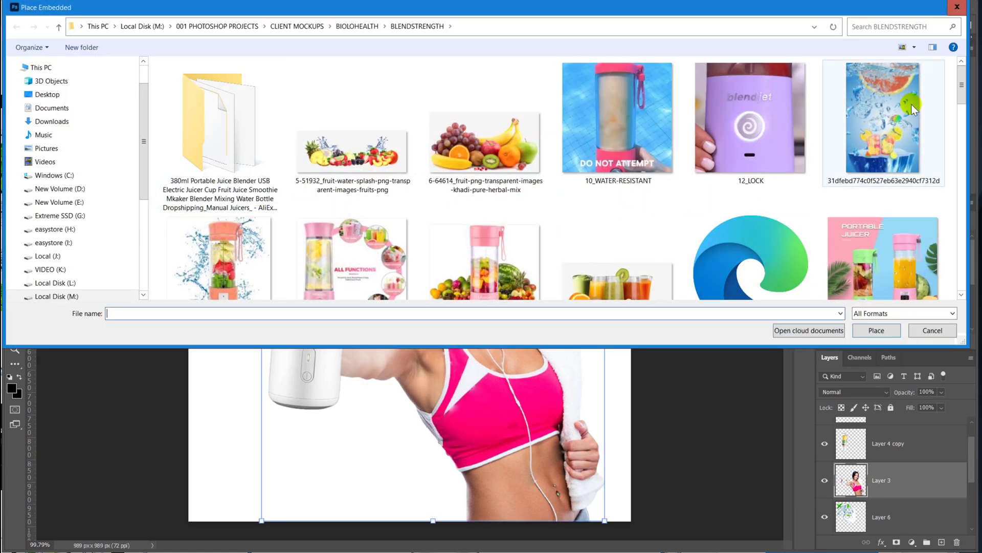
click(876, 330)
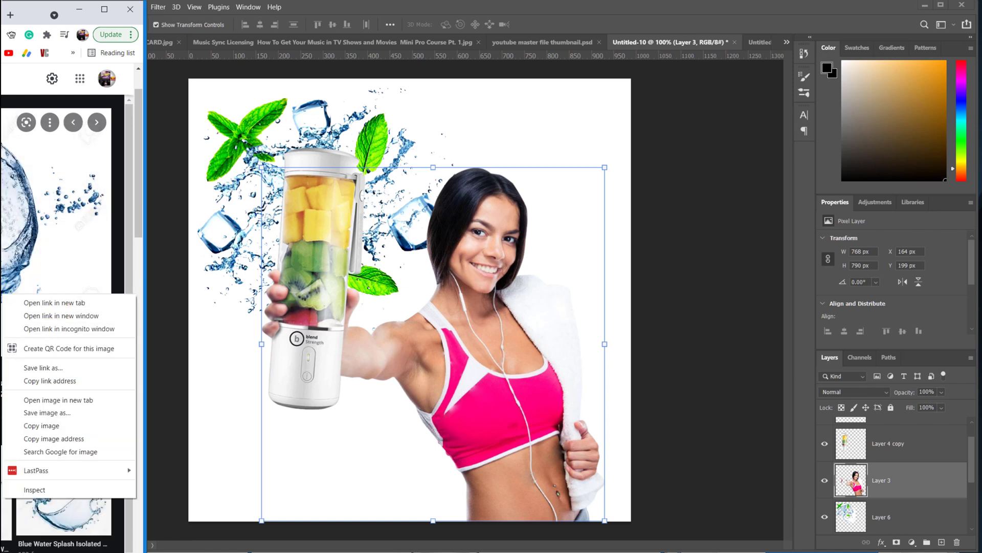
mouse_move(54, 438)
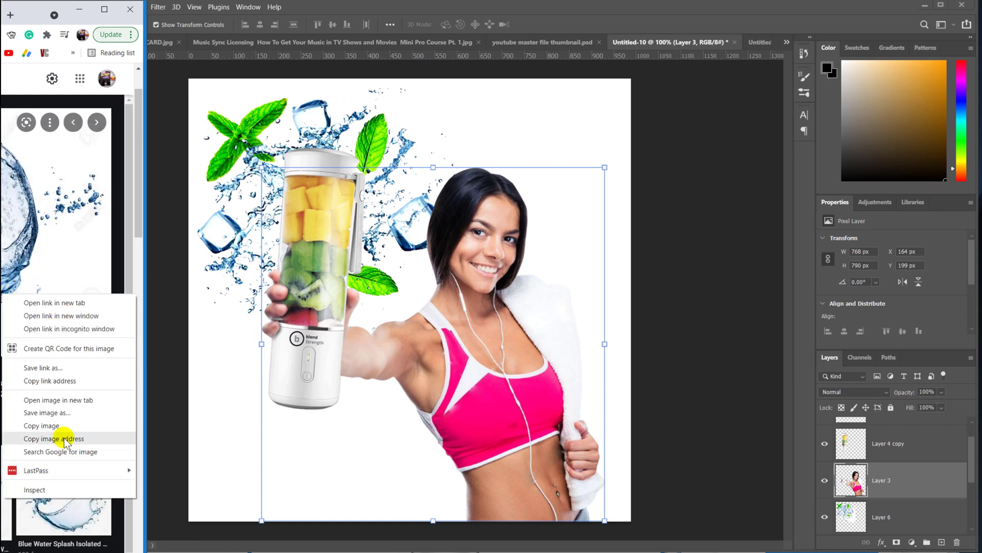
click(45, 7)
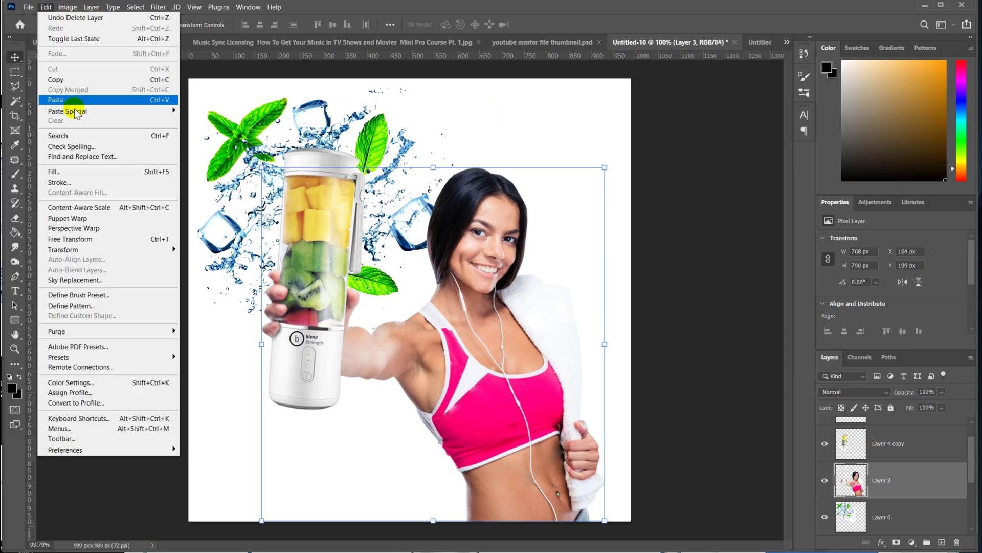
Step: Paste the water splash, scale it to the canvas, and whiten its background with Levels
click(56, 100)
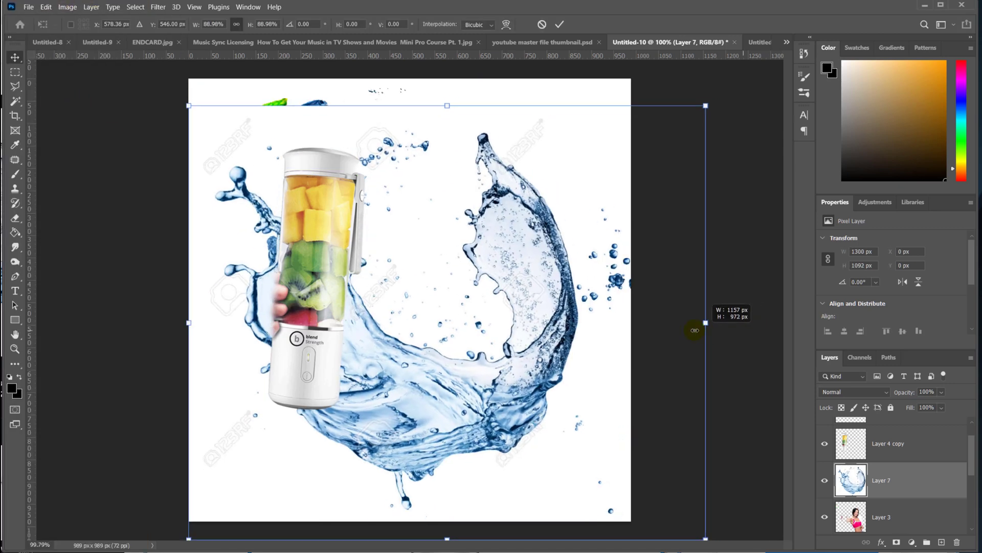
click(558, 24)
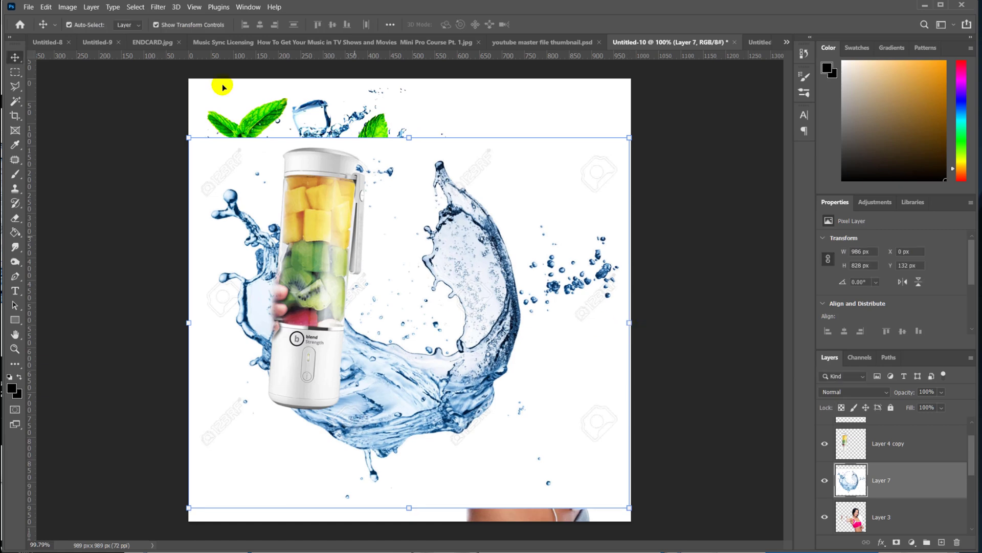
click(67, 6)
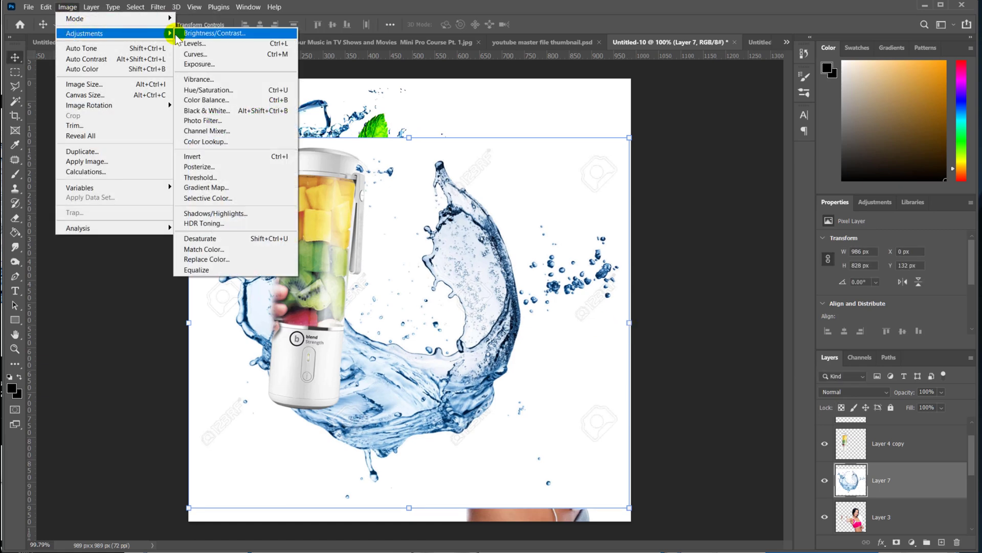
click(194, 43)
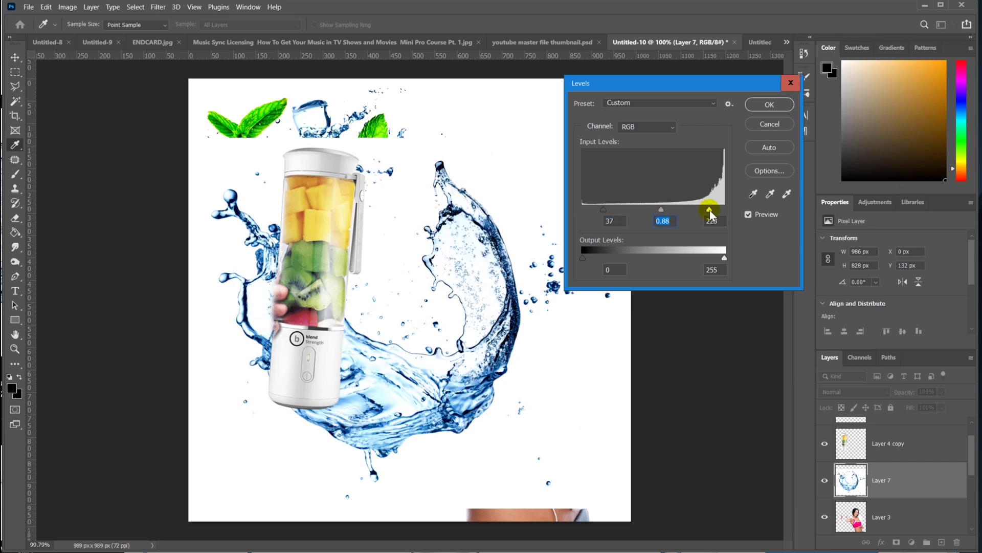
click(769, 104)
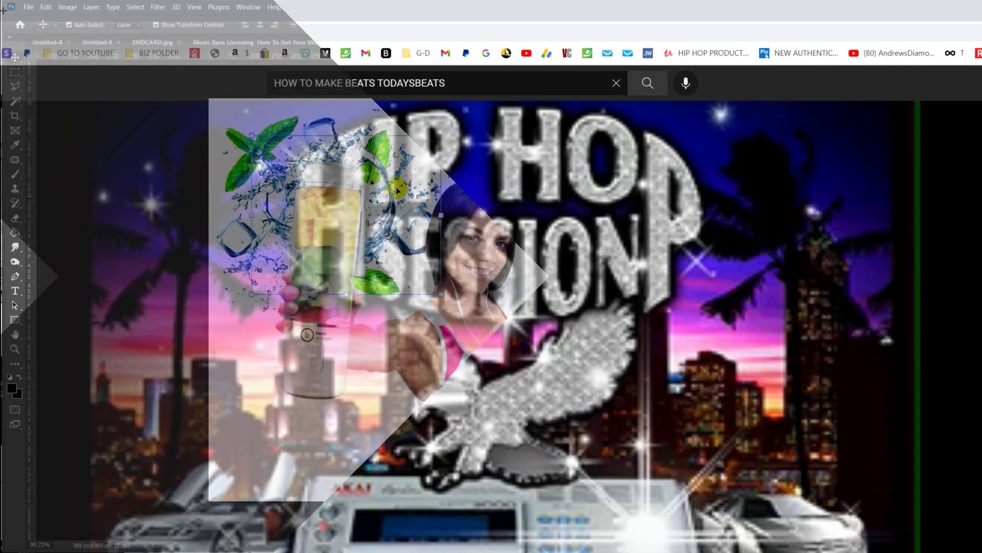
Step: Play the Hip Hop Session beat video from YouTube's search results
click(652, 42)
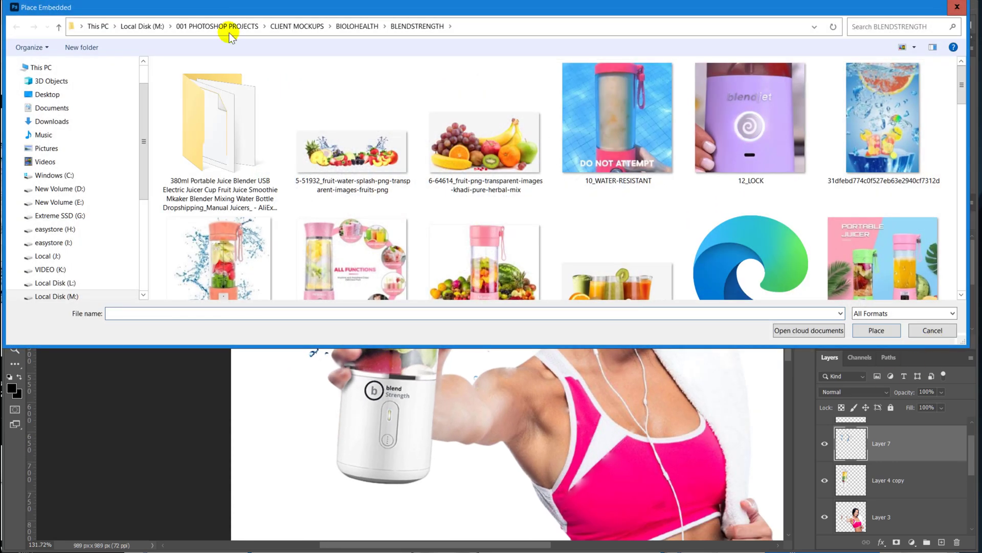
Step: Open the Ultimate Photoshop Essential Toolbox folder on Local Disk (M:)
click(142, 26)
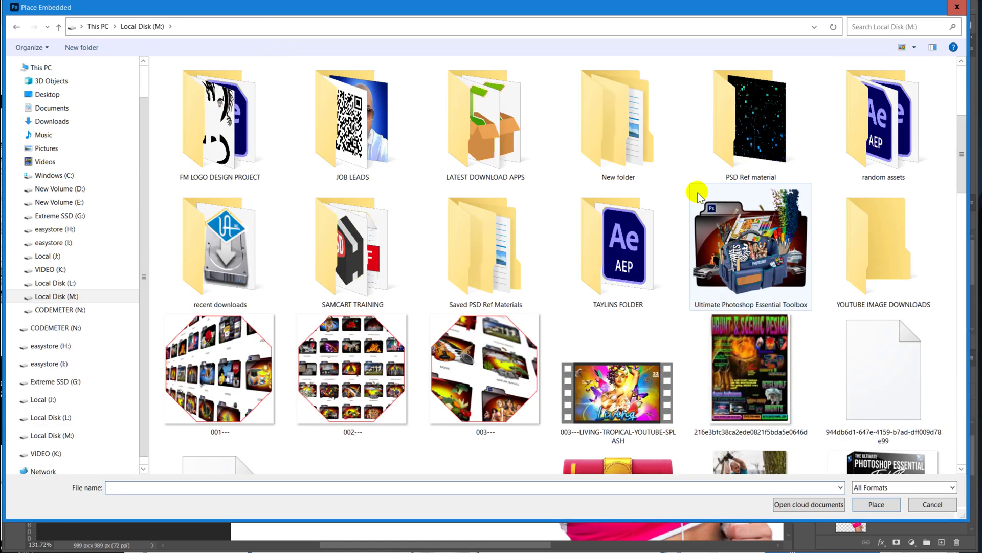
double_click(750, 246)
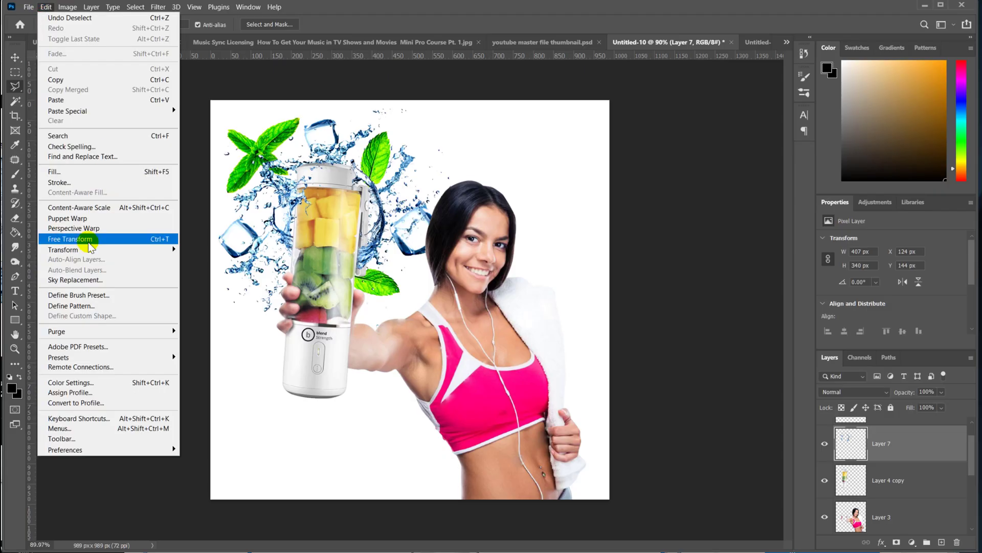
Step: Resize the splash and place a strawberry scaled to about 8%, tilted beside the blender
click(70, 240)
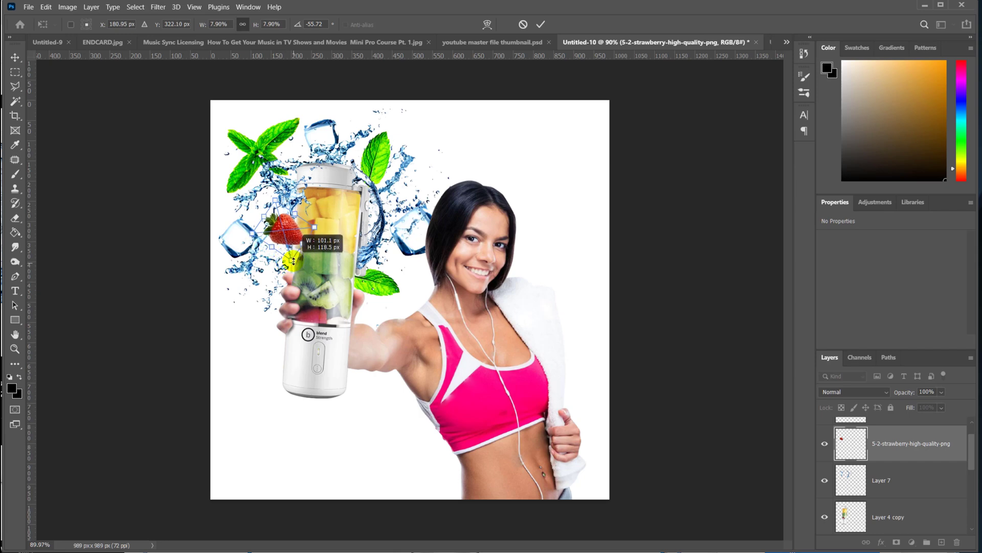
click(541, 24)
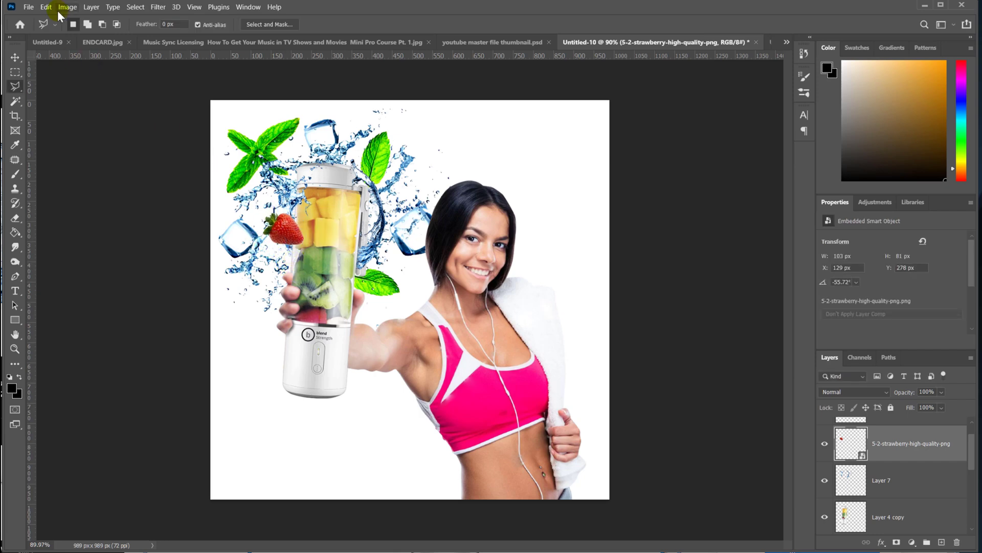
Step: Place 7-orange-png-image-download from FRUITS, tilt it near the top edge, and duplicate it
click(28, 6)
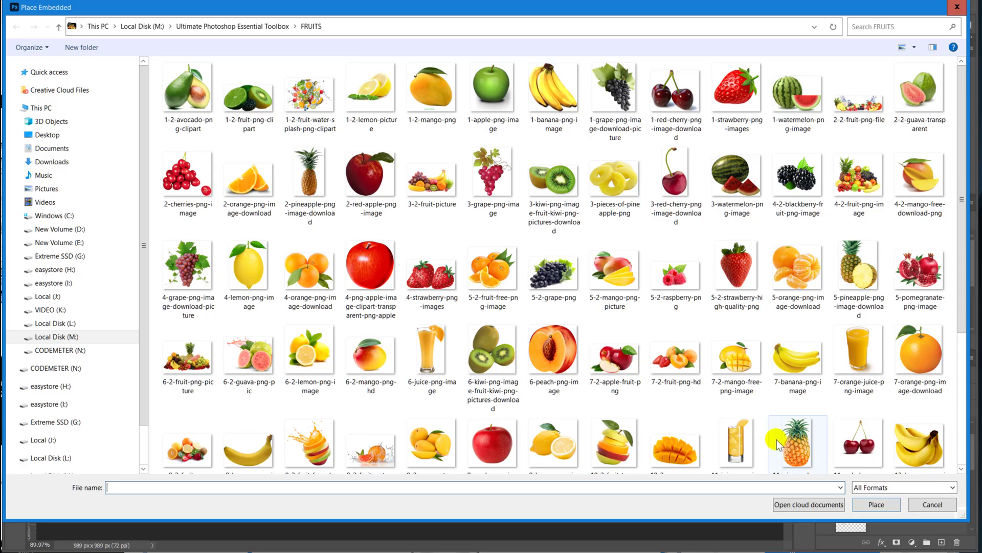
scroll(down, 3)
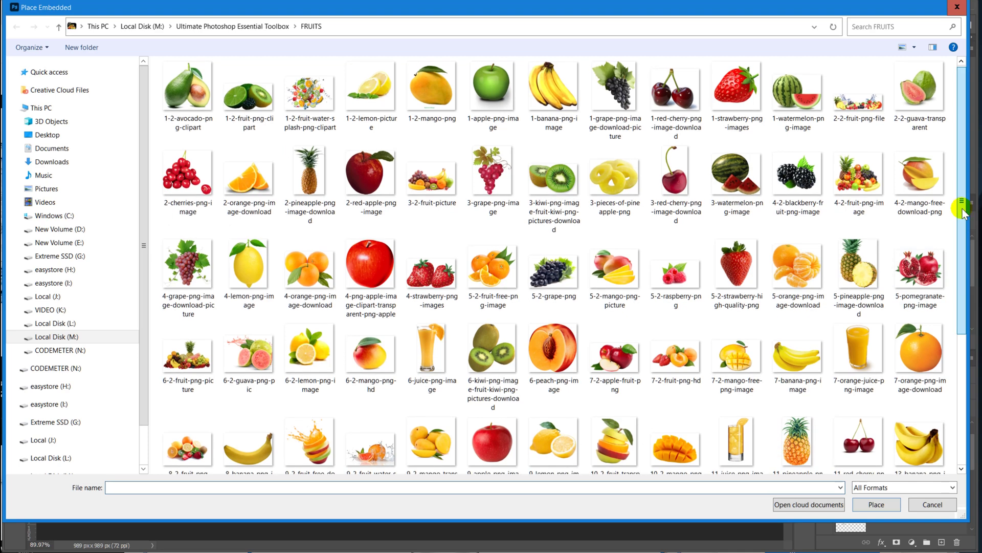
scroll(down, 3)
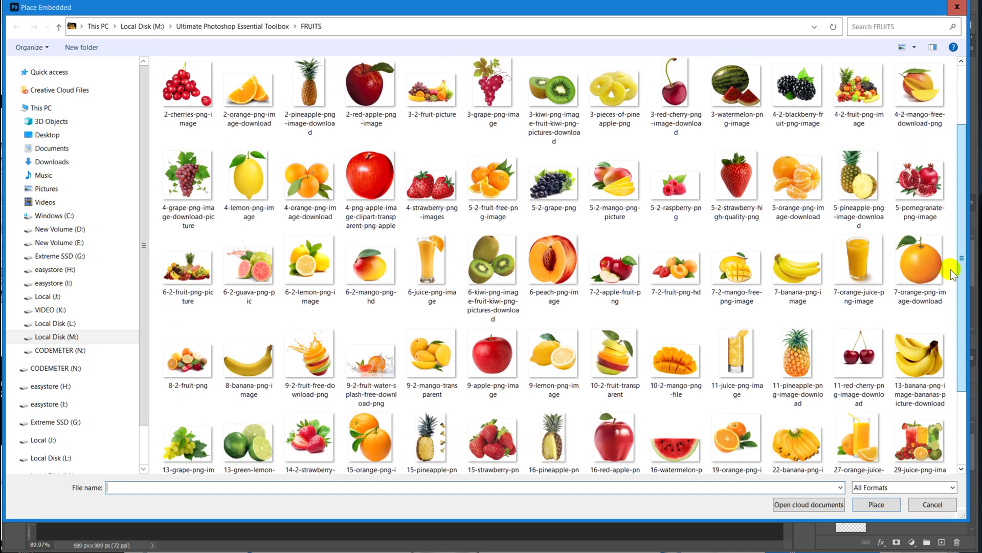
scroll(down, 3)
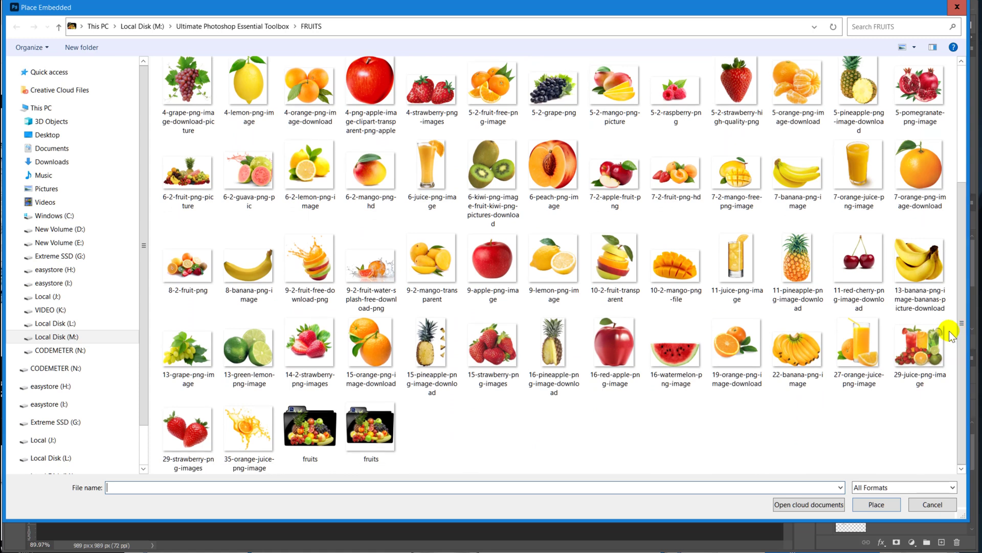
click(876, 503)
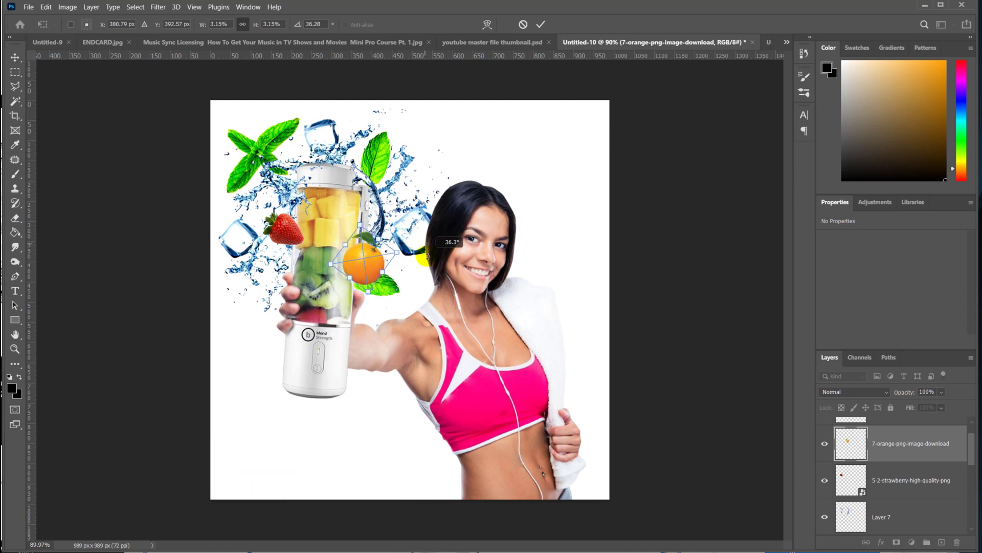
drag(360, 260, 410, 149)
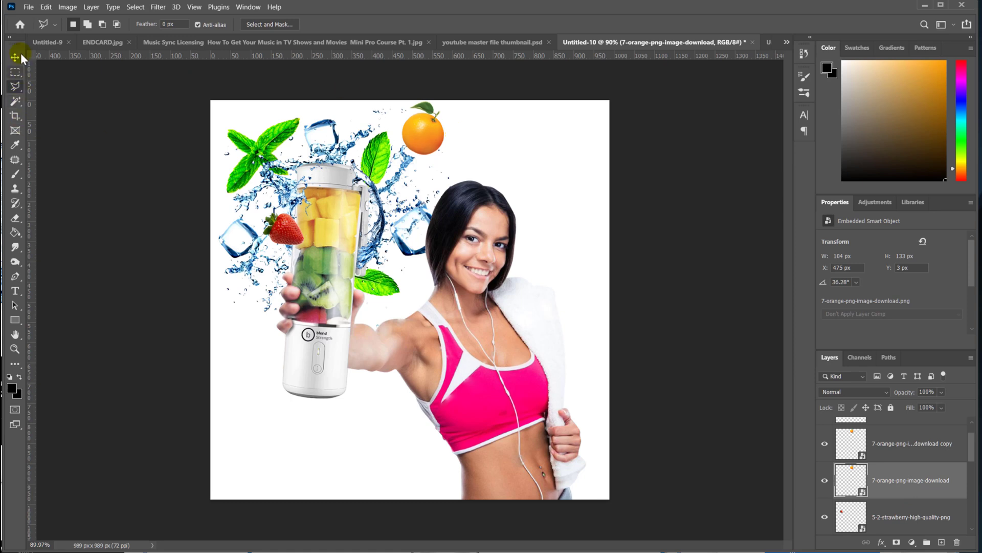
Step: Scale down the orange copy and position it just below the first orange
click(14, 57)
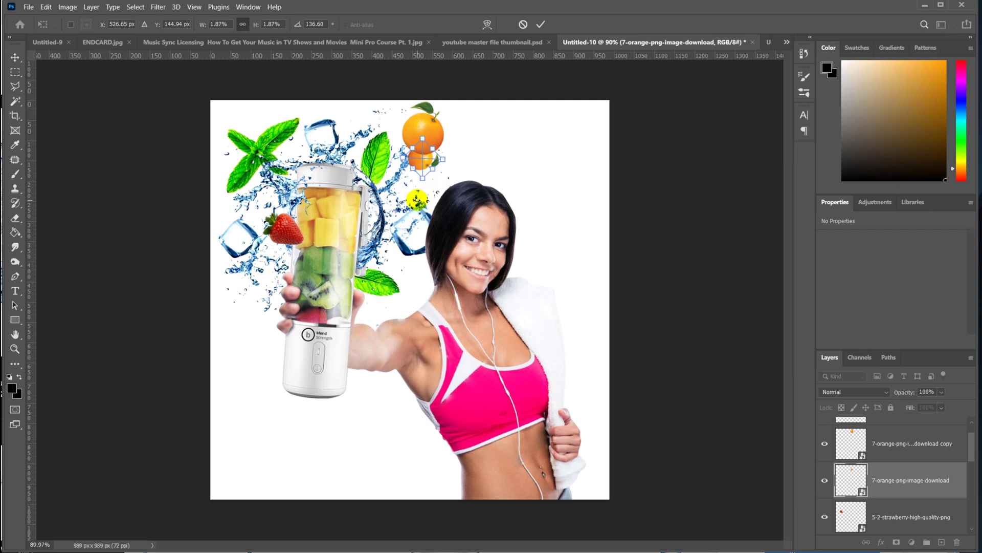
click(541, 25)
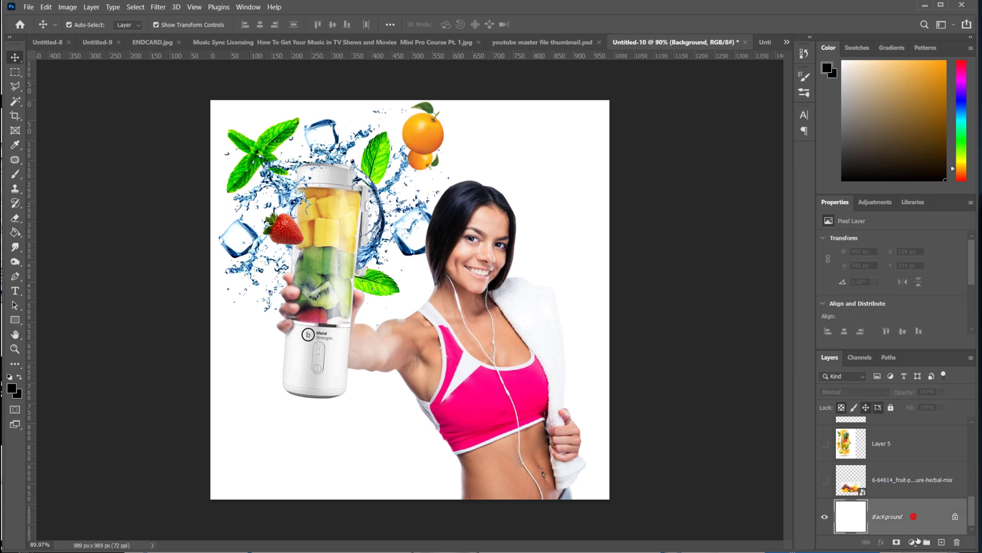
Step: Fill a new layer with blue #3d59a0 and start blurring the white oval glow
click(937, 541)
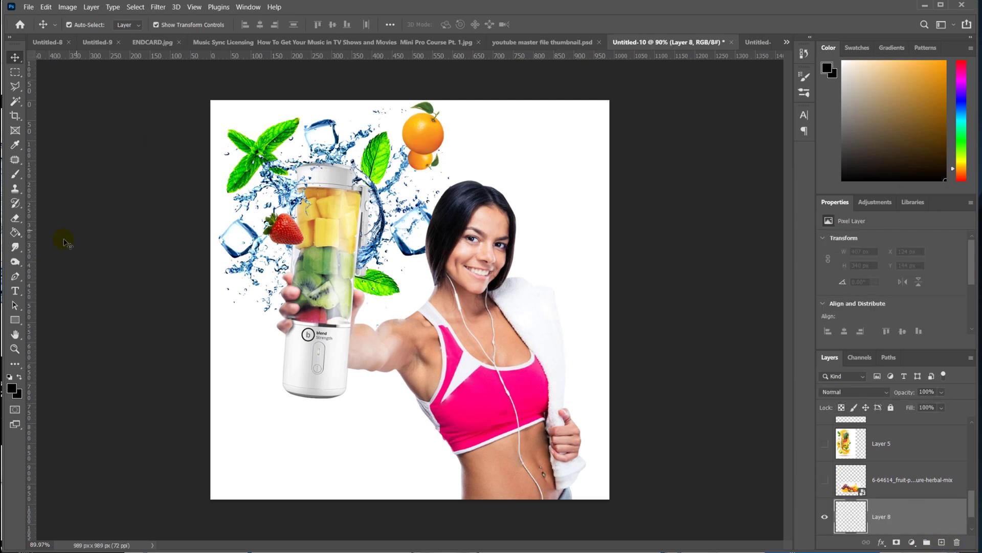
click(15, 385)
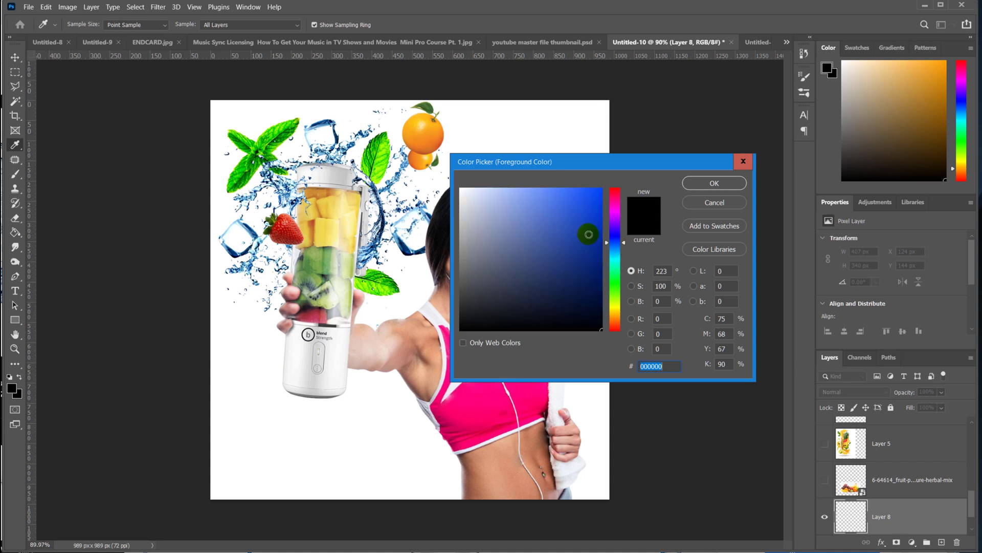
click(548, 240)
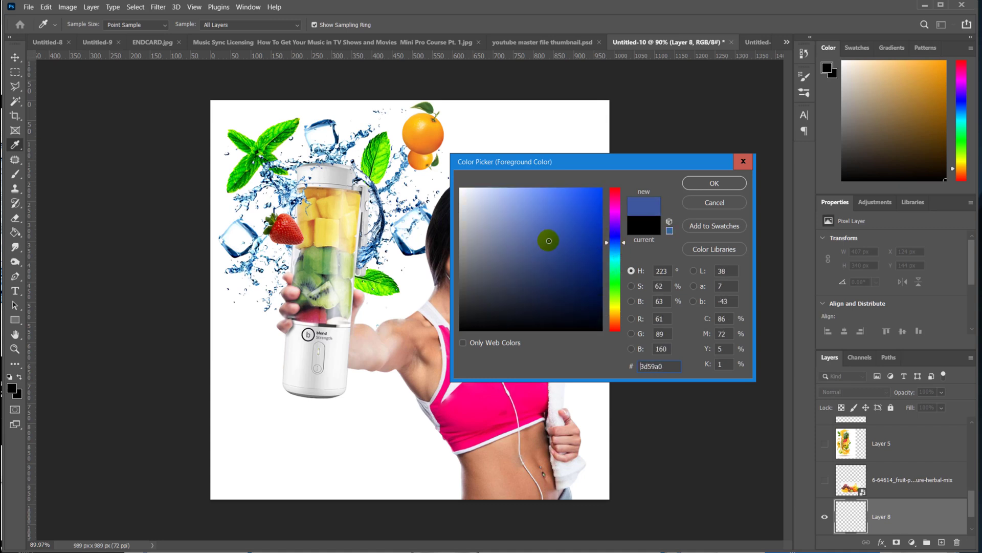
click(712, 182)
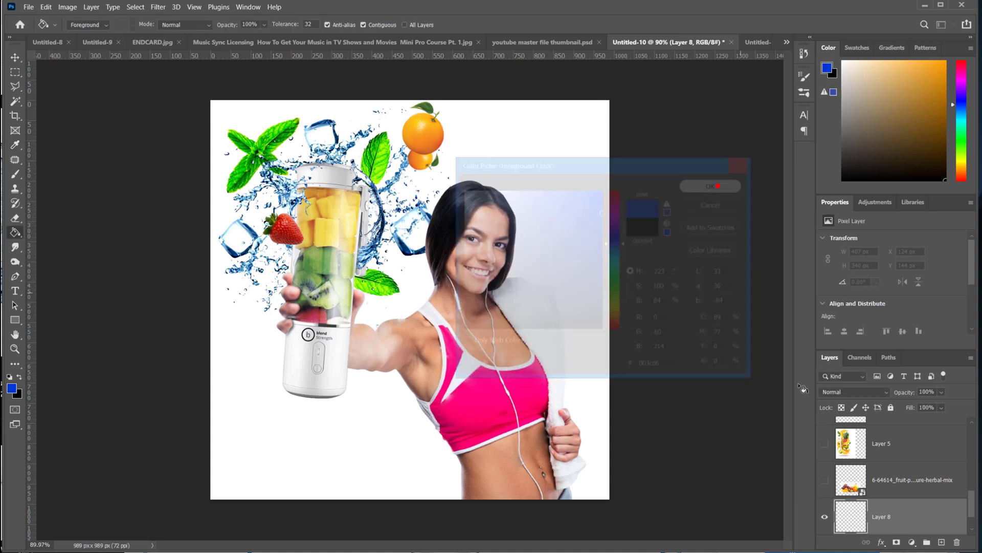
click(709, 186)
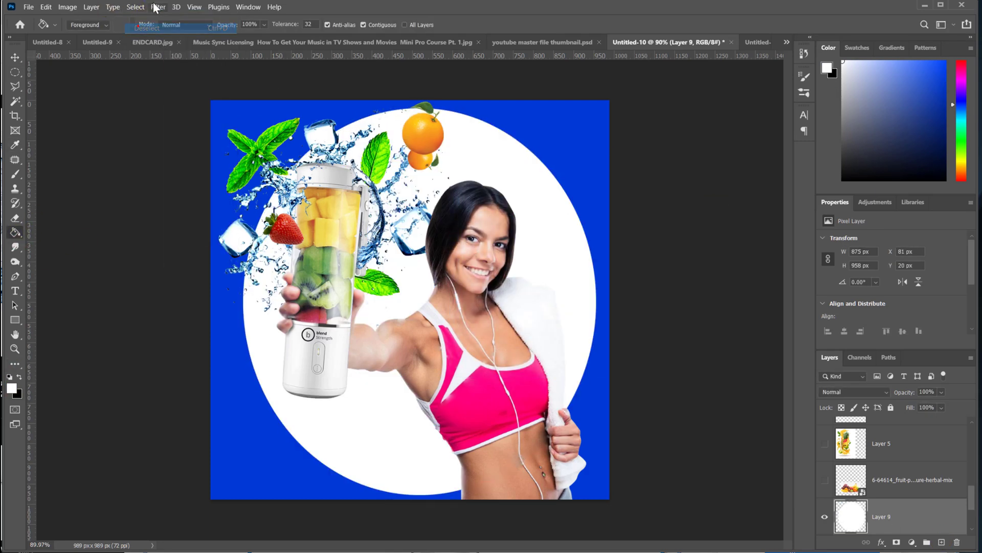
click(158, 7)
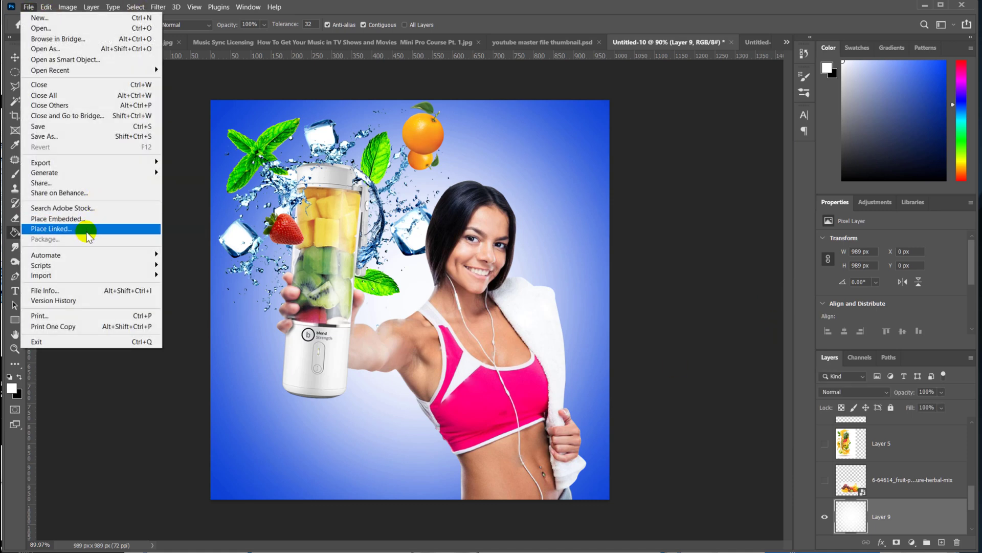
mouse_move(88, 226)
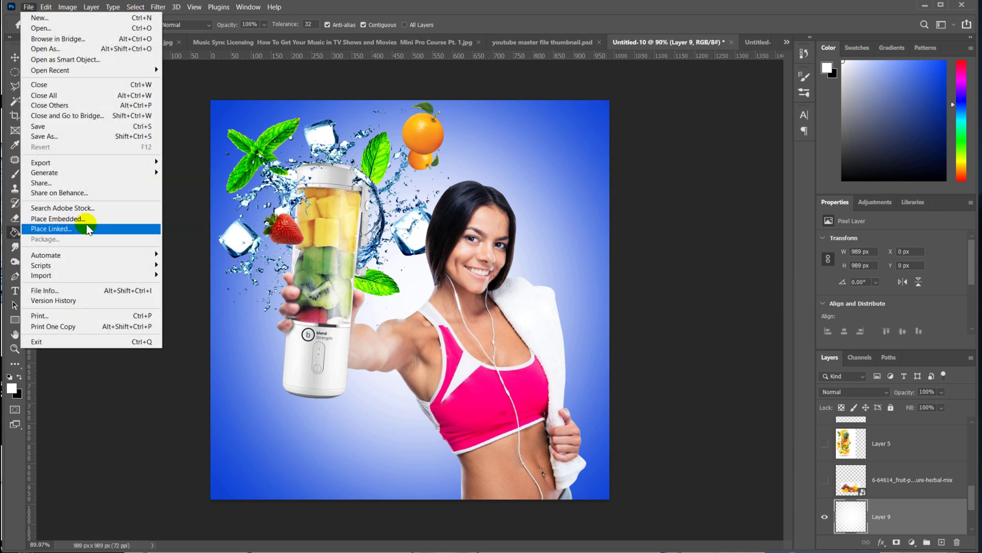
Step: Place the bananas from FRUITS below the blender and move a strawberry copy above it
click(50, 228)
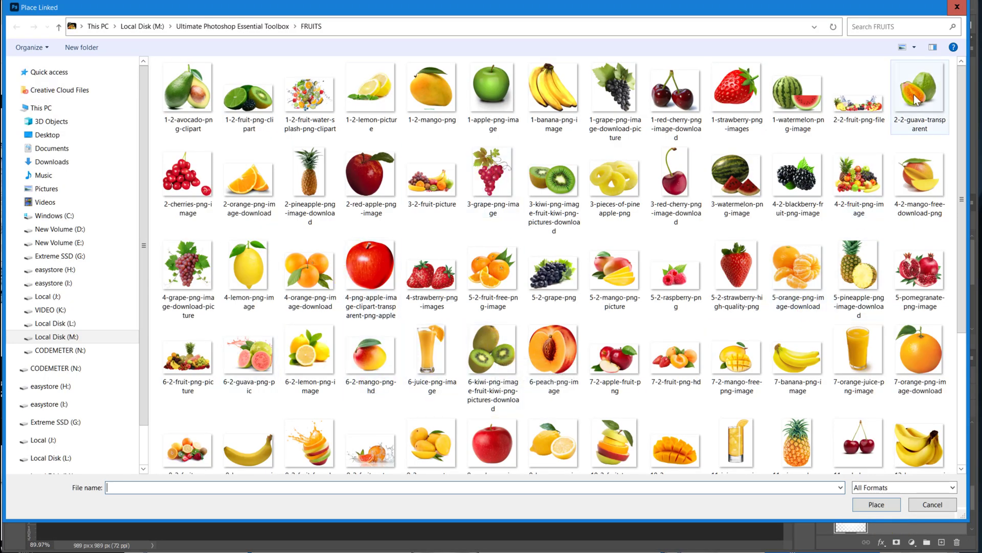
click(493, 360)
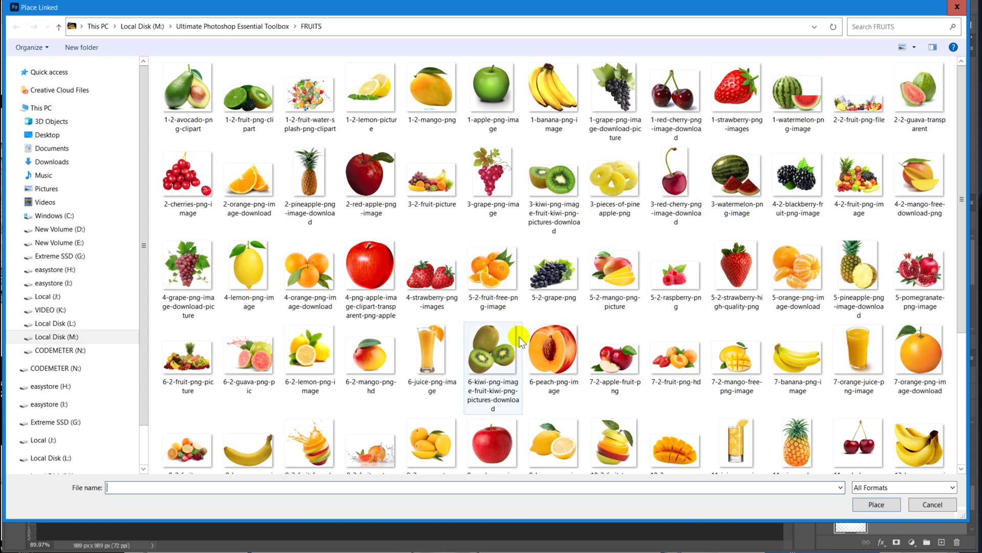
mouse_move(495, 351)
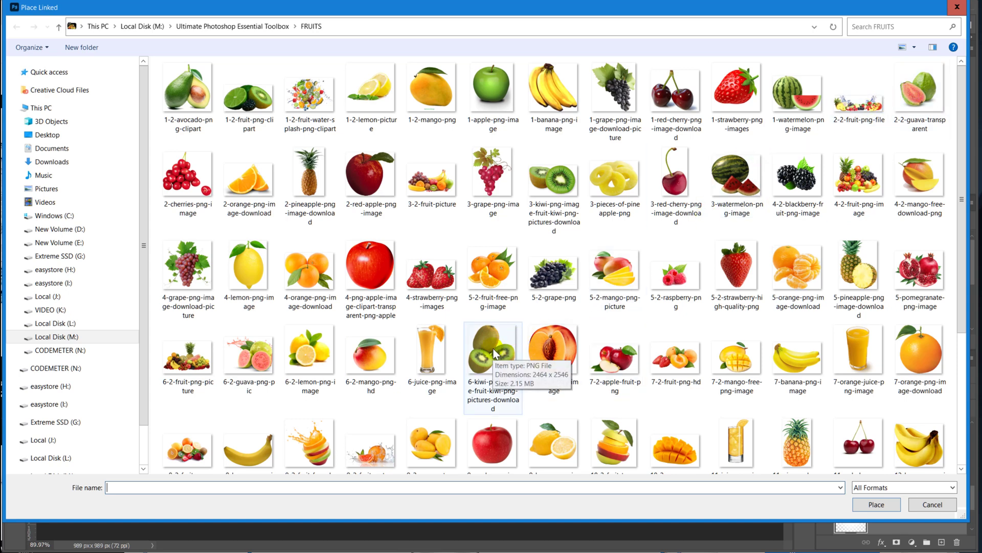
click(876, 504)
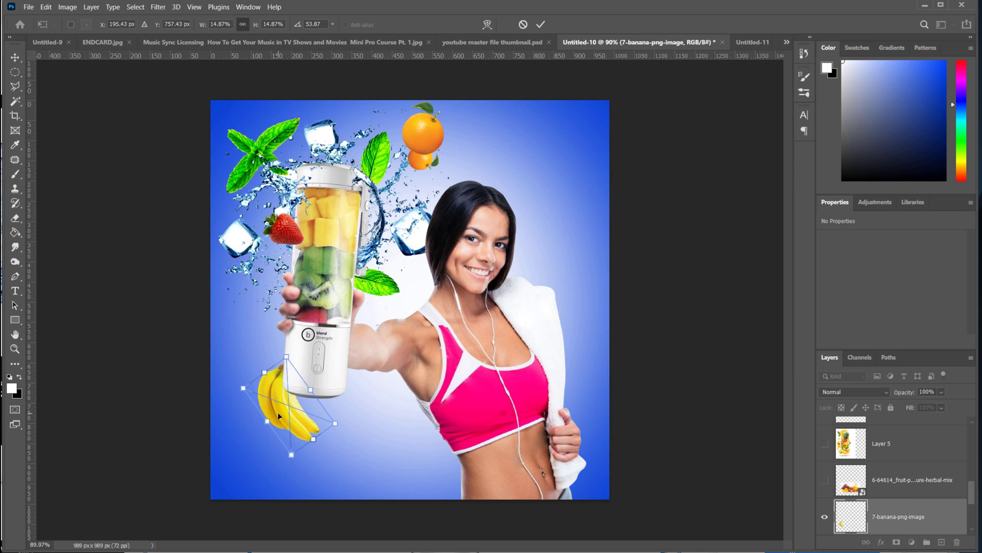
click(541, 24)
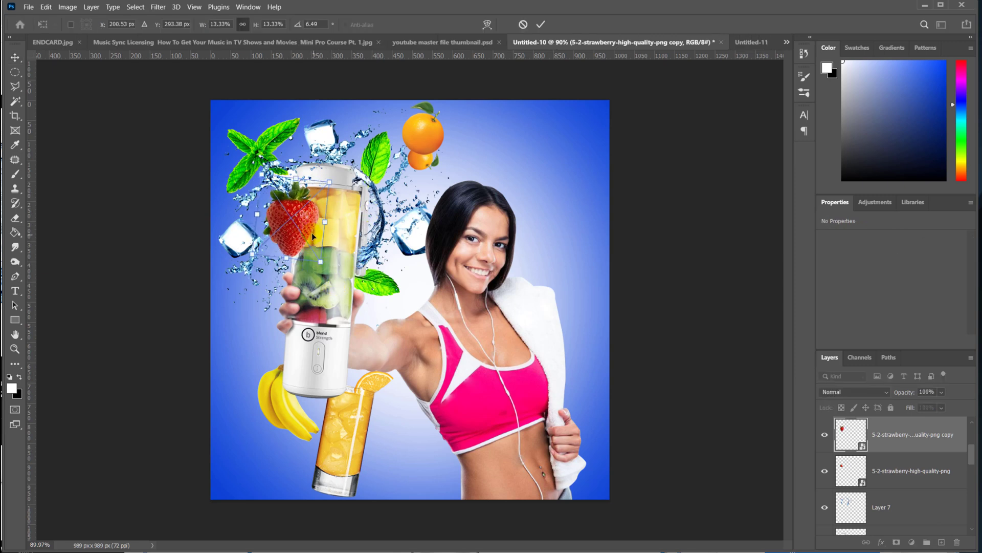
drag(301, 220, 288, 134)
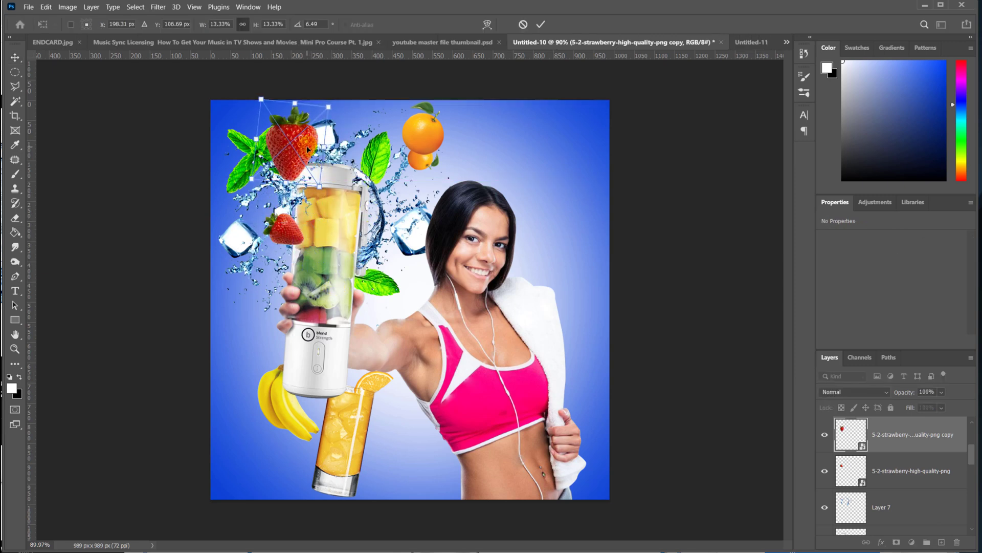
click(541, 25)
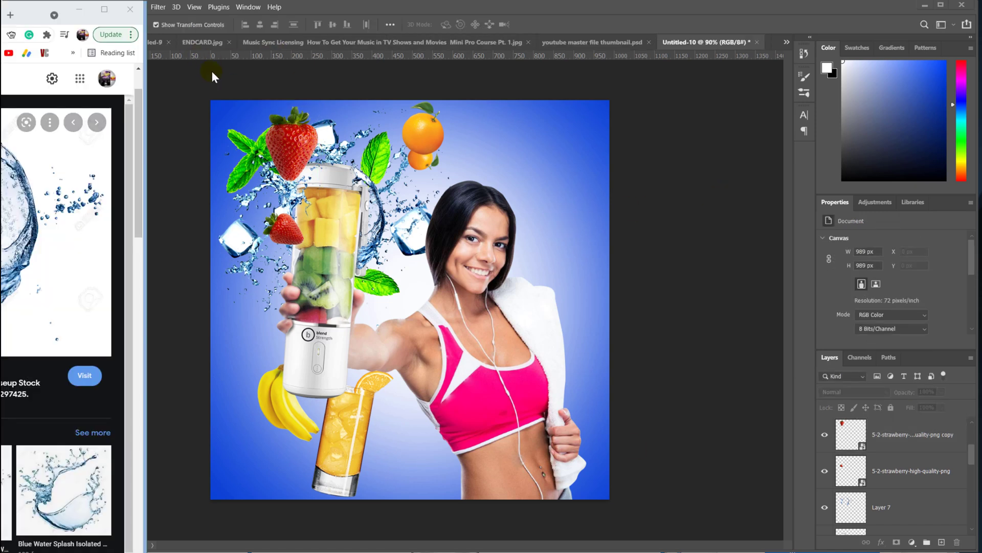
Step: Place the water splash image and select its white background with the Magic Wand
click(27, 7)
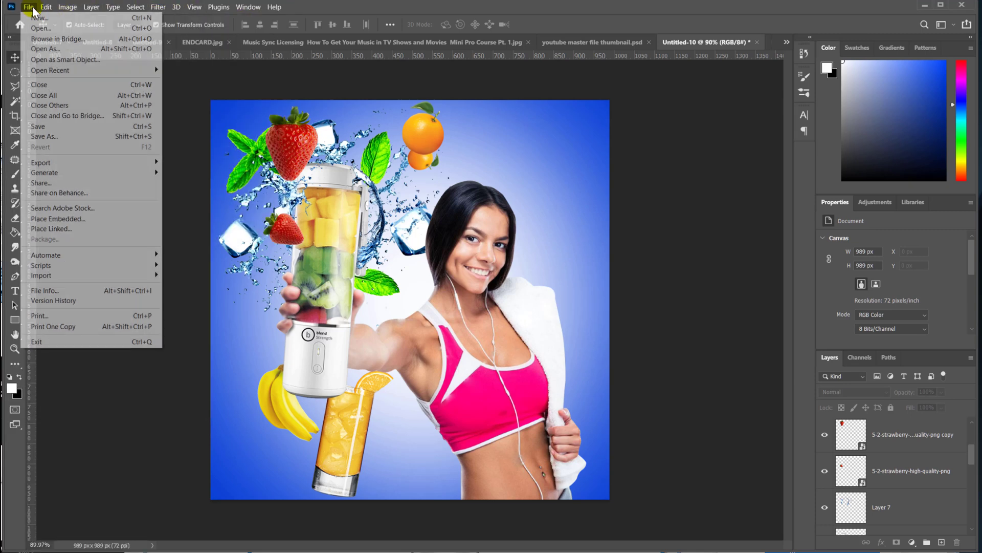
click(57, 218)
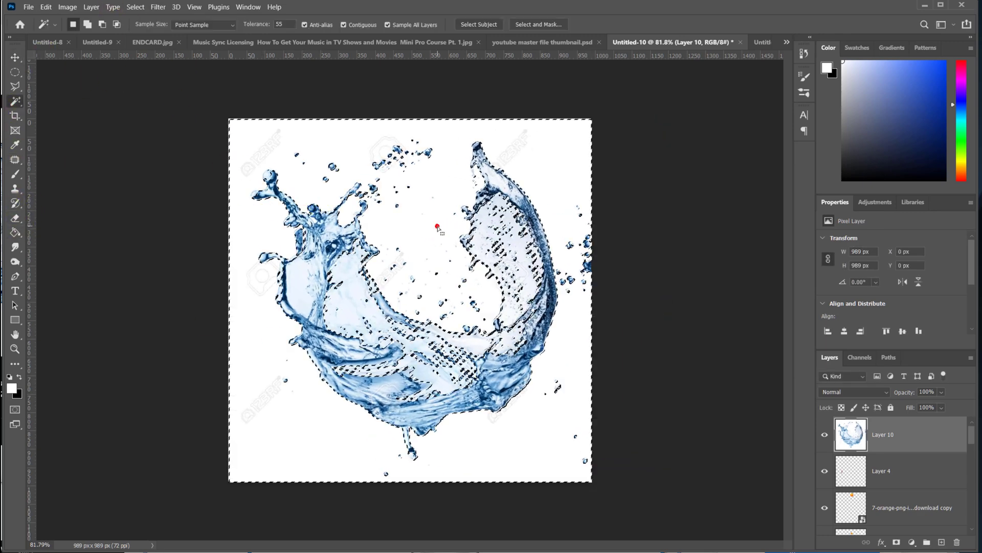
click(437, 227)
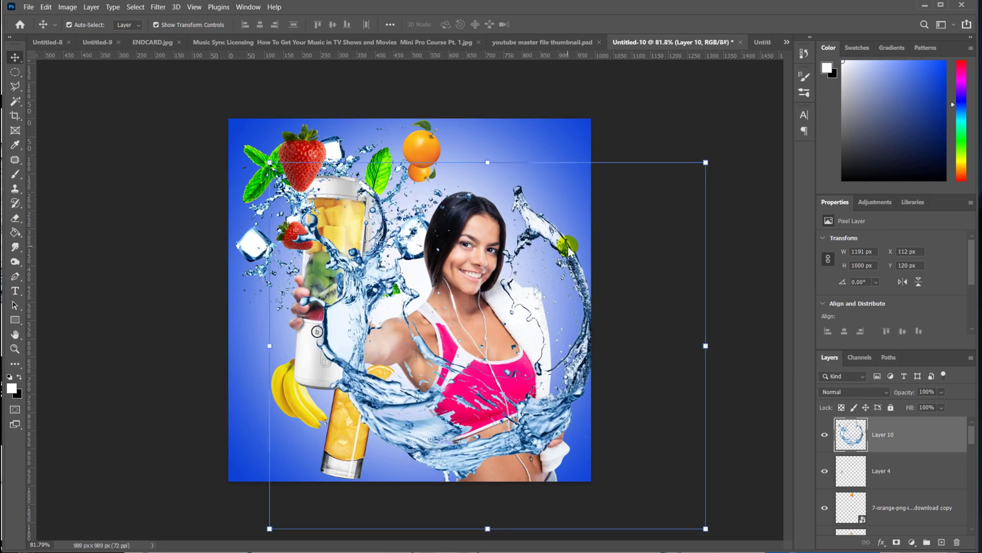
Step: Undo a misstep, reselect the splash background, and boost contrast with Levels
click(45, 6)
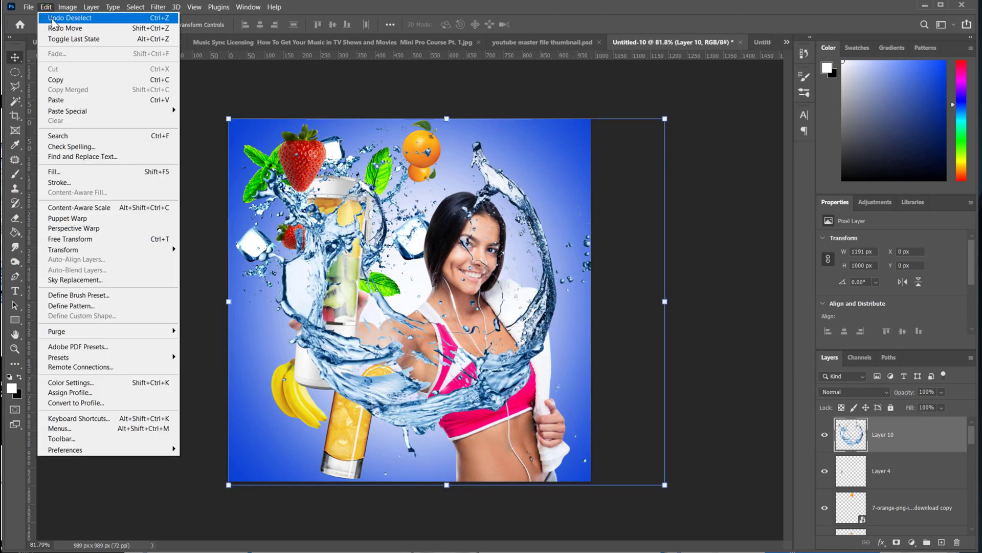
click(69, 18)
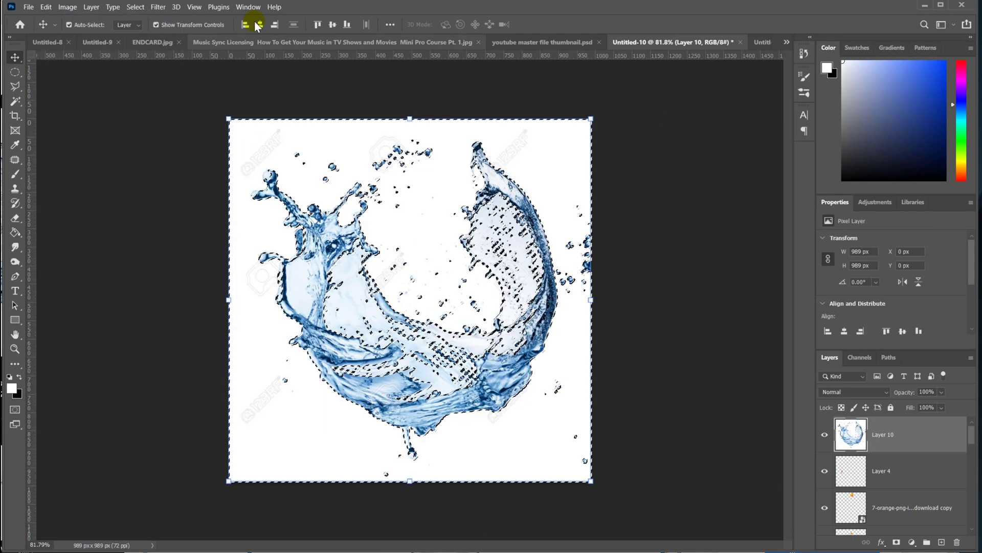
click(15, 101)
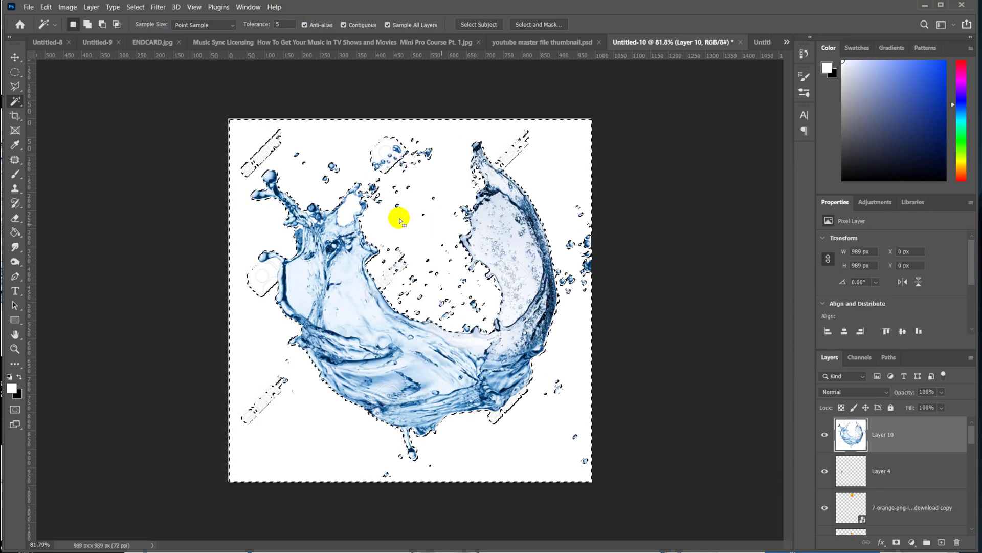
click(67, 7)
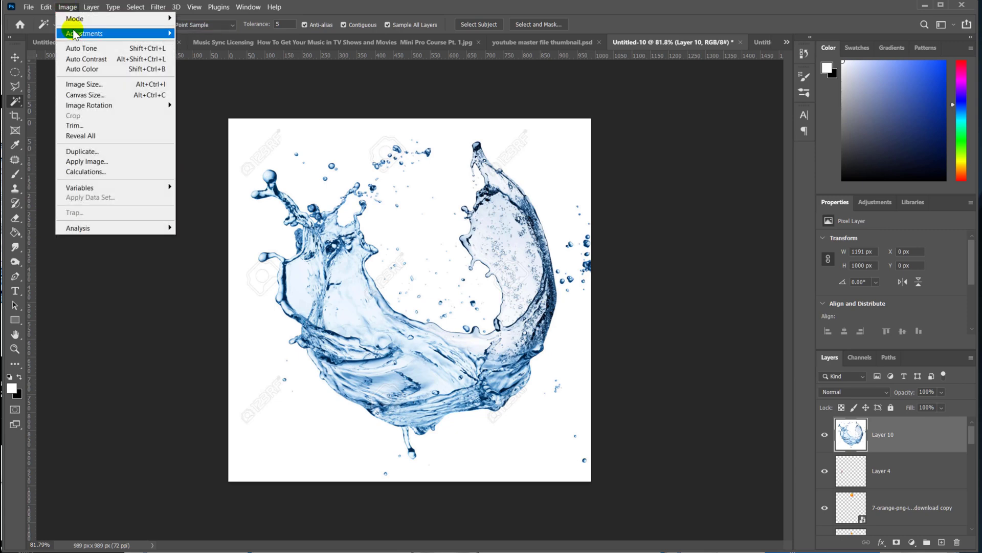
click(84, 34)
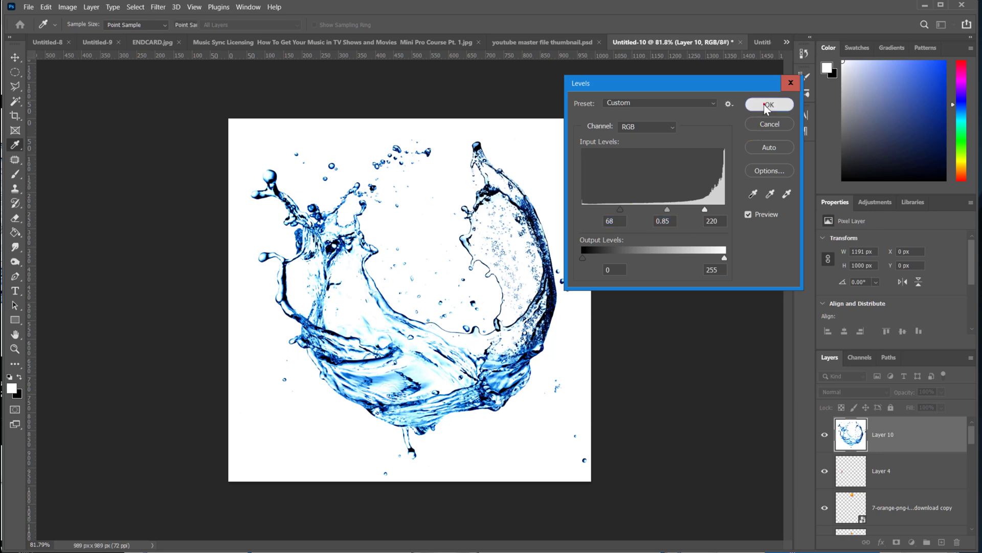
click(770, 104)
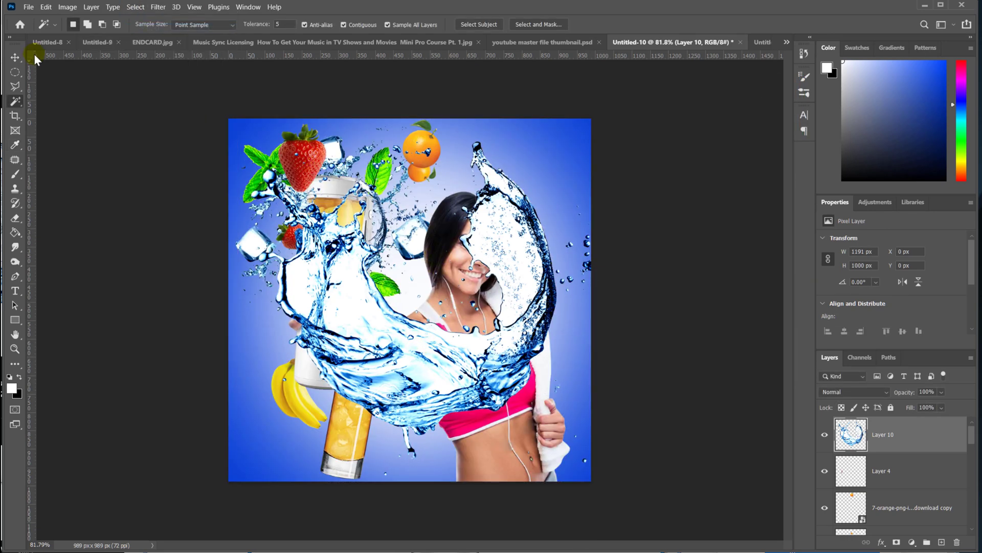
Step: Transform the splash, deselect, and begin marking a strip over the woman's torso
key(ctrl+t)
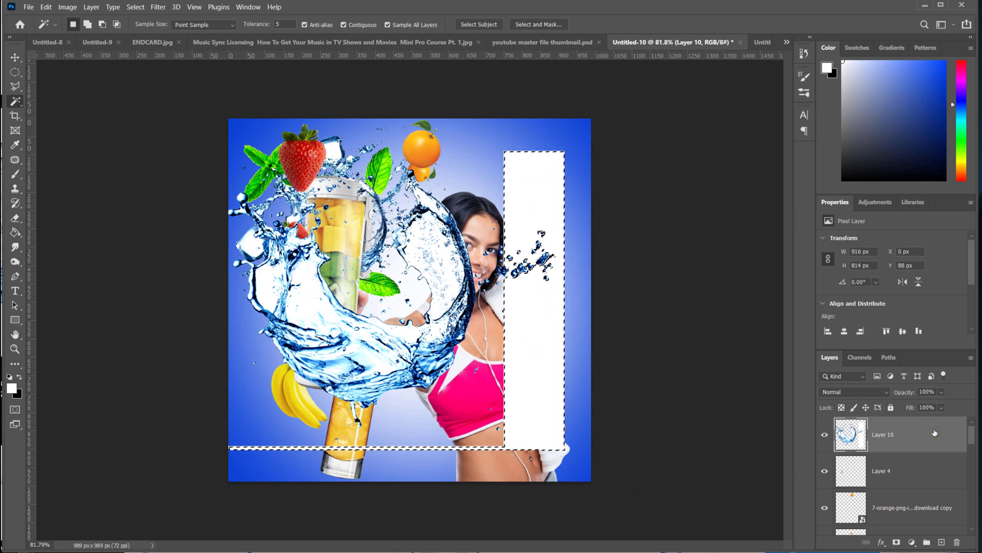
click(135, 7)
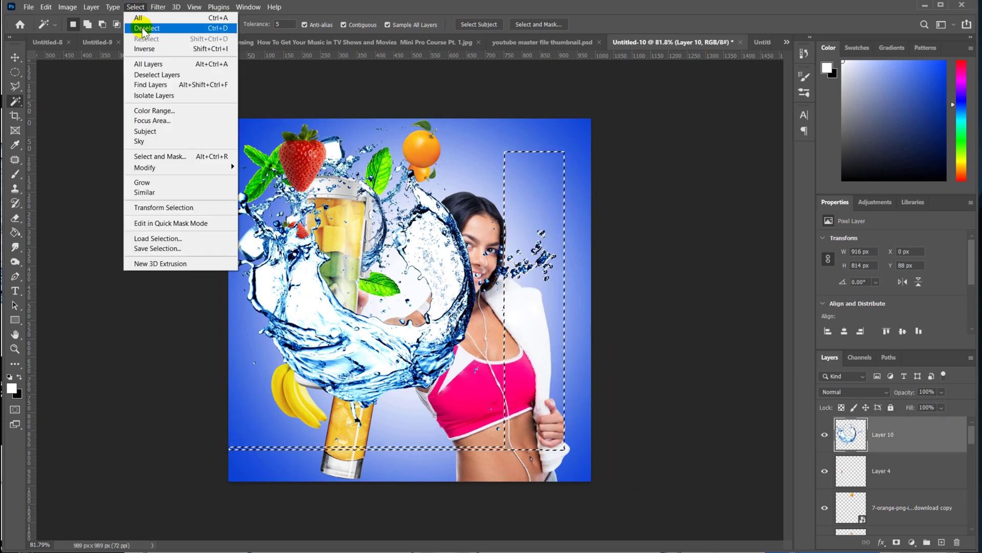
click(147, 28)
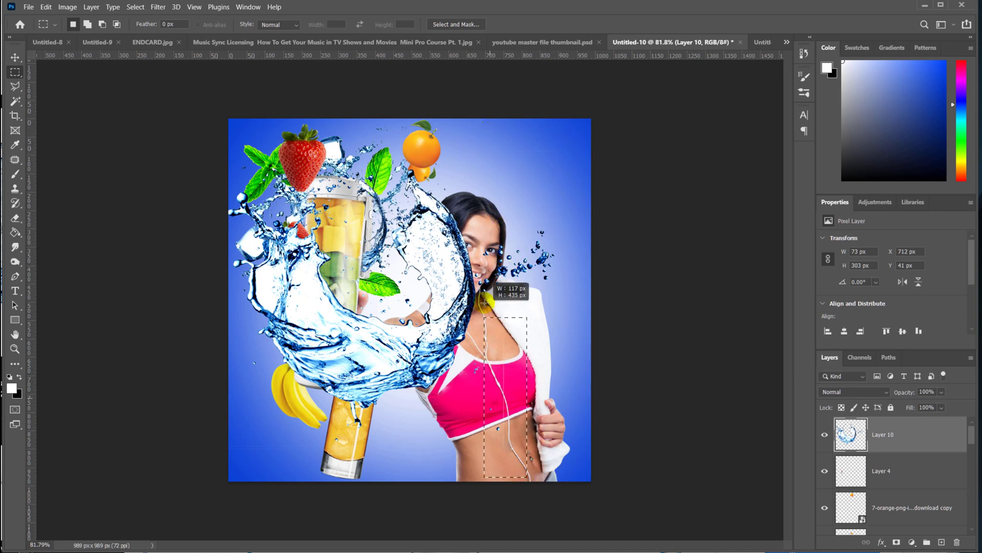
click(134, 6)
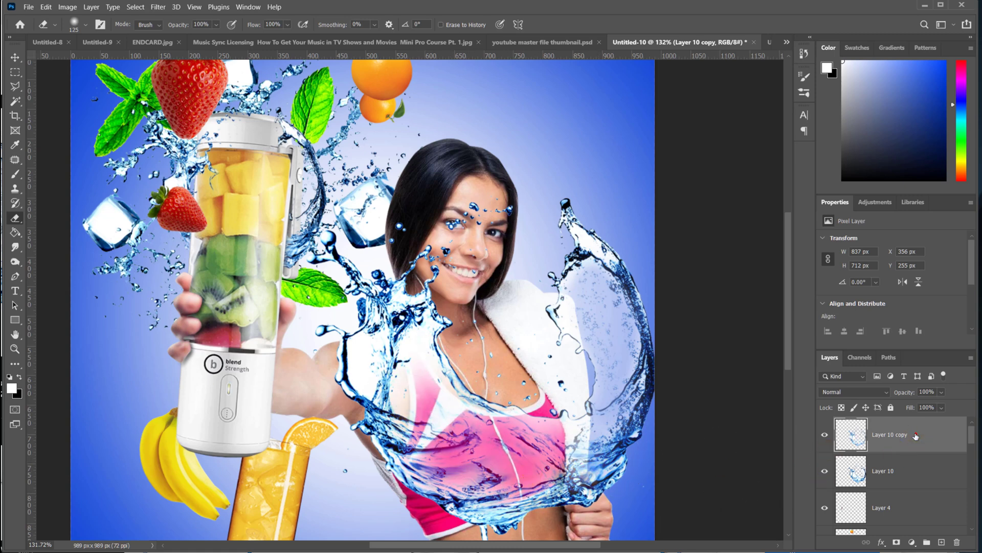
Step: Clear the splash from inside the woman's outline and shrink the original near the juice glass
click(958, 542)
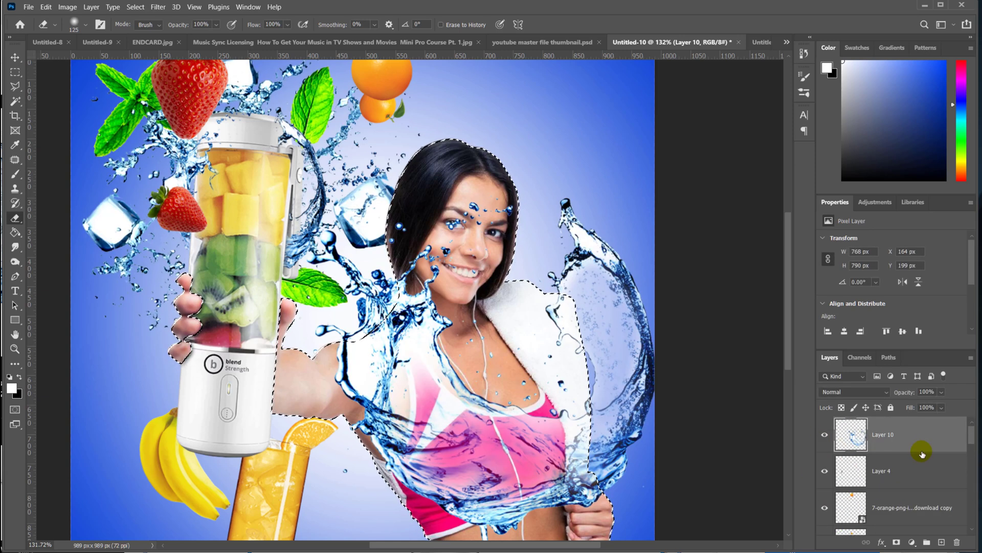
key(ctrl+j)
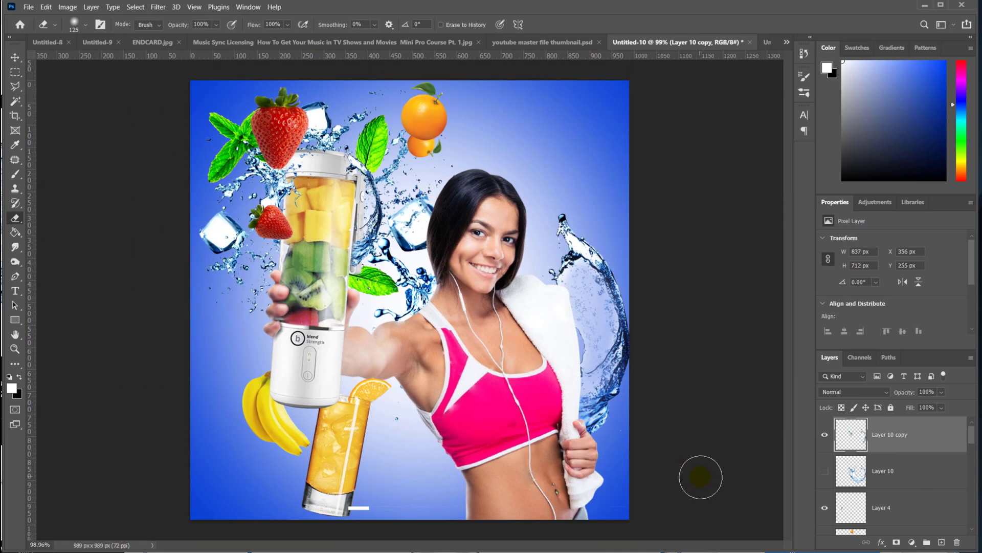
click(825, 472)
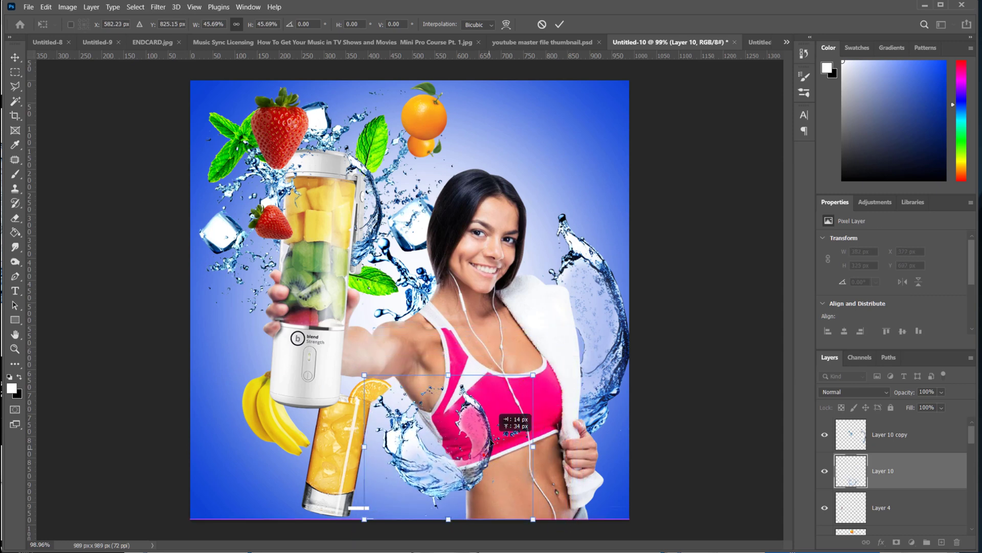
click(559, 24)
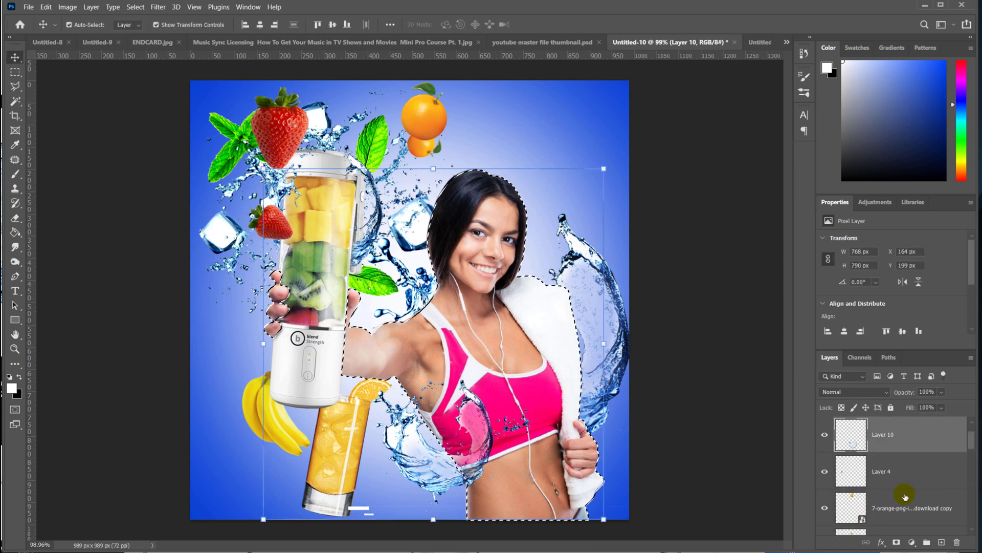
key(ctrl+j)
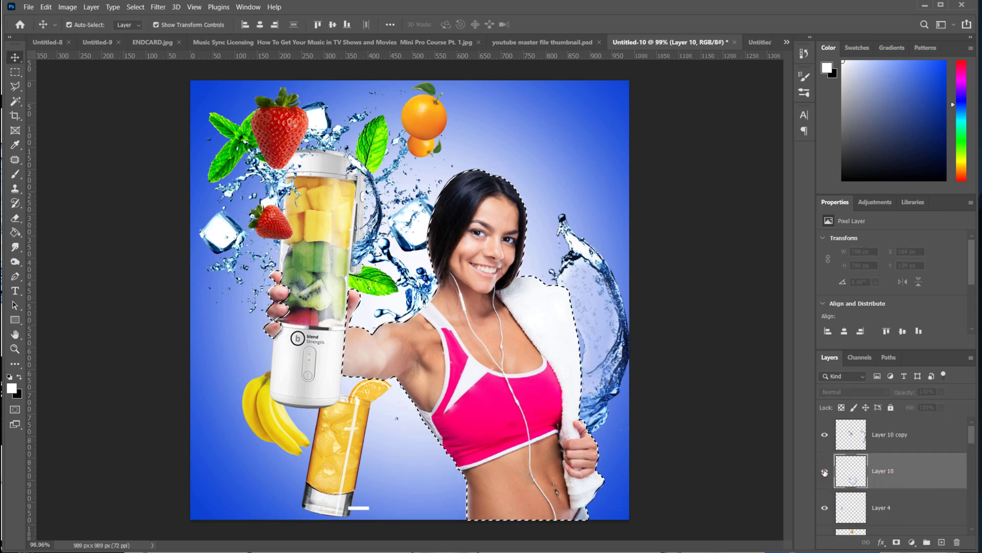
click(884, 471)
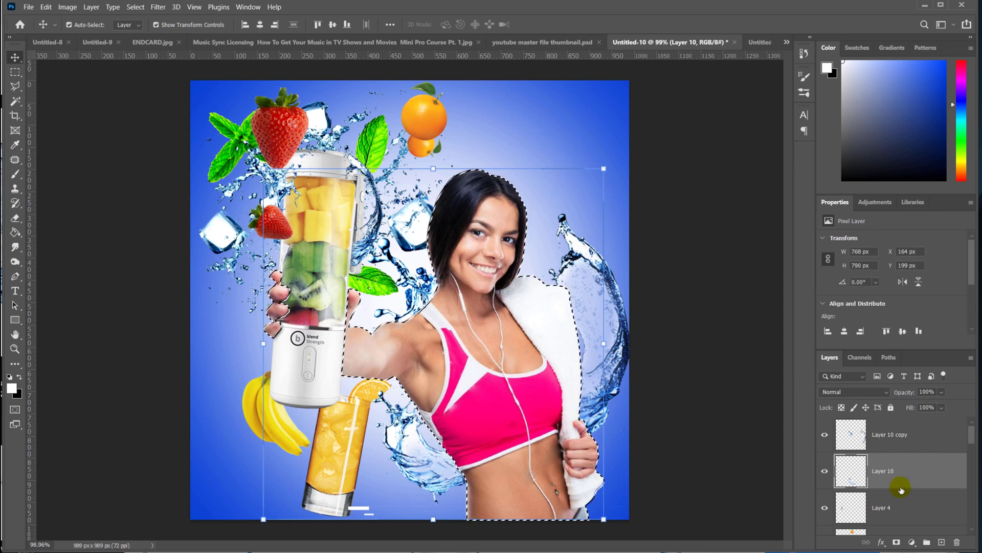